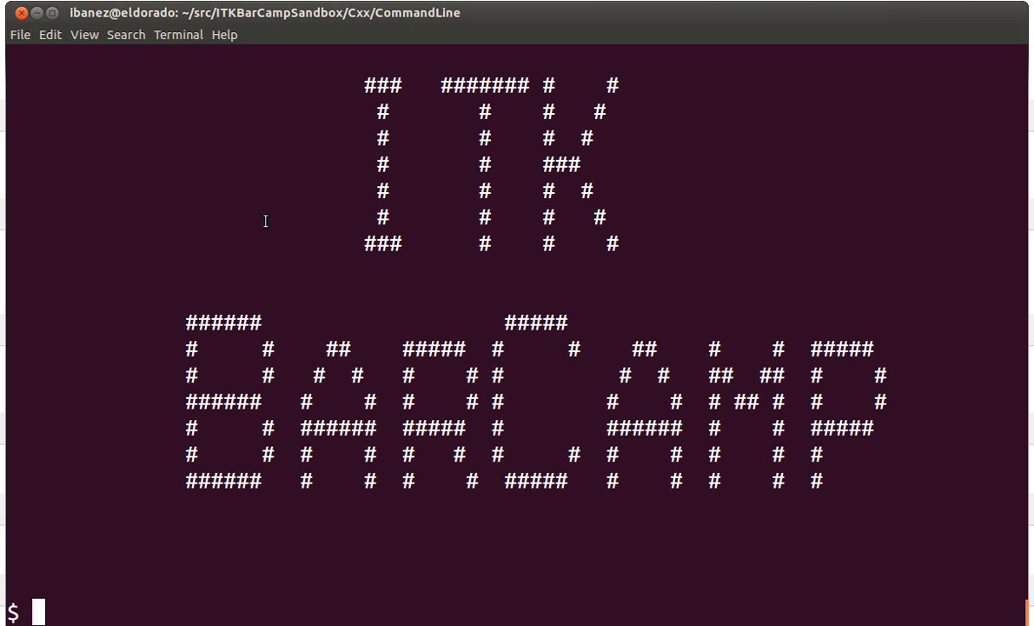
Clear the terminal screen so only an empty prompt remains.
type("clee")
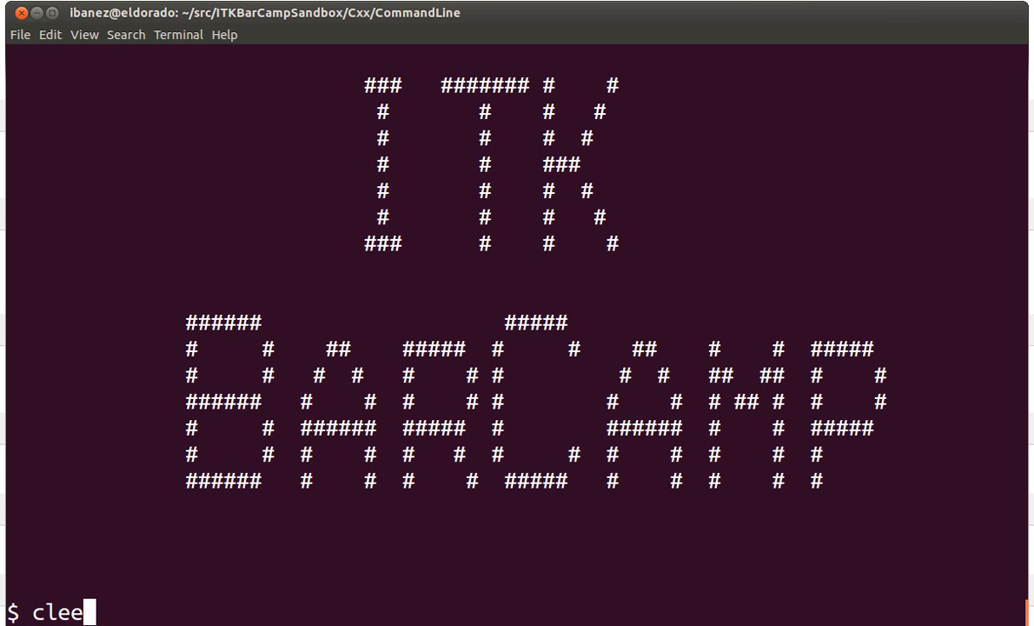
key("Return")
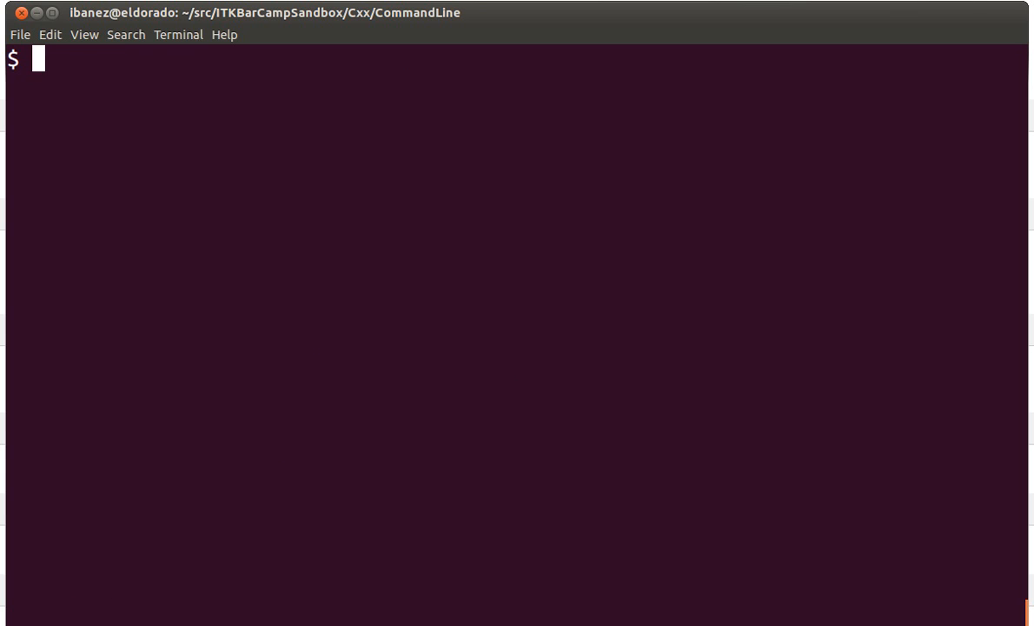
Show the current working directory path with pwd.
type("pwd")
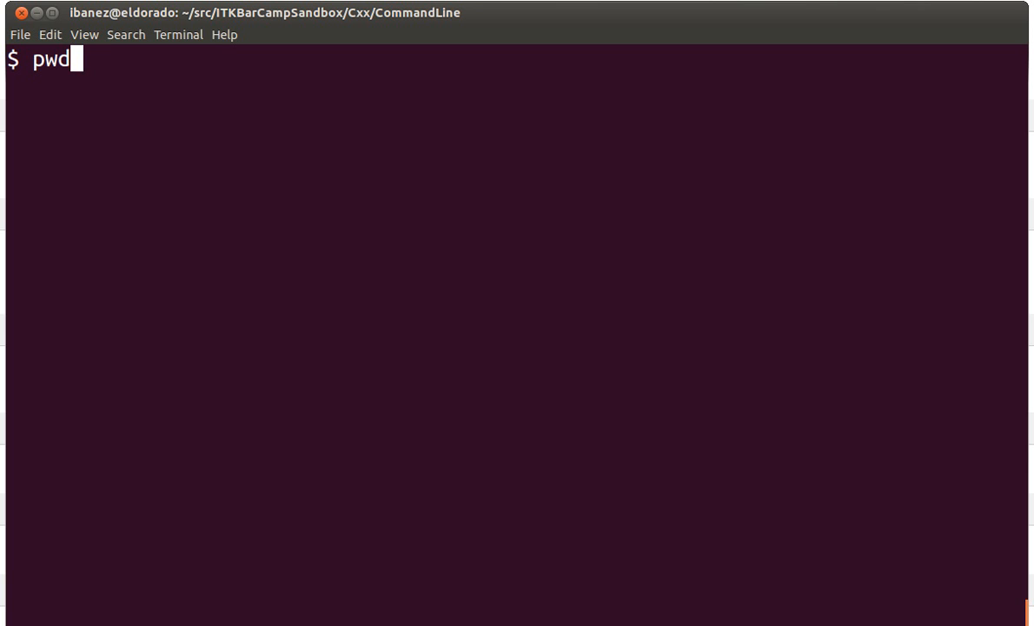
key("Return")
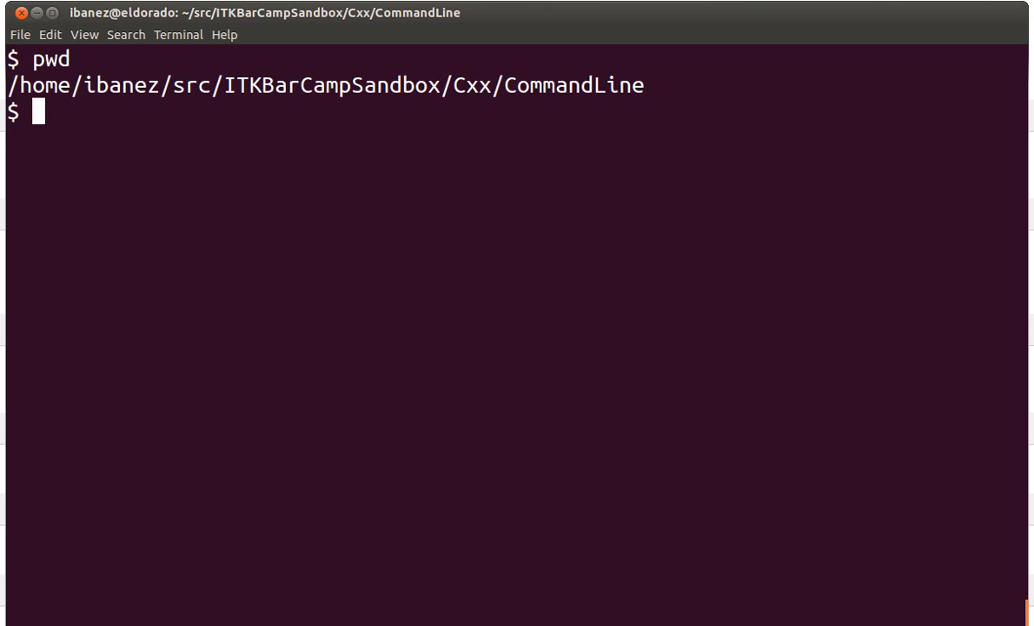
mouse_move(636, 85)
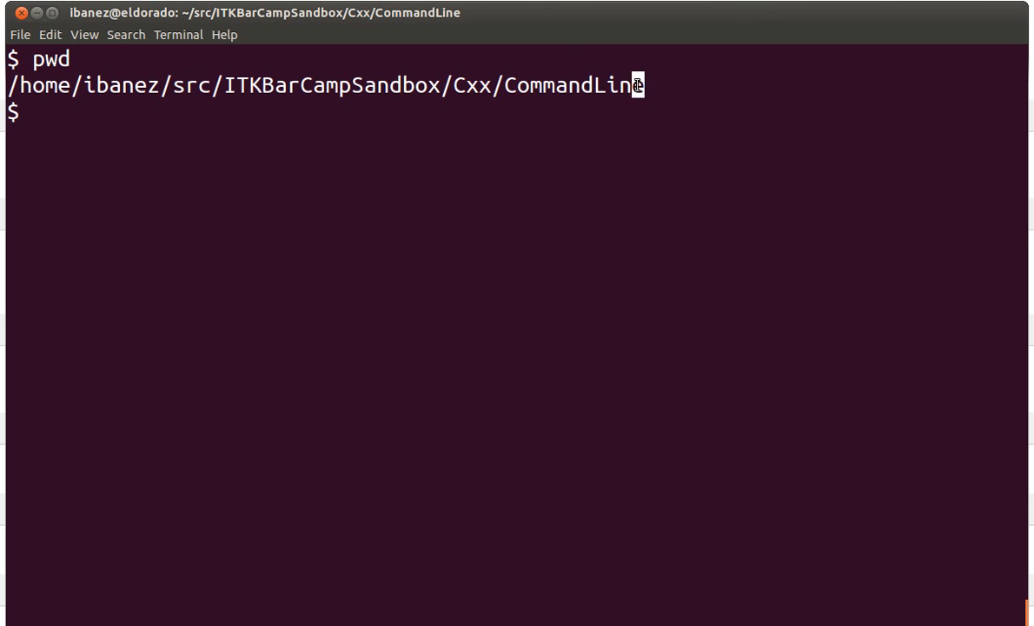
mouse_move(490, 90)
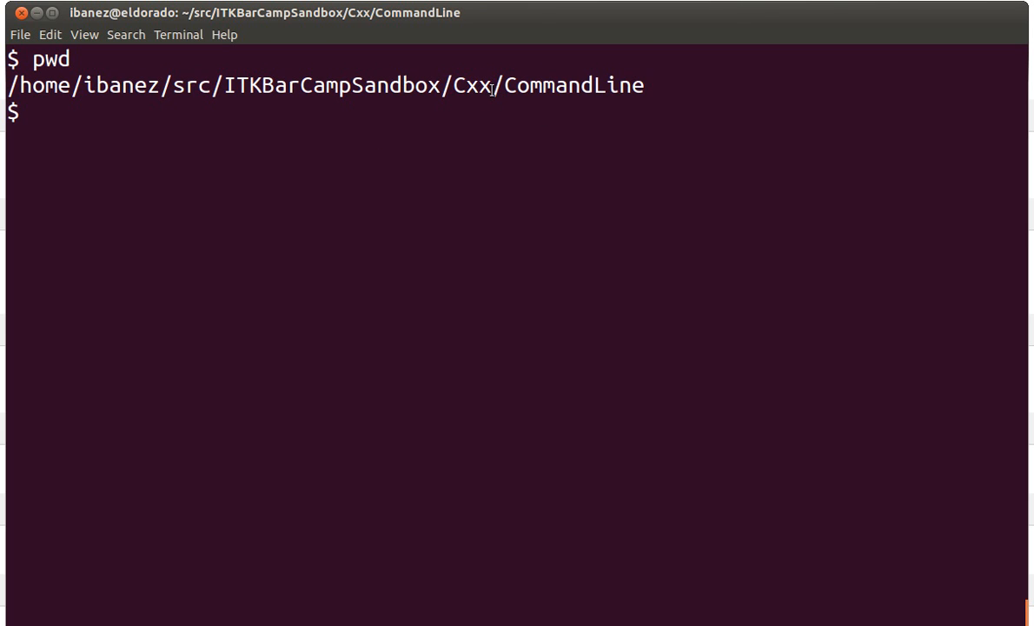
double_click(351, 85)
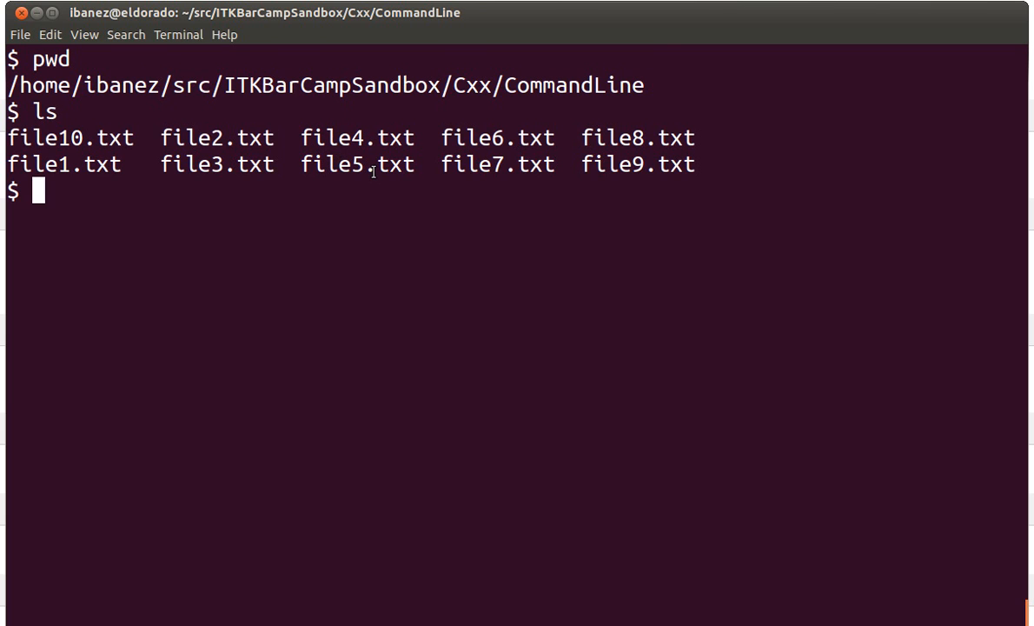
List the directory's ten text files with ls, then clear the screen.
type("ls -l")
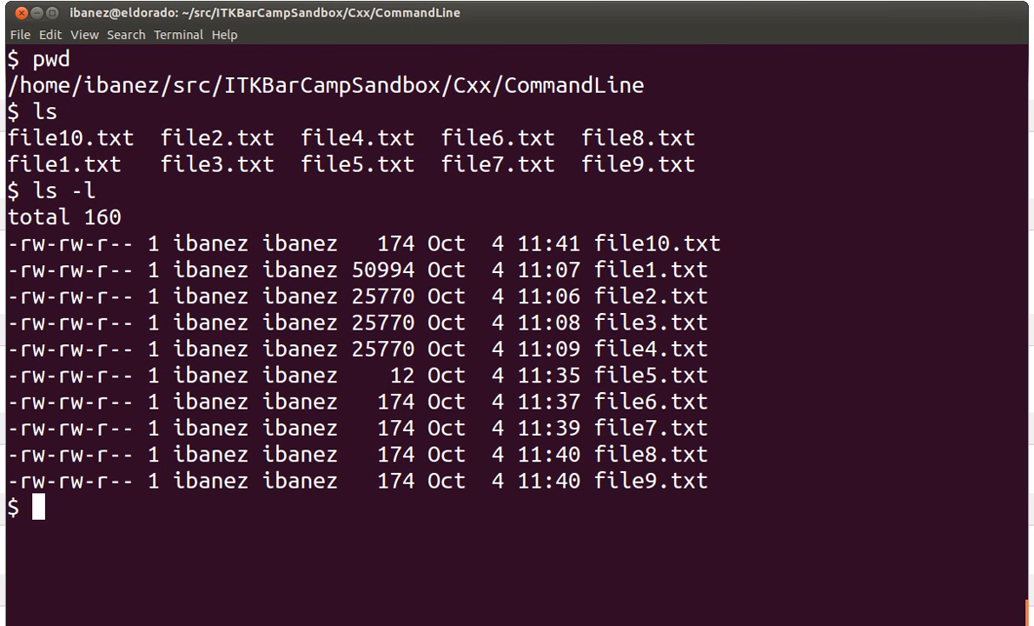
type("cle")
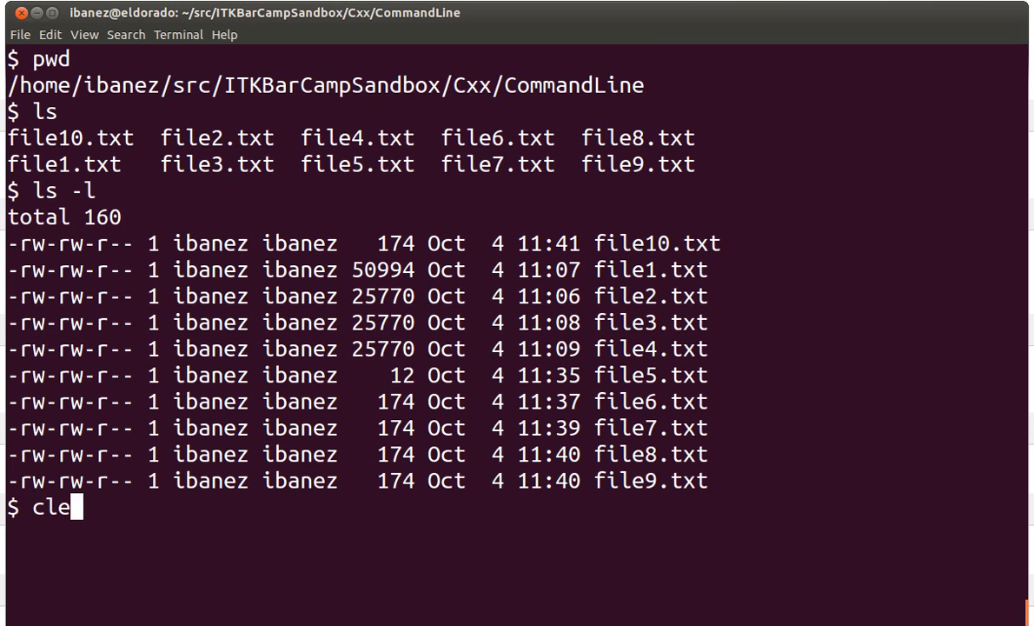
key("Return")
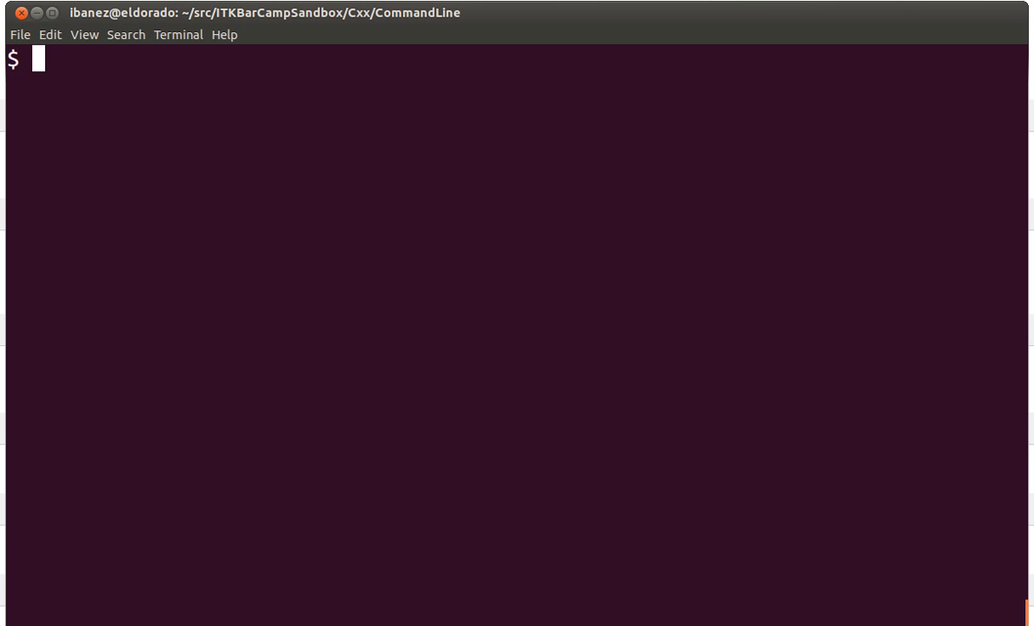
Create the europe folder with mkdir.
type("mkd")
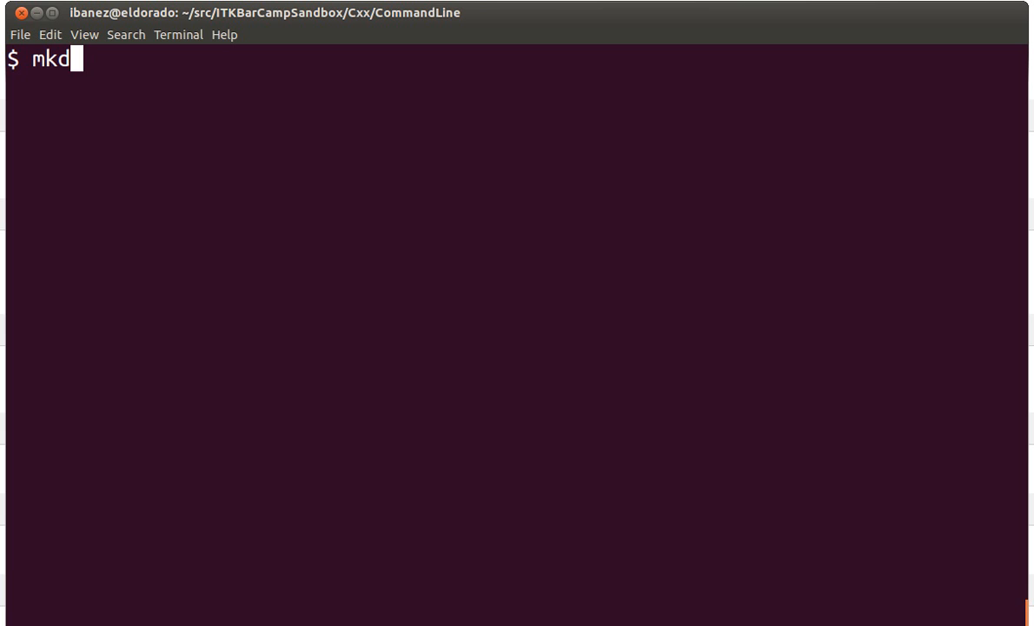
type("ir")
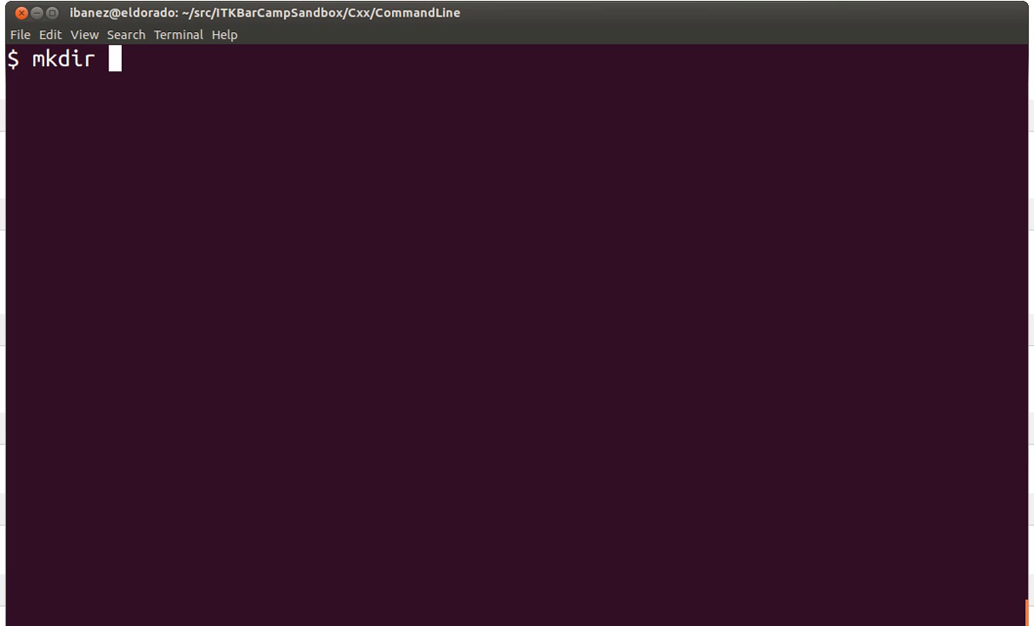
type("eu")
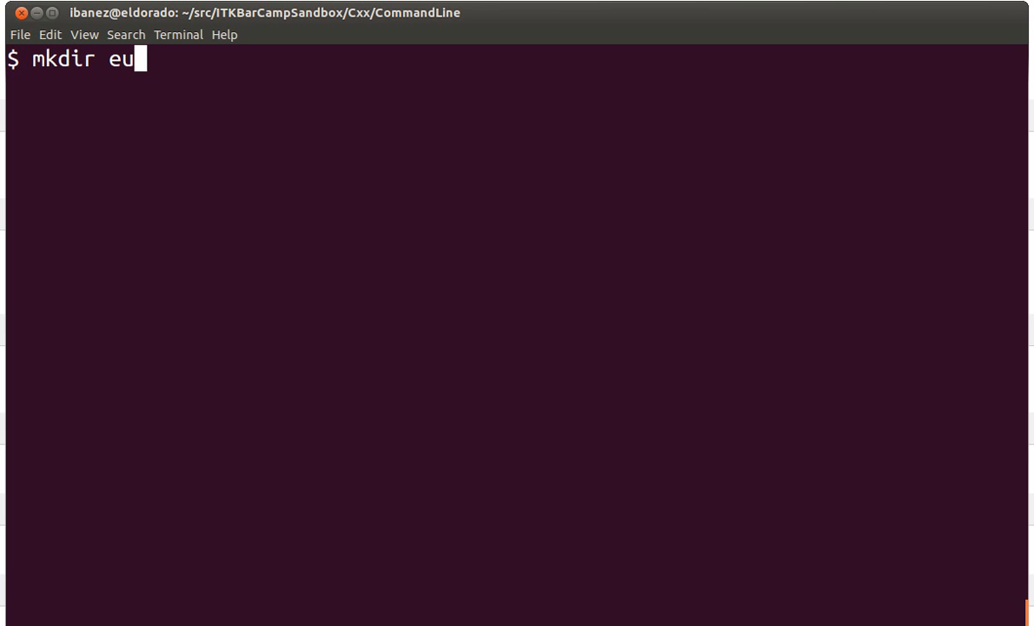
key("Return")
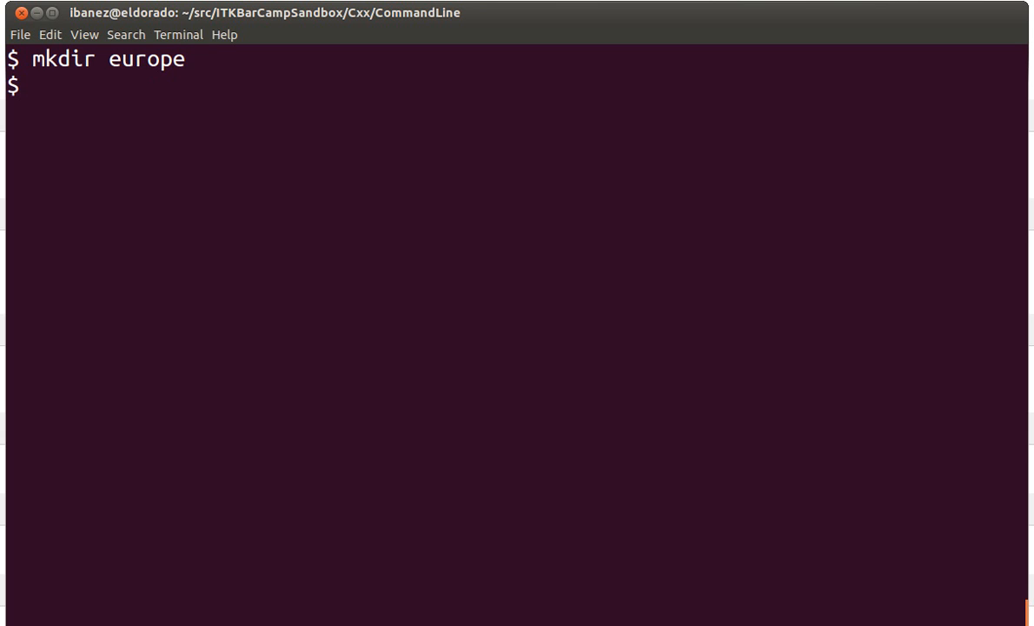
Create france, germany, italy and spain subfolders inside europe.
type("mkdir europe/")
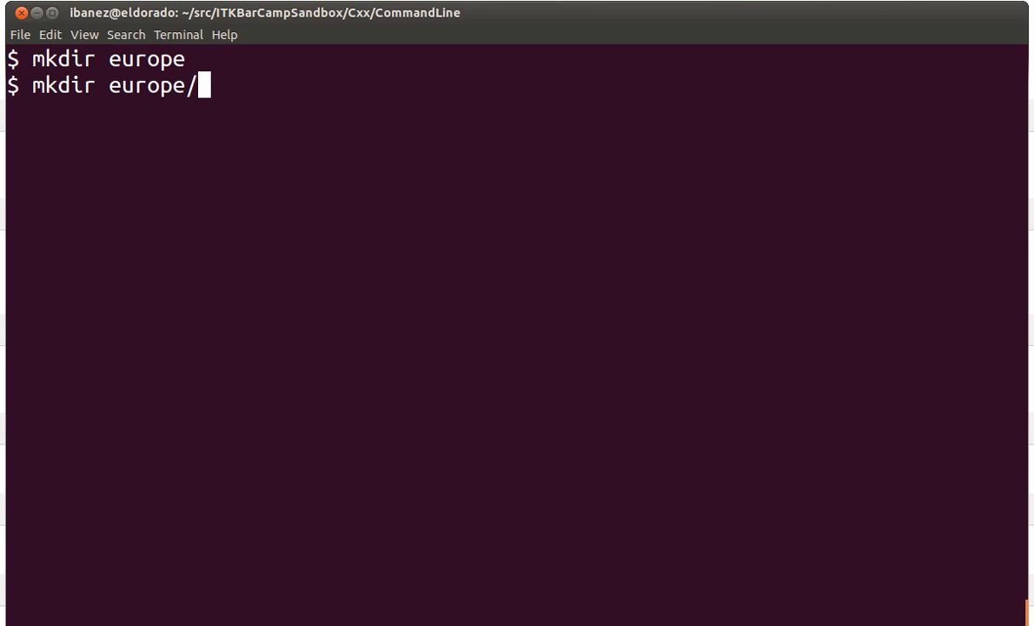
type("france")
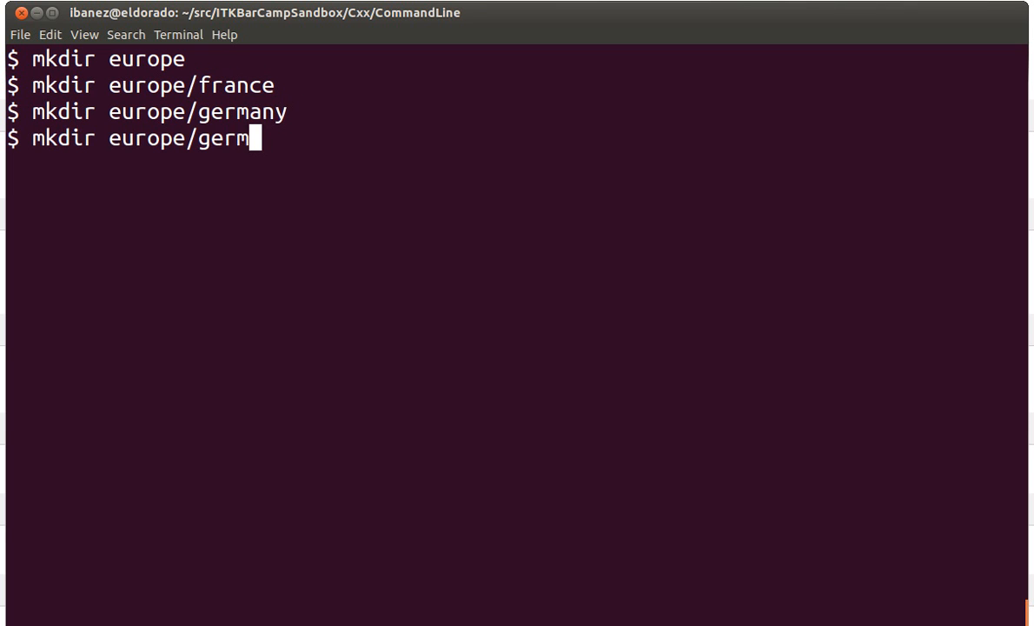
type("italy")
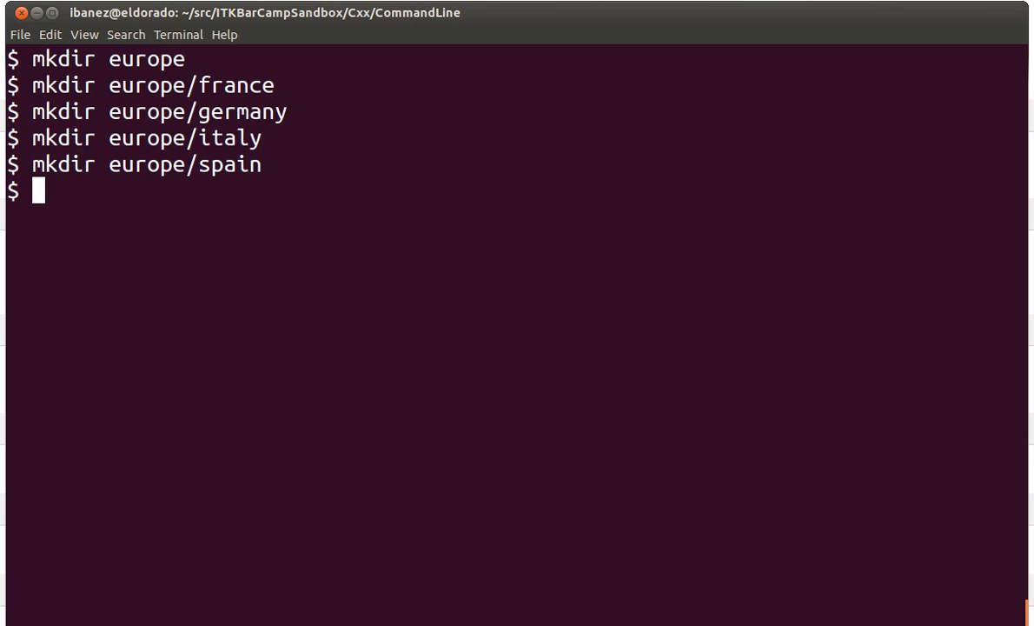
Create paris, lyon and rennes folders inside europe/france.
type("mkdir europe/france")
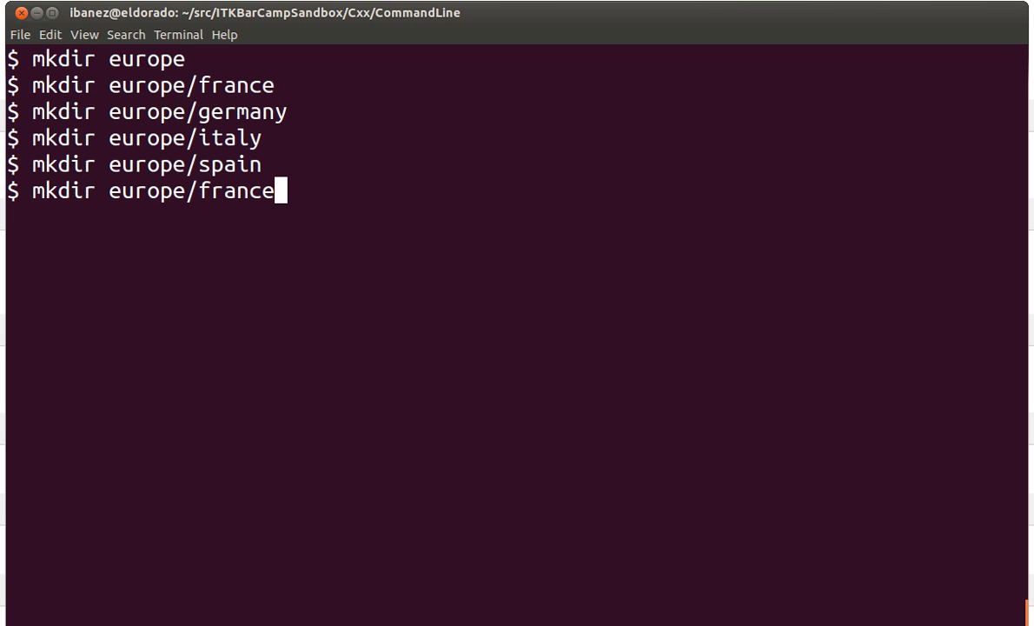
type("clear")
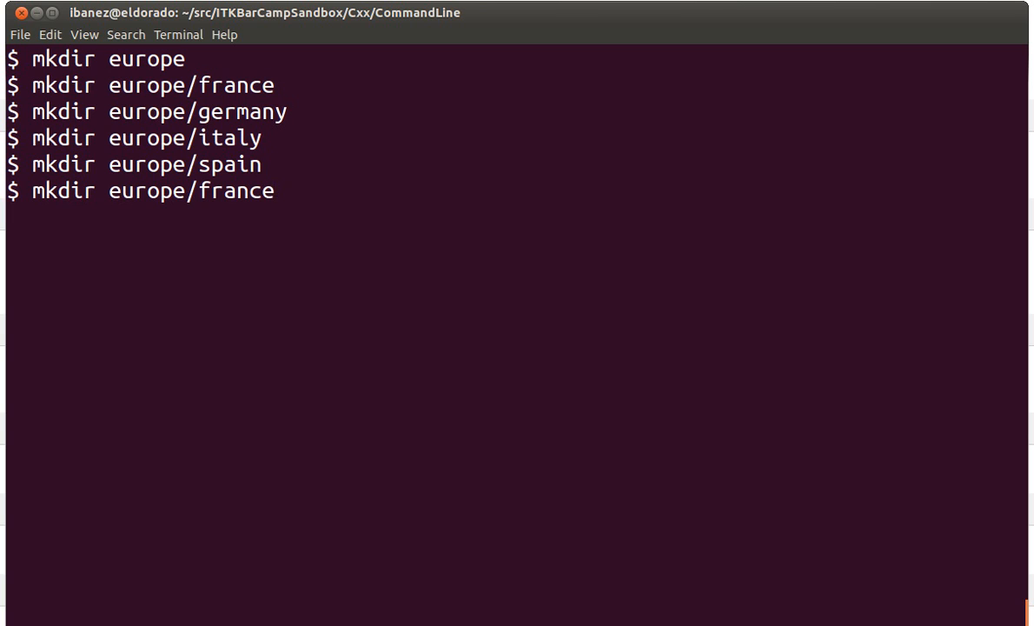
type("/")
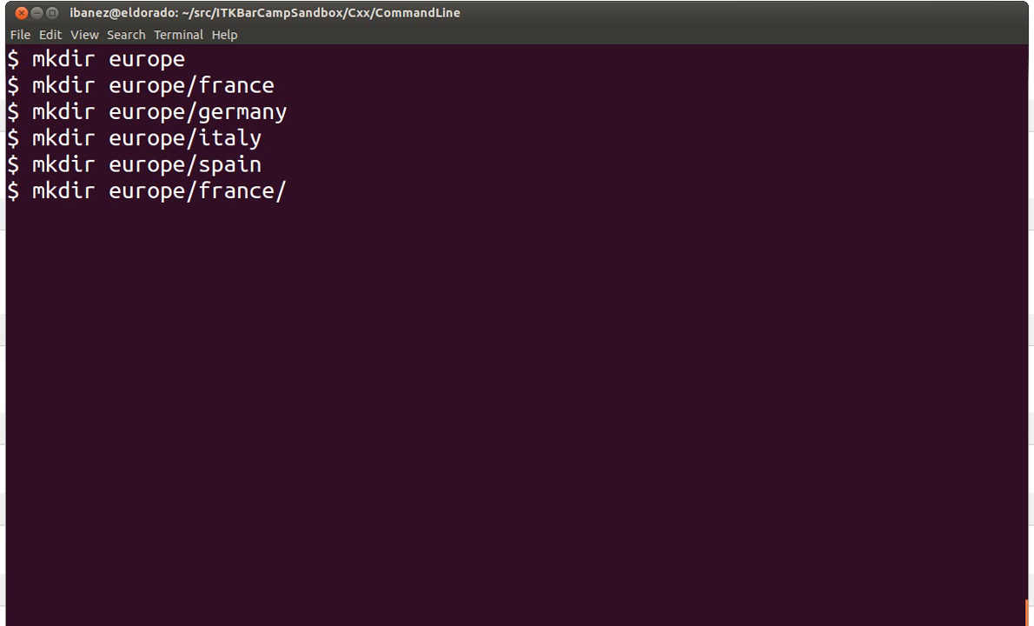
type("paris")
type("mkdir europe/france/")
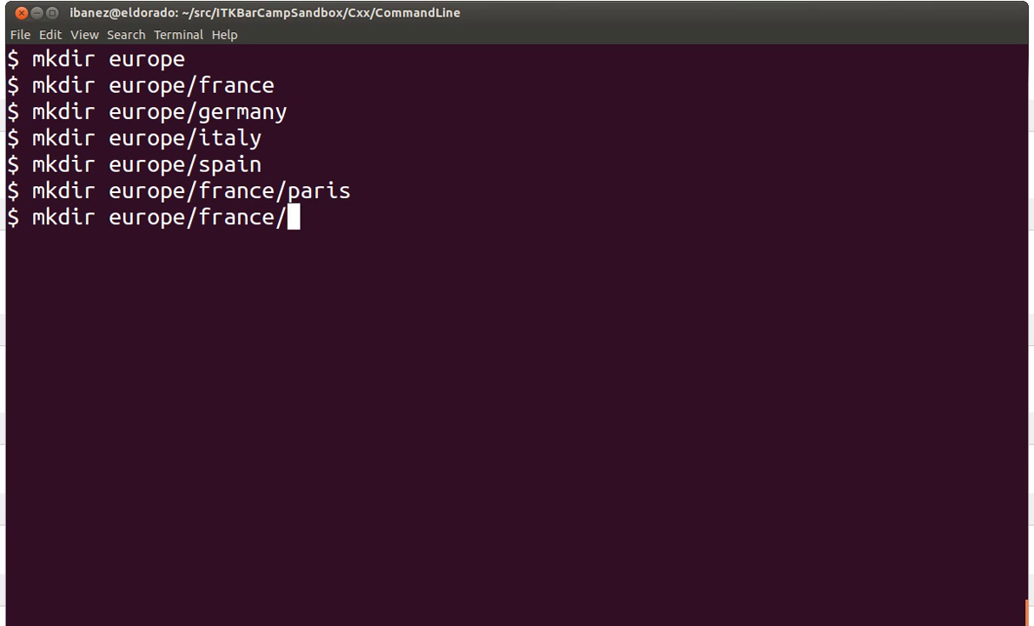
type("lyon")
type("mkdir europe/france/")
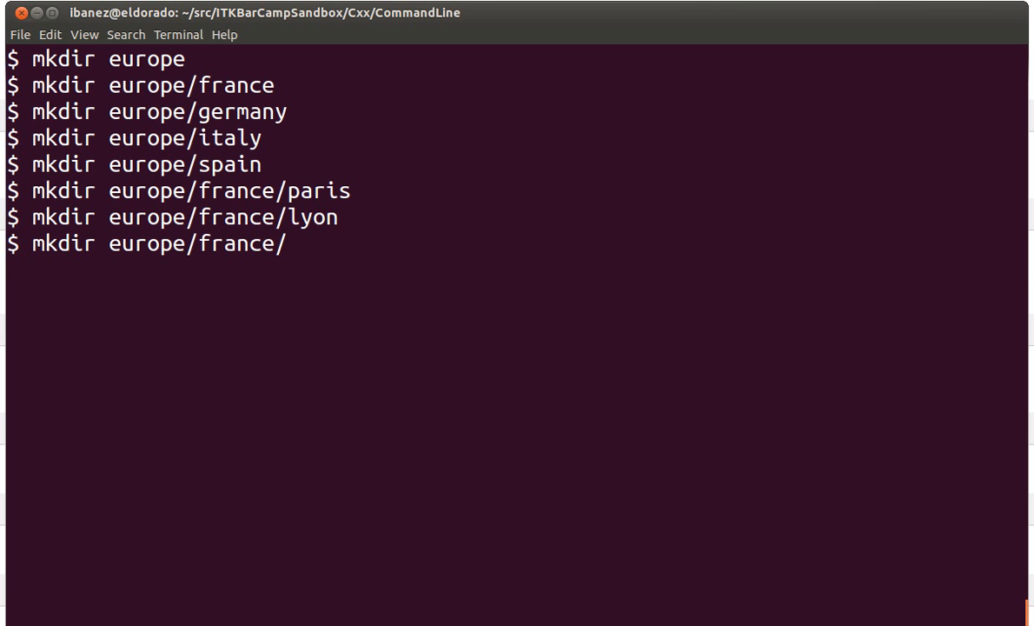
type("rennes")
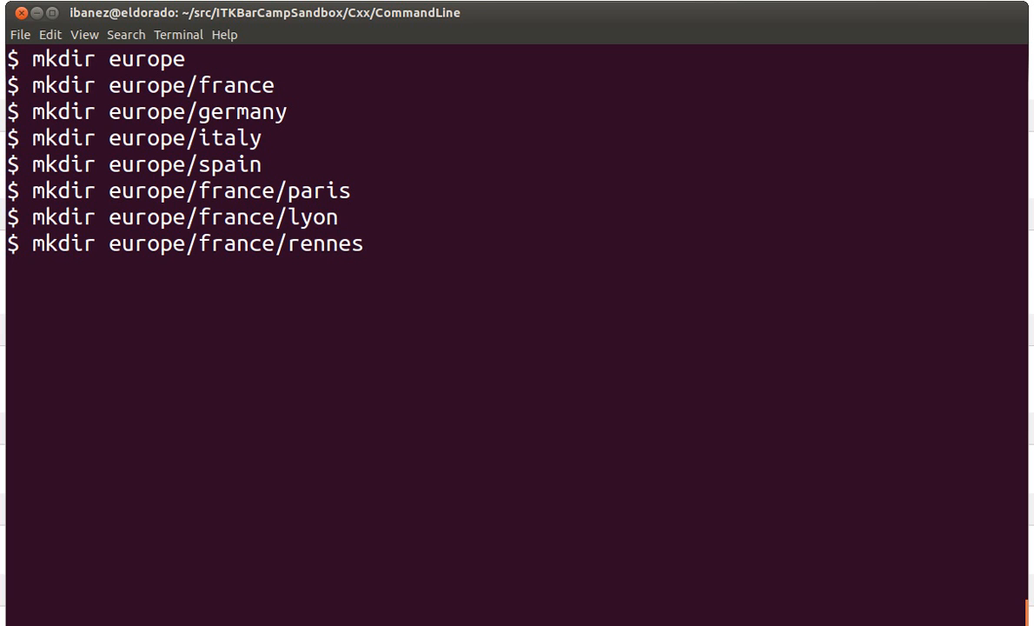
Create a montparnasse folder inside europe/france/paris.
type("mkdir europe/france/lyon")
type("mkdir europe/france/paris/")
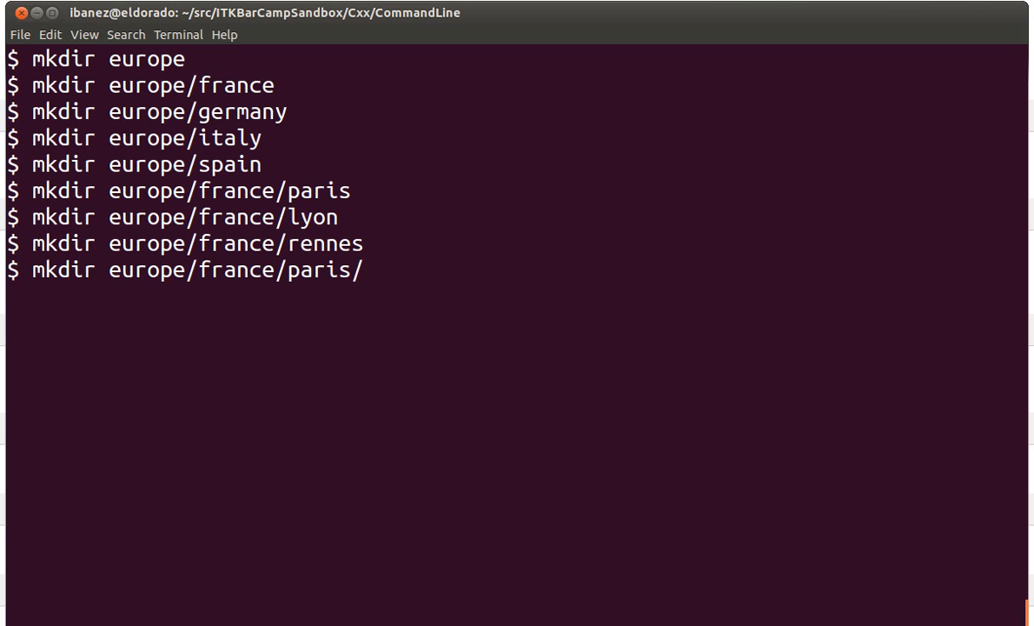
type("moon")
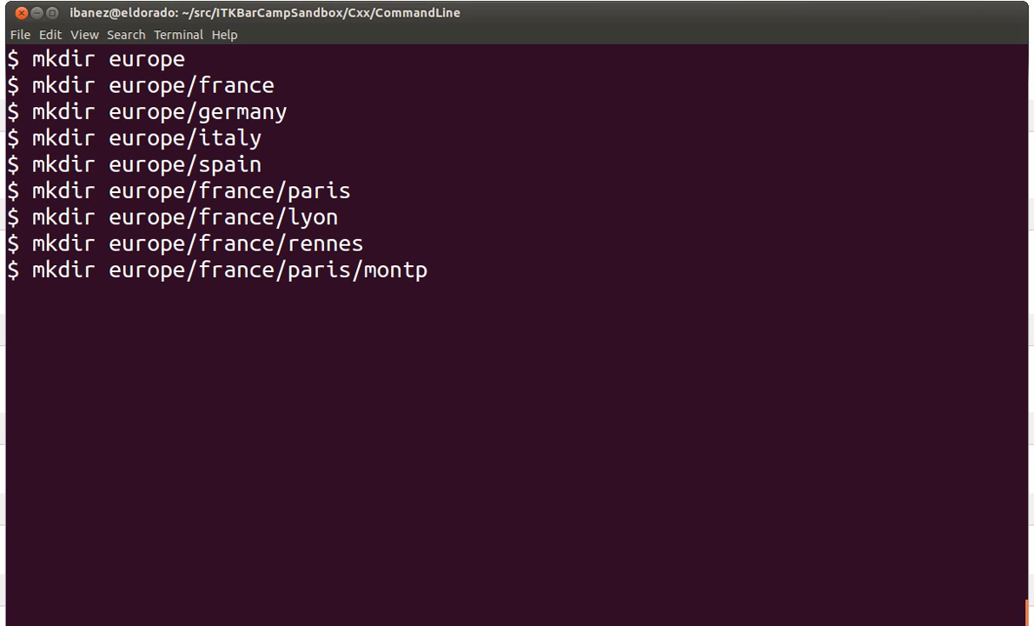
type("arnasse")
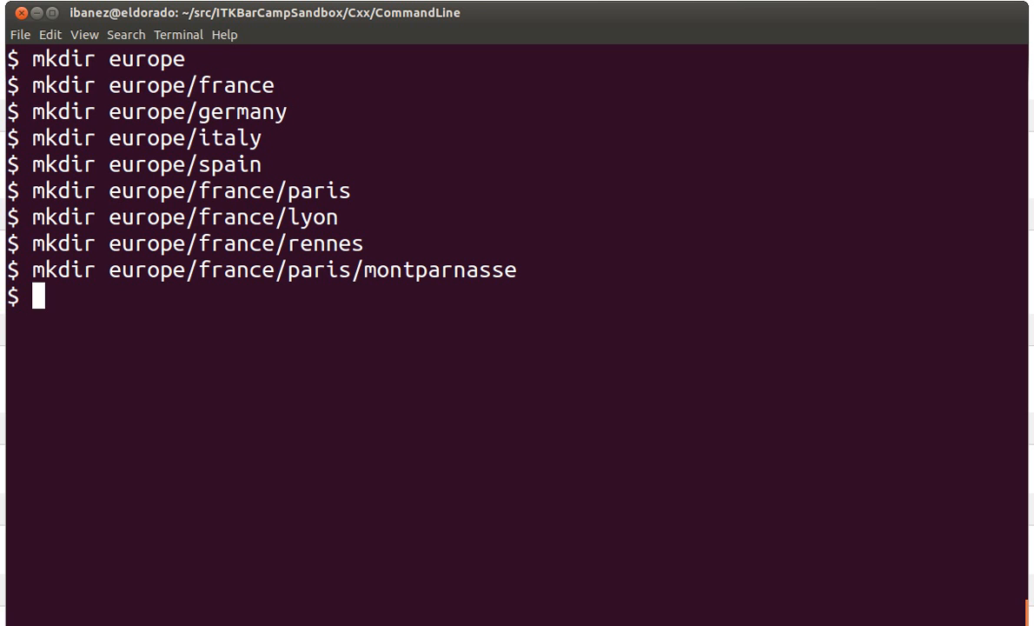
List the current folder to see europe beside file1–file10.
type("ls")
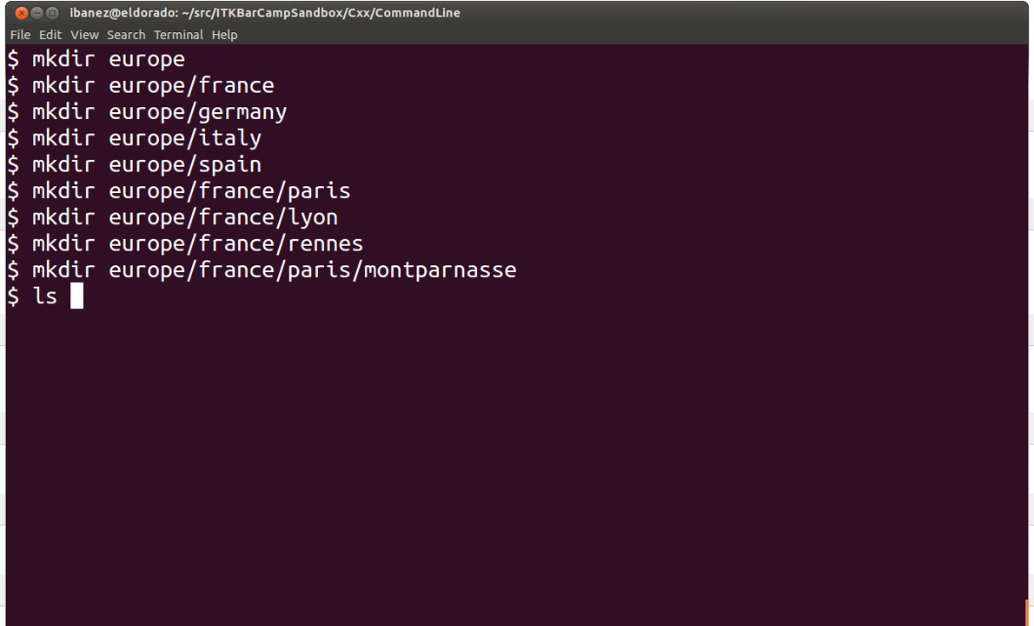
key("Return")
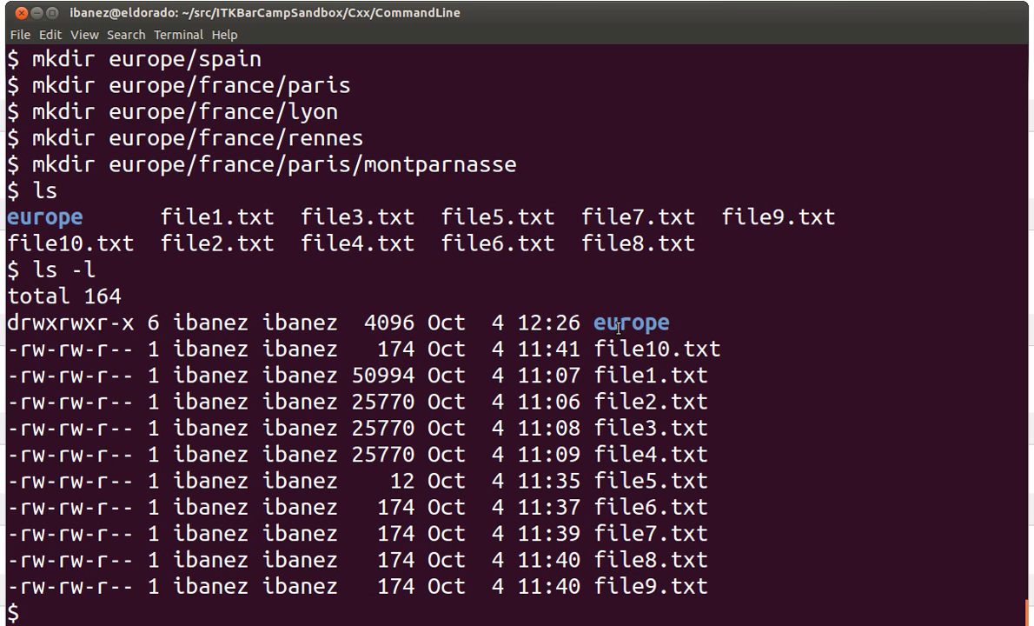
Compose a recursive listing command ls -R europe/.
type("ls")
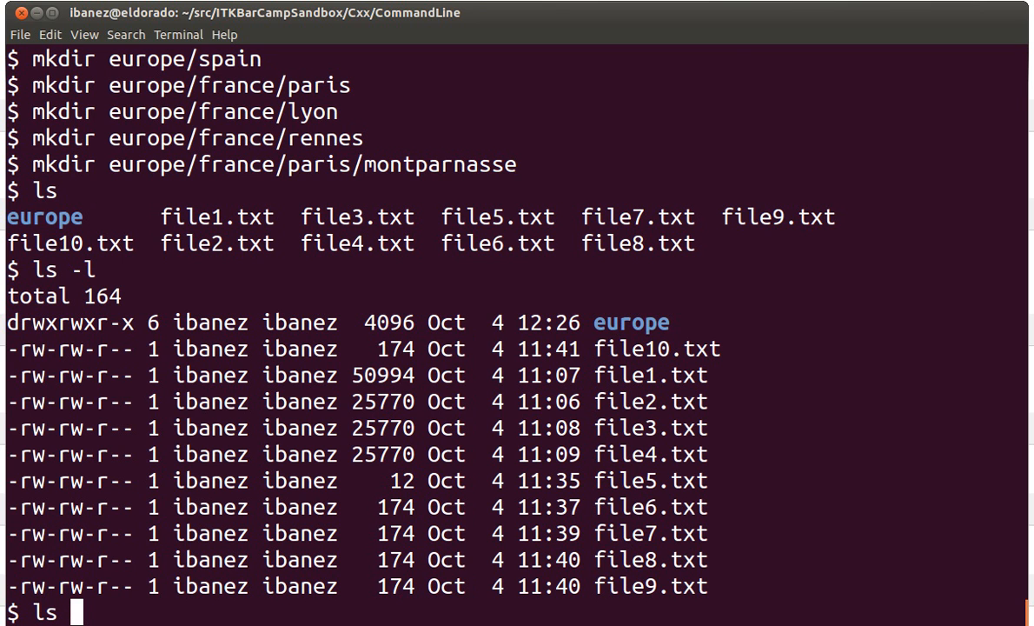
type("-")
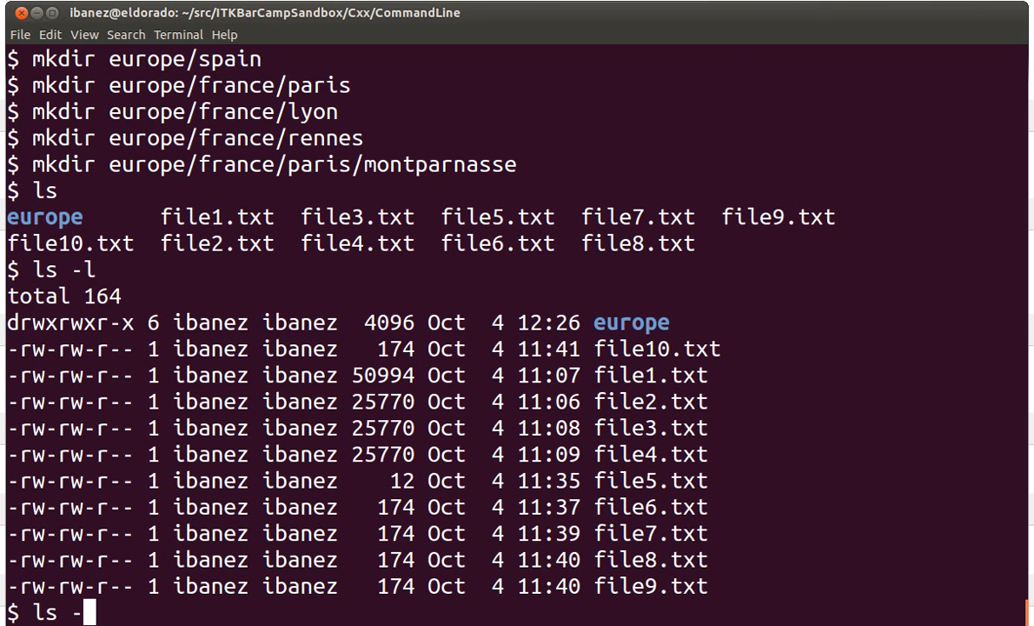
type("R")
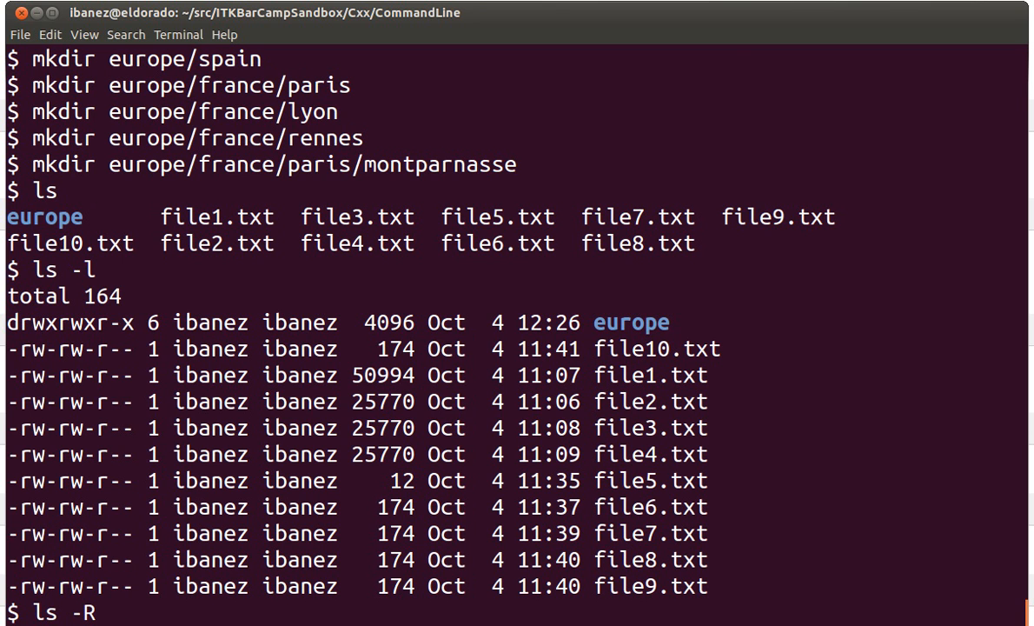
type("europe/")
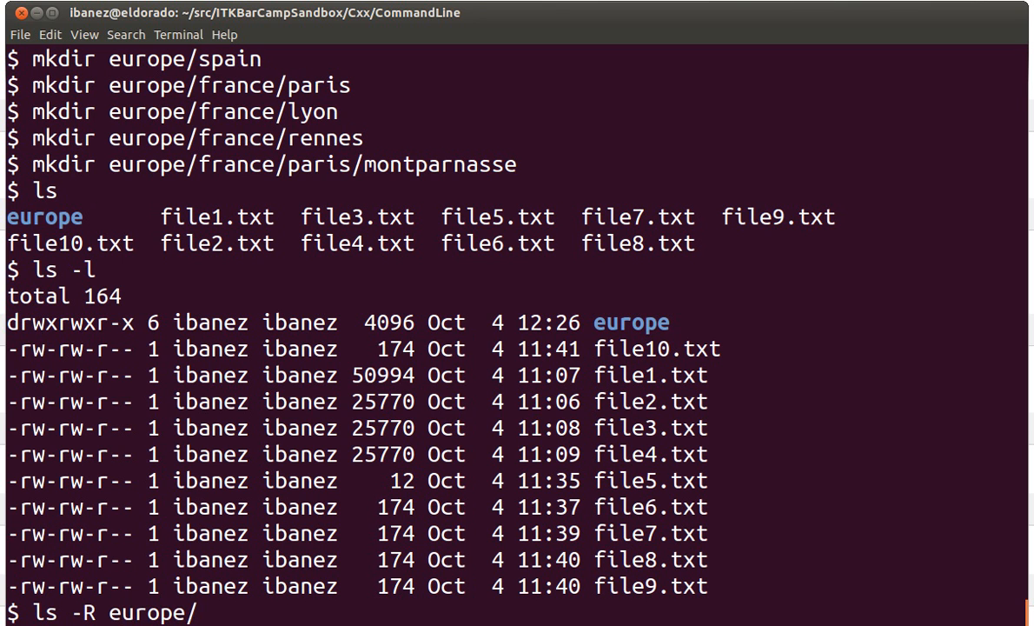
Run the recursive listing of europe and review its country and city subfolders.
key("Return")
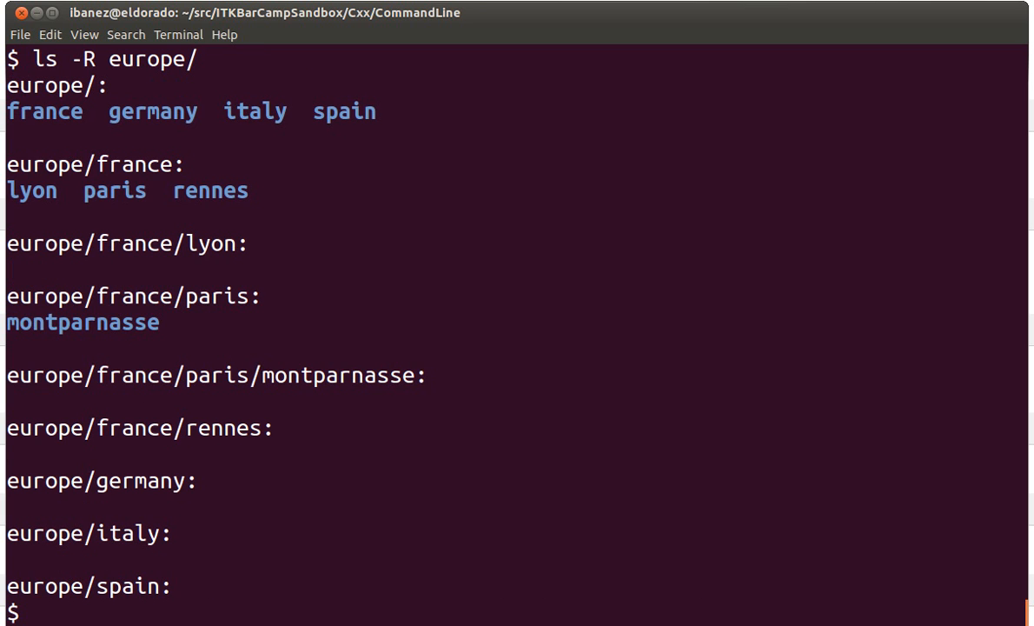
mouse_move(434, 106)
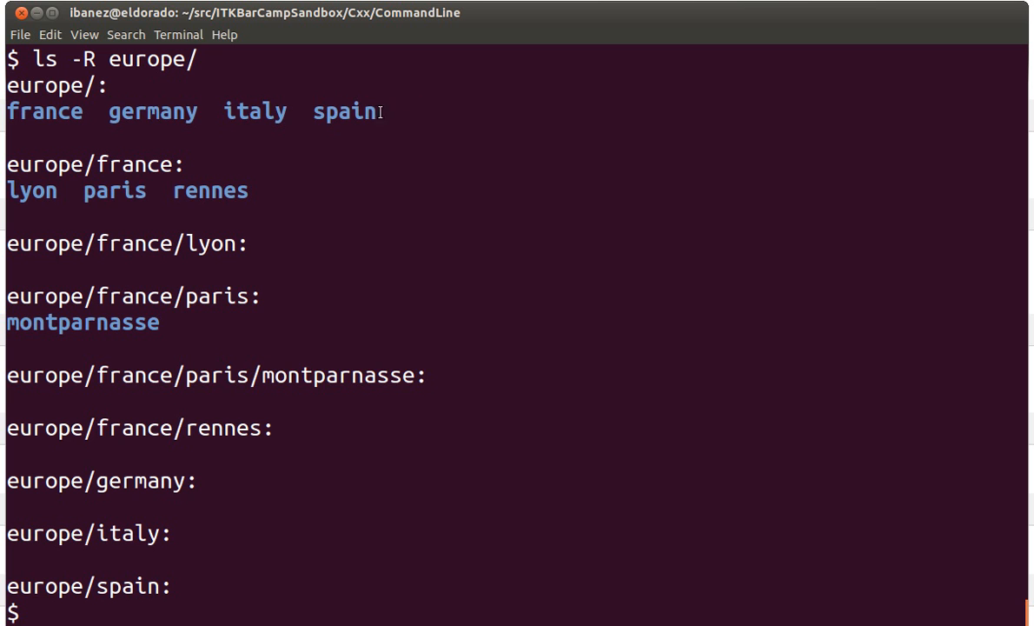
mouse_move(187, 189)
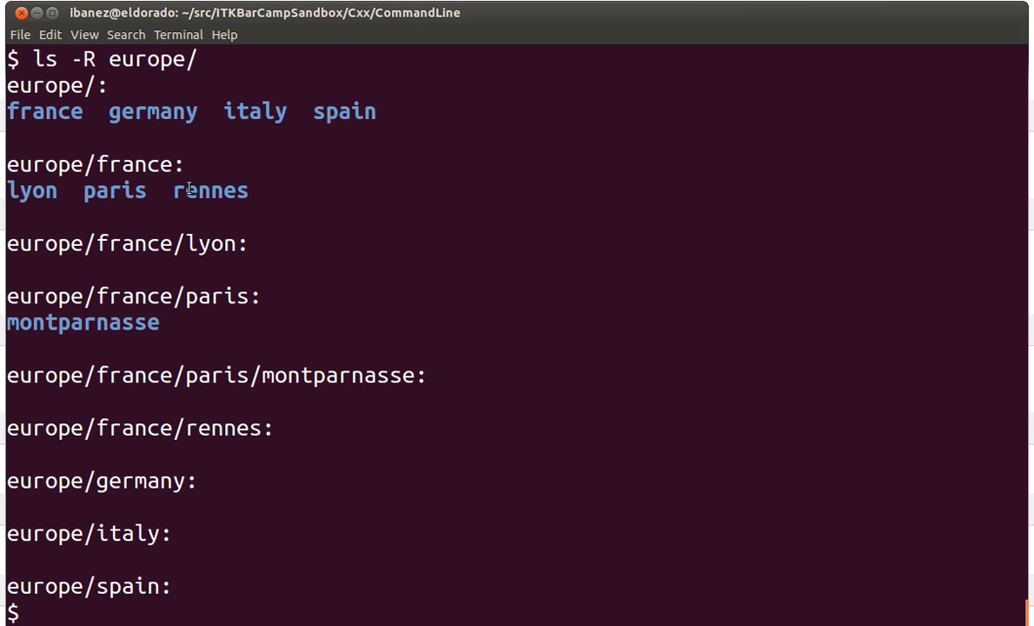
left_click_drag(7, 190, 250, 189)
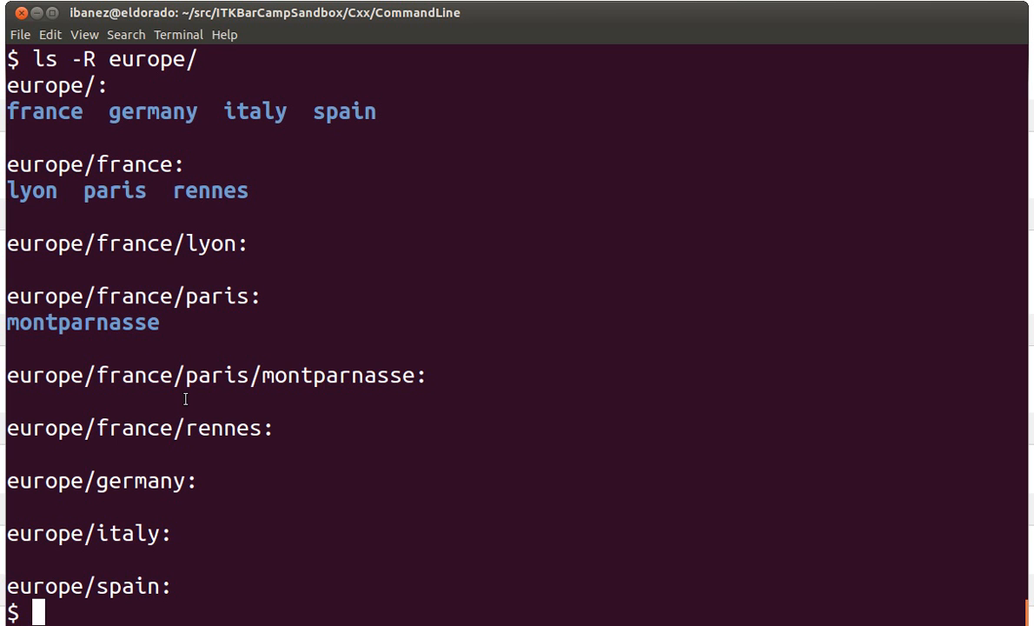
mouse_move(205, 424)
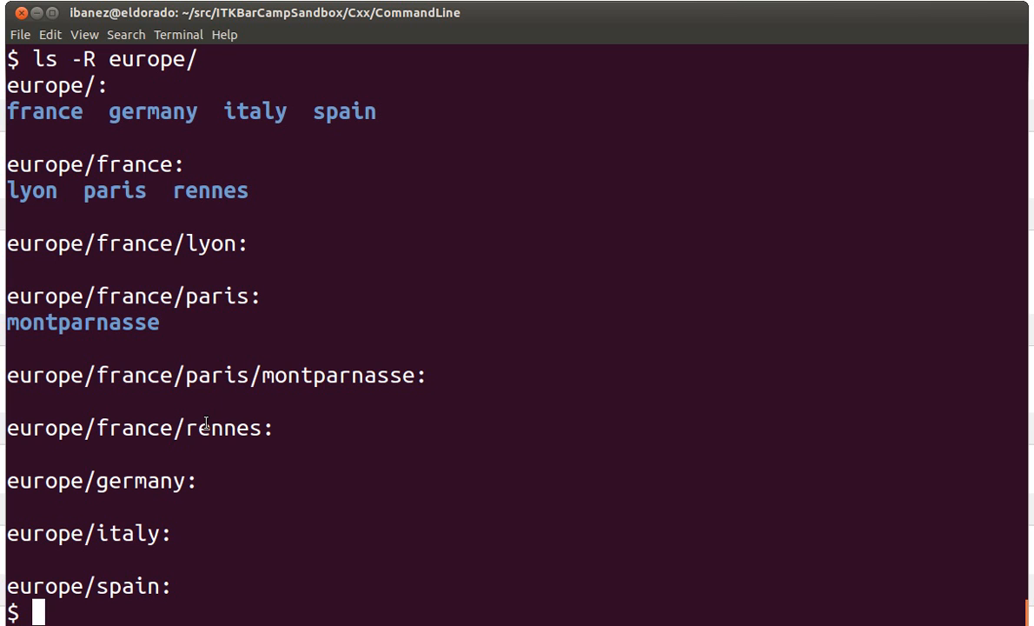
mouse_move(427, 379)
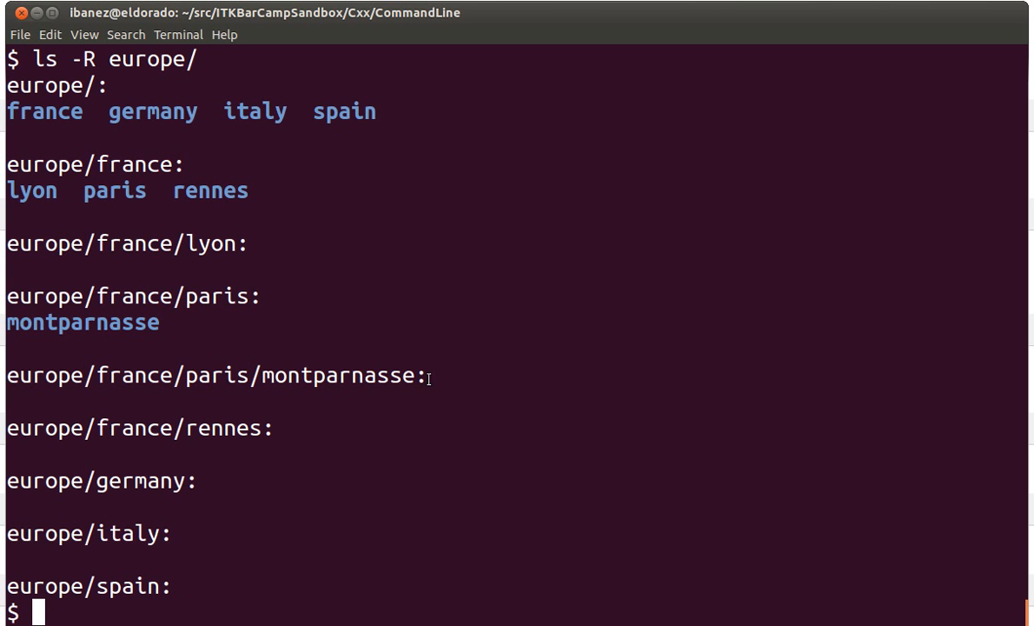
double_click(356, 376)
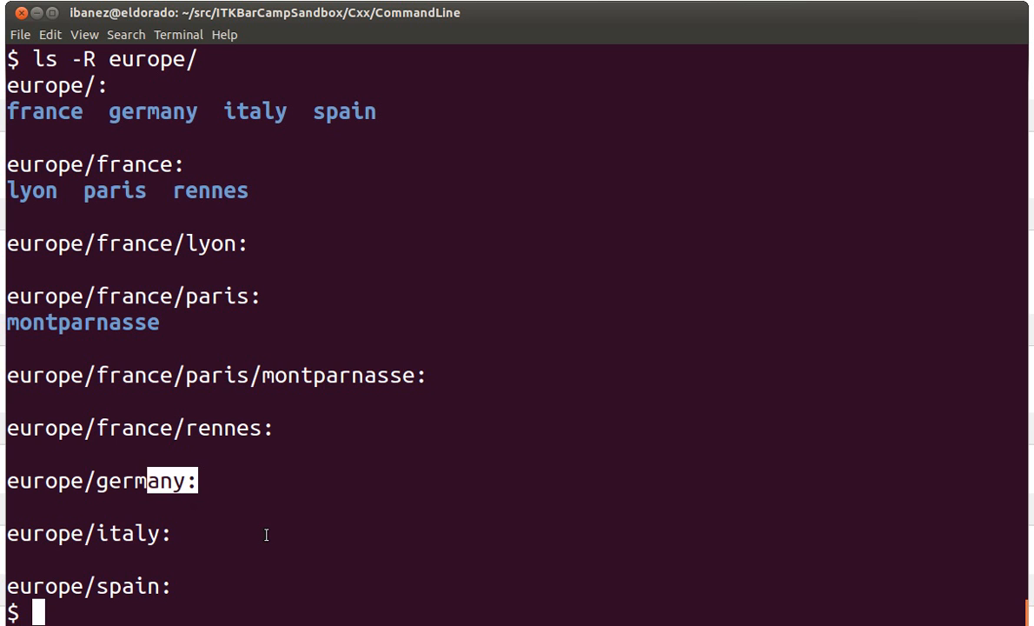
type("clear")
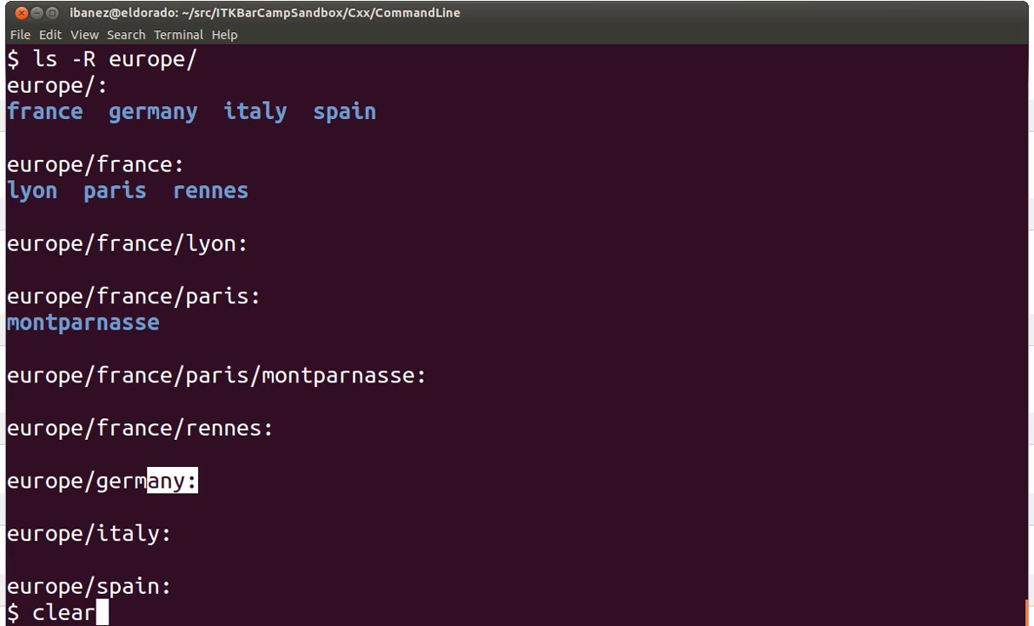
Clear the screen and start a tree command, then erase it.
key("Return")
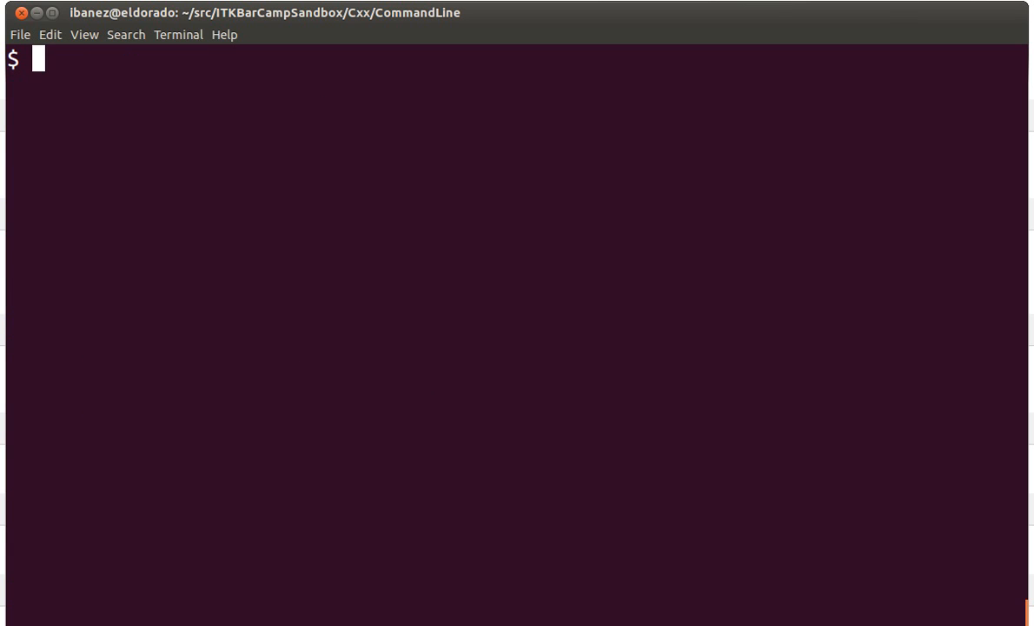
type("tree")
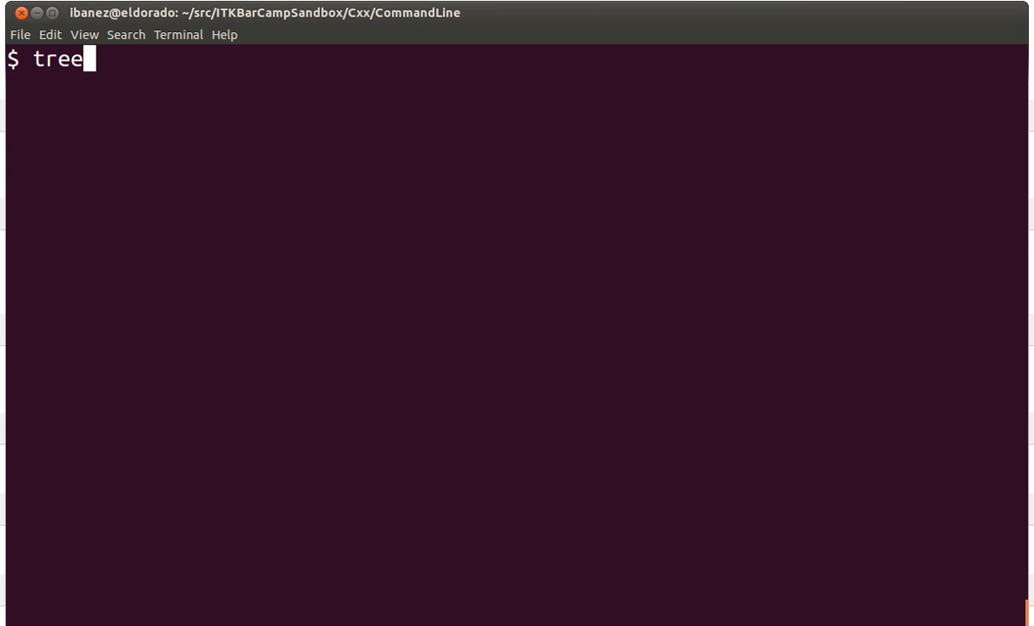
key("BackSpace")
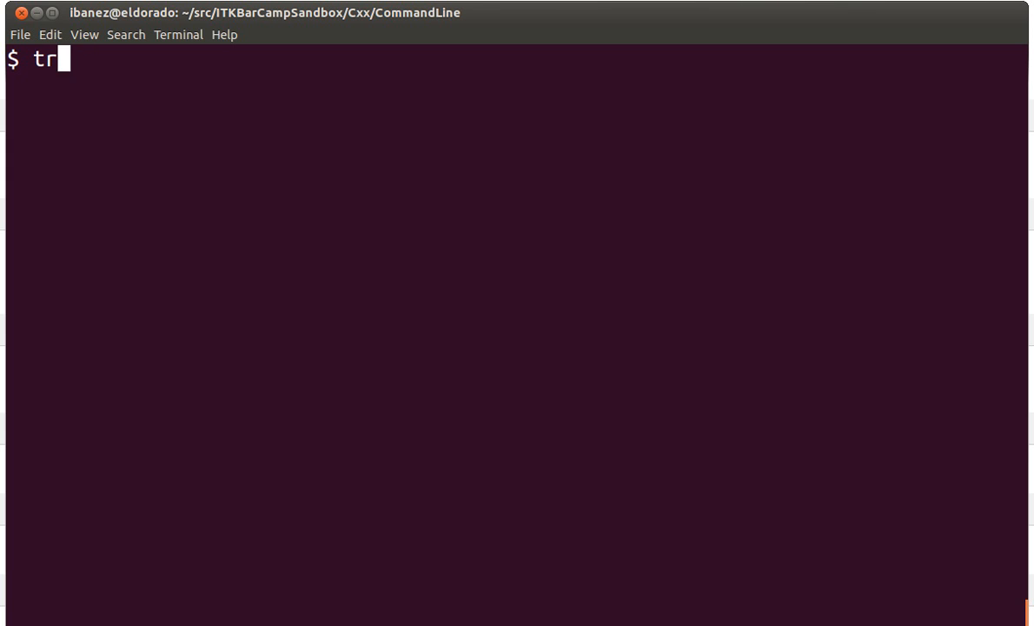
Enter sudo apt-get install tree, then compose tree . for the current folder.
type("sudo")
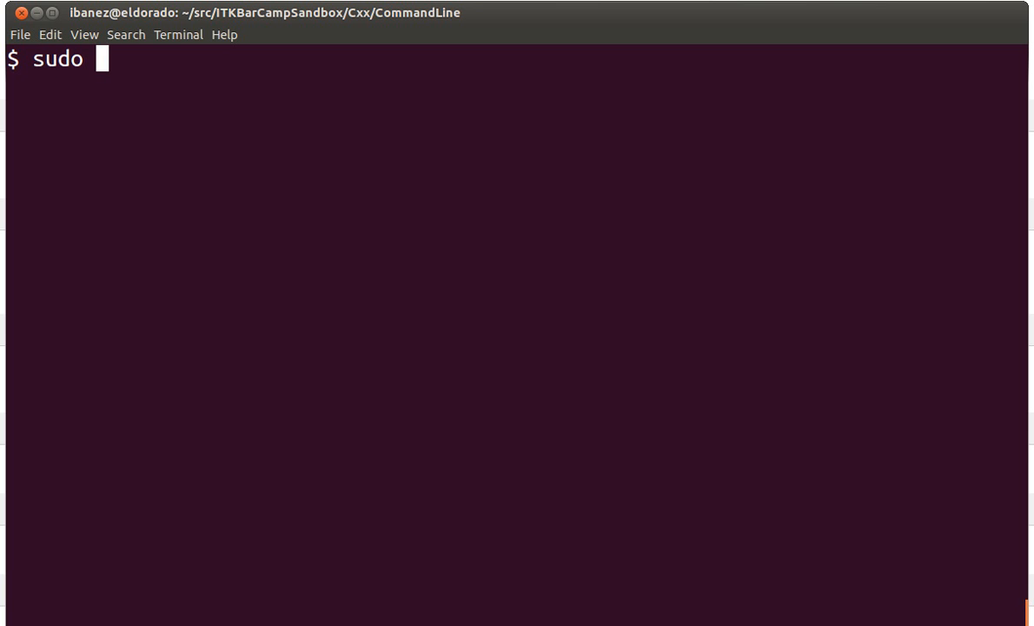
type("apt-get instal")
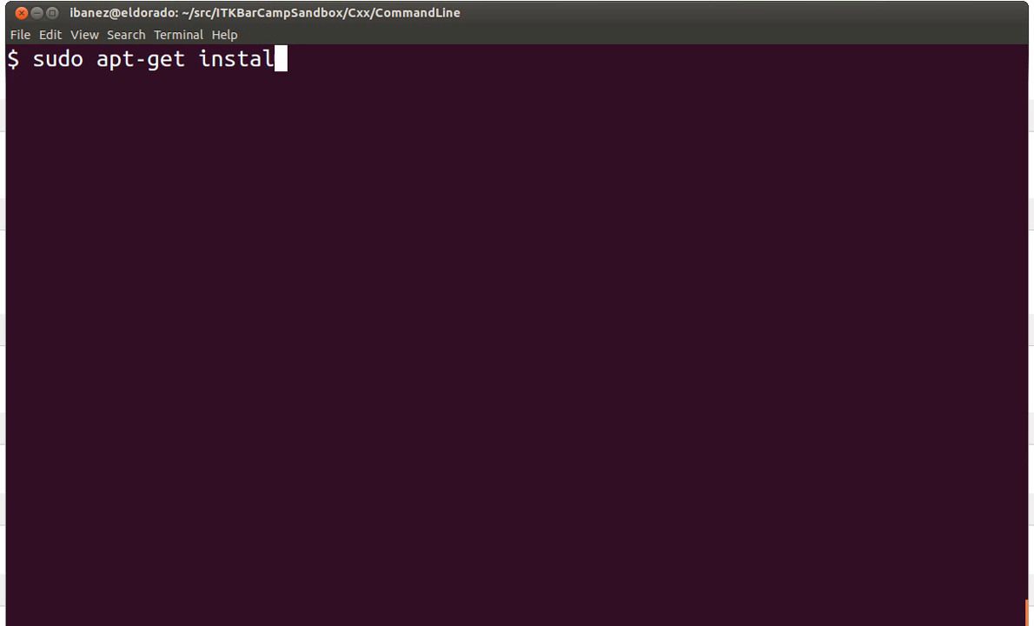
type("l tree")
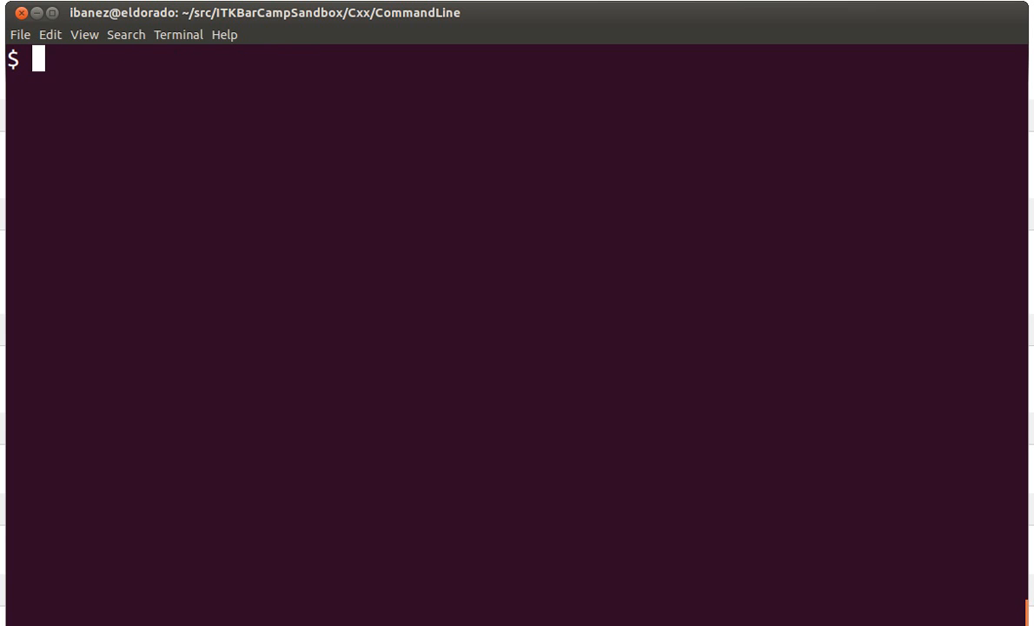
type("tree")
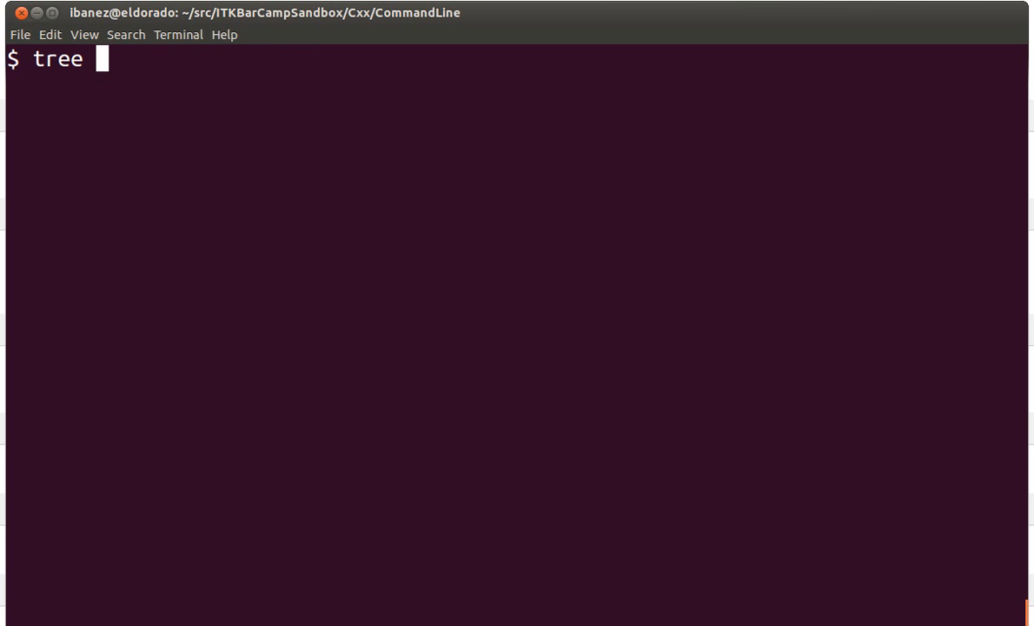
type(".")
type("pw")
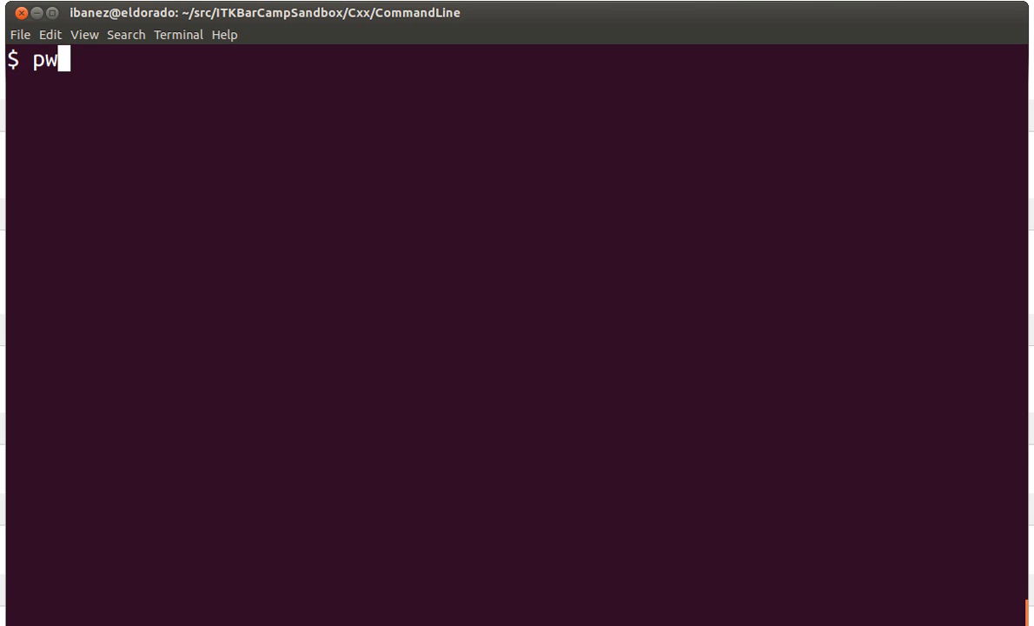
Print the working directory, then show the current folder as a tree with tree.
key("Return")
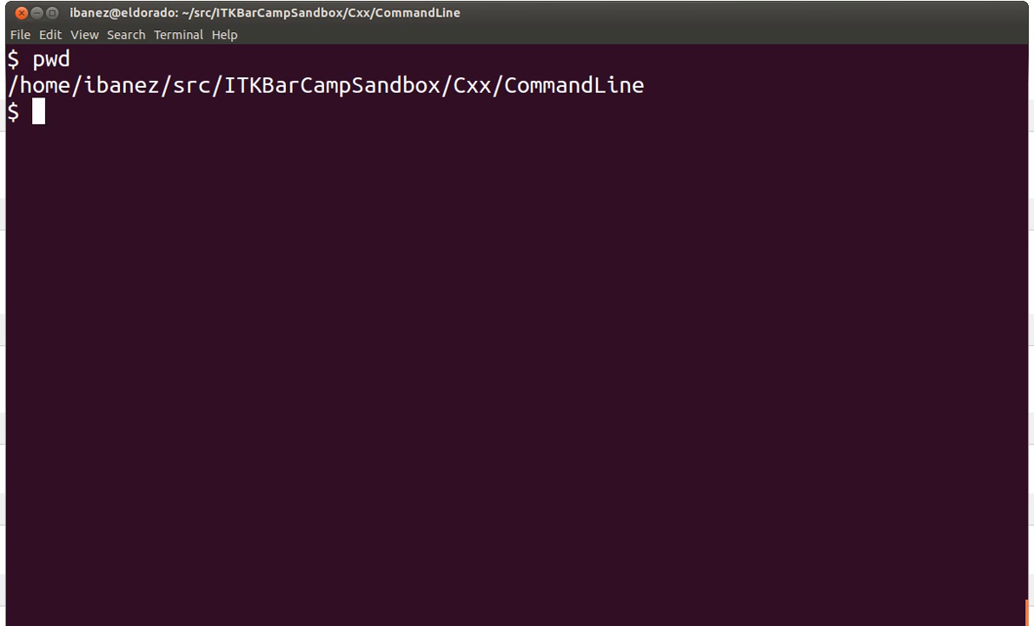
mouse_move(631, 106)
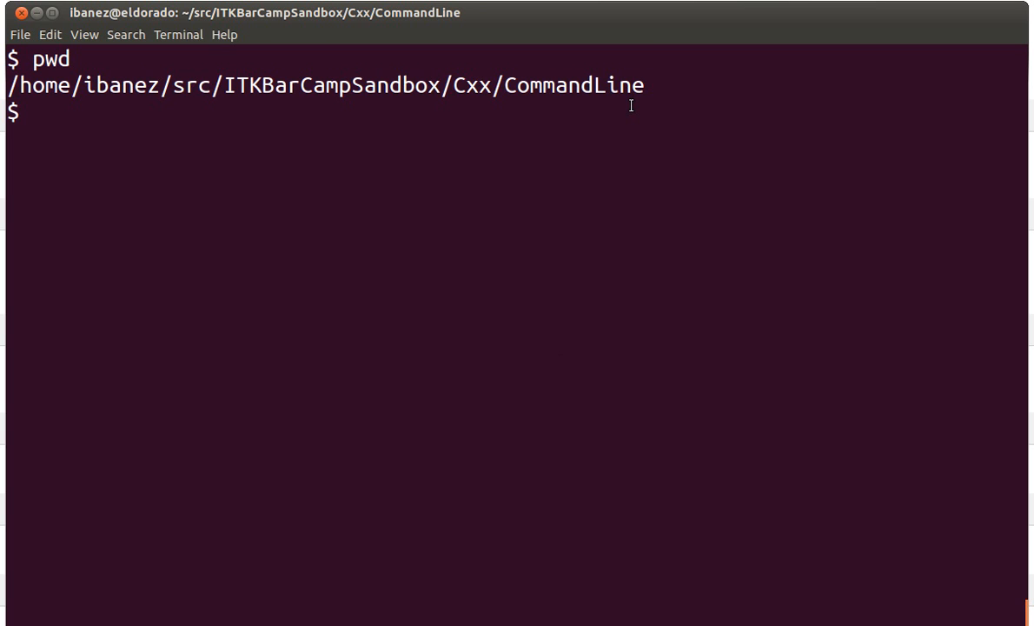
type(".")
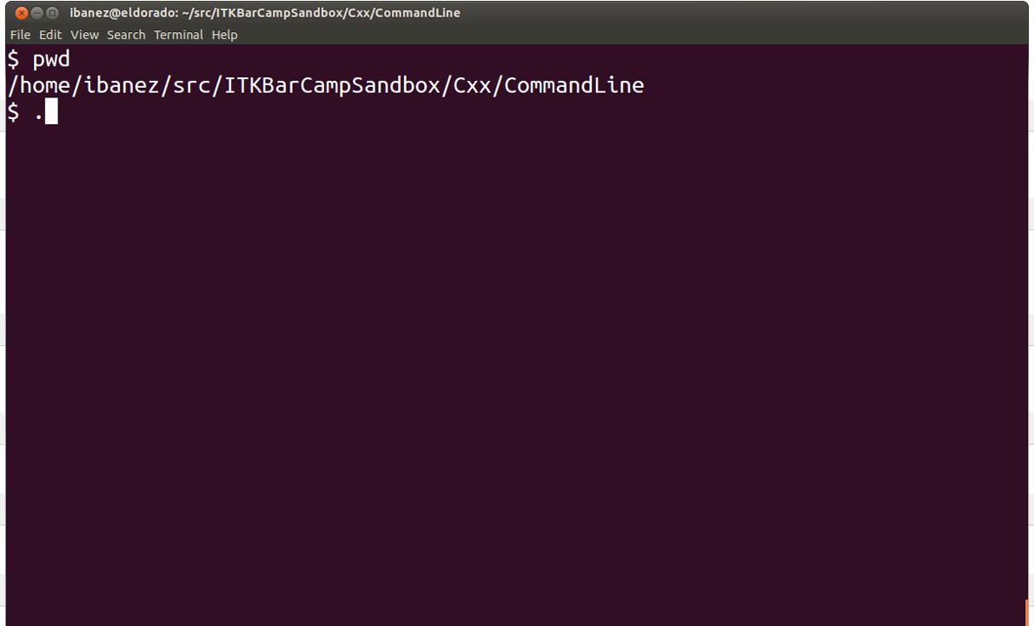
mouse_move(642, 92)
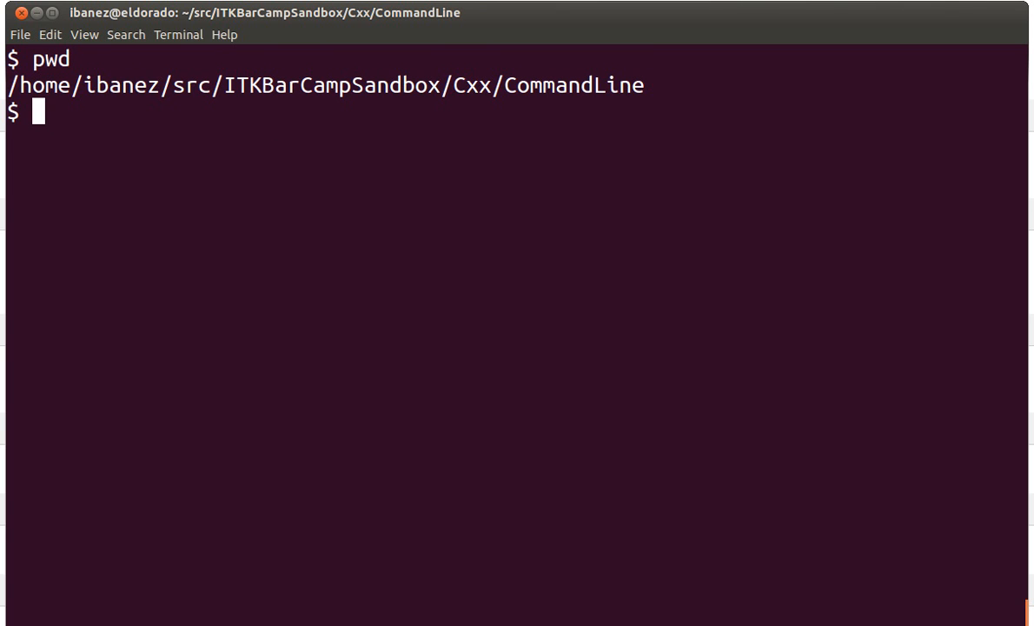
type("tree .")
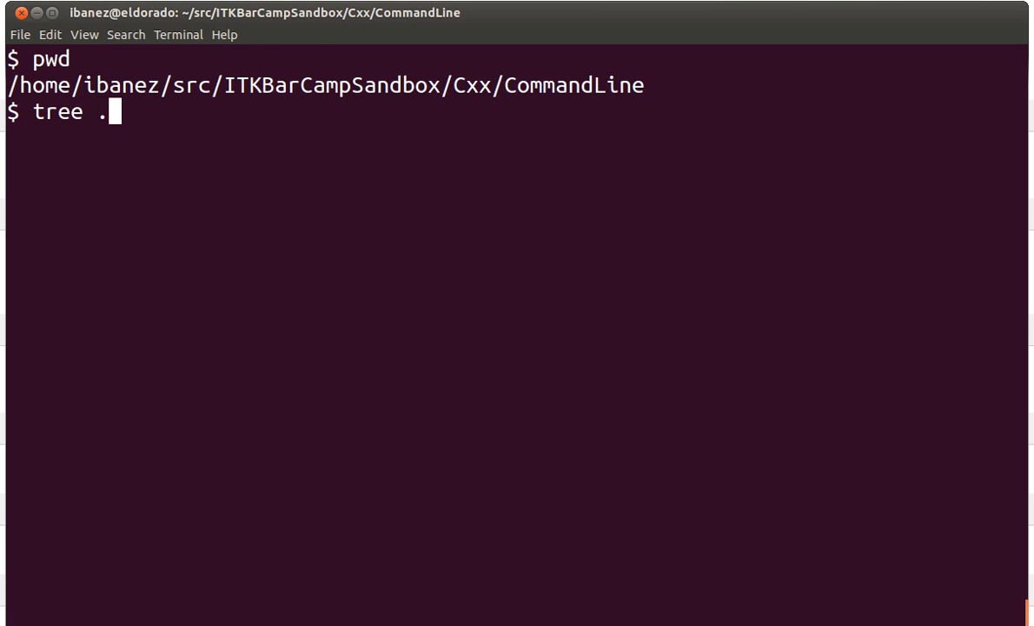
key("Return")
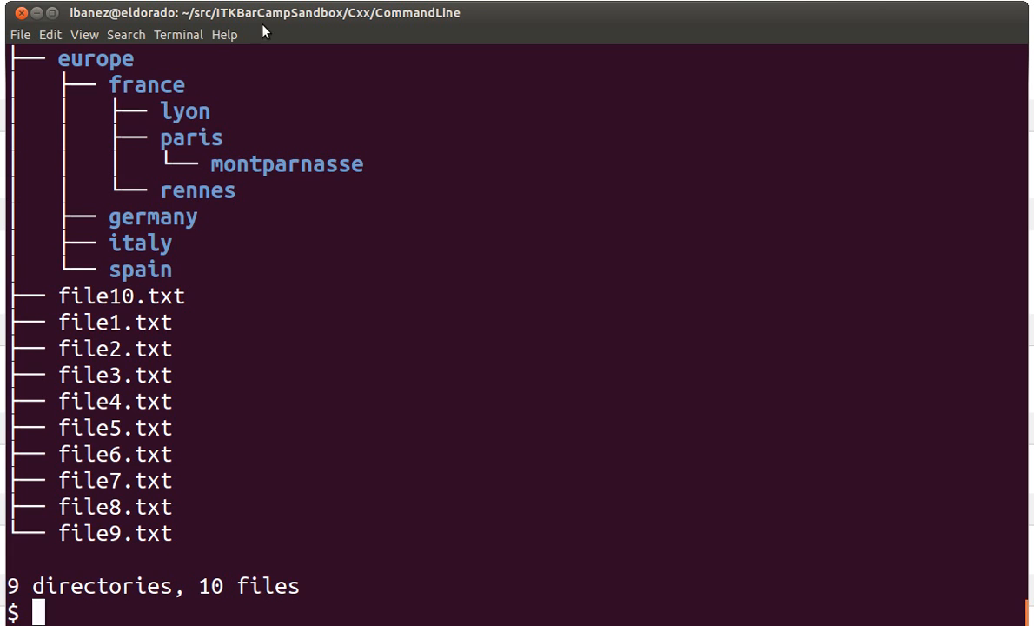
mouse_move(208, 243)
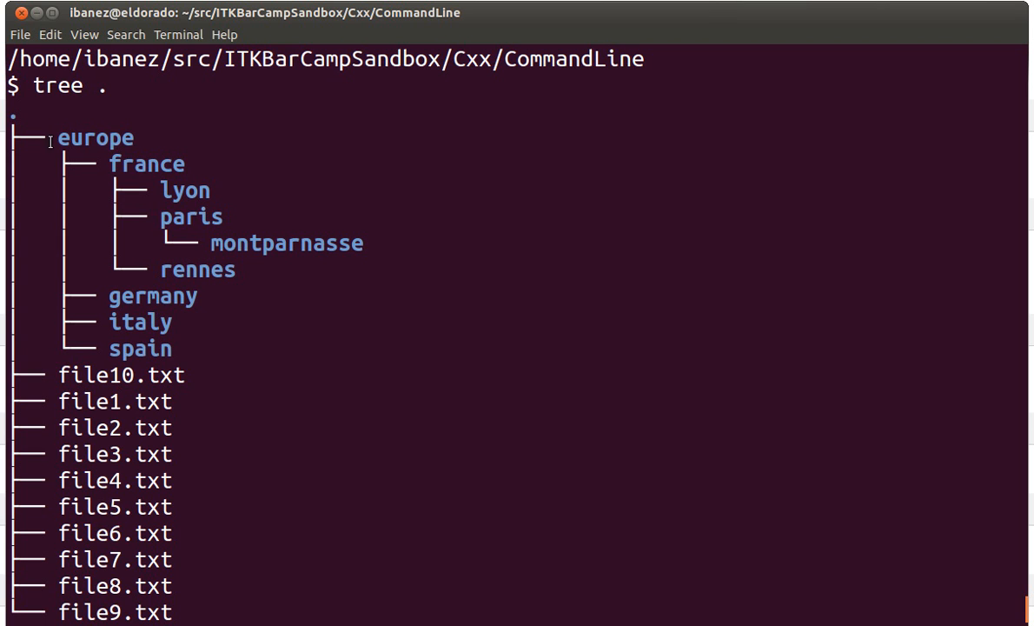
mouse_move(80, 278)
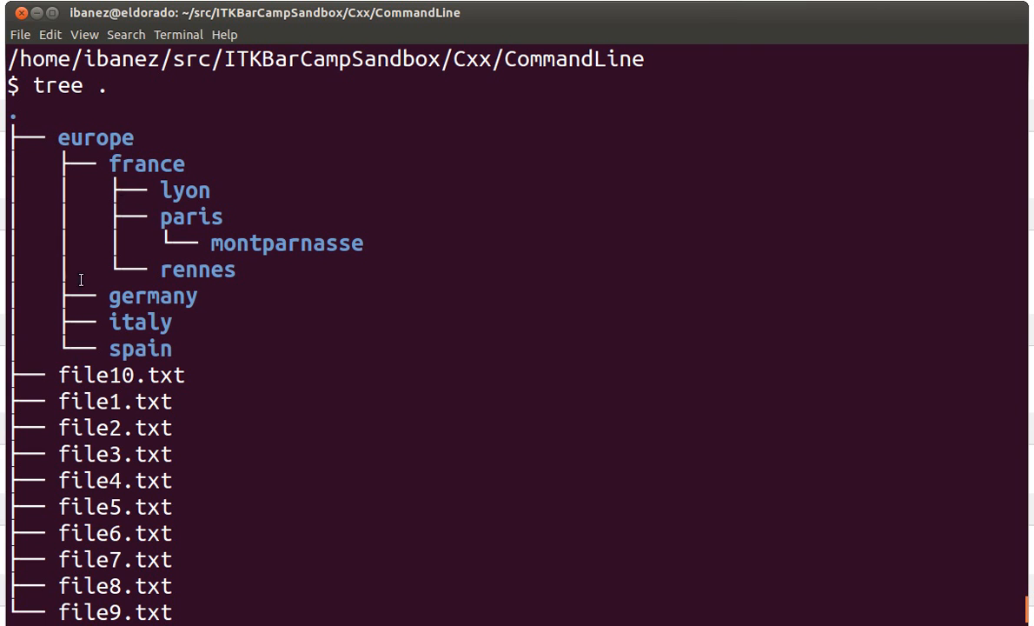
mouse_move(118, 348)
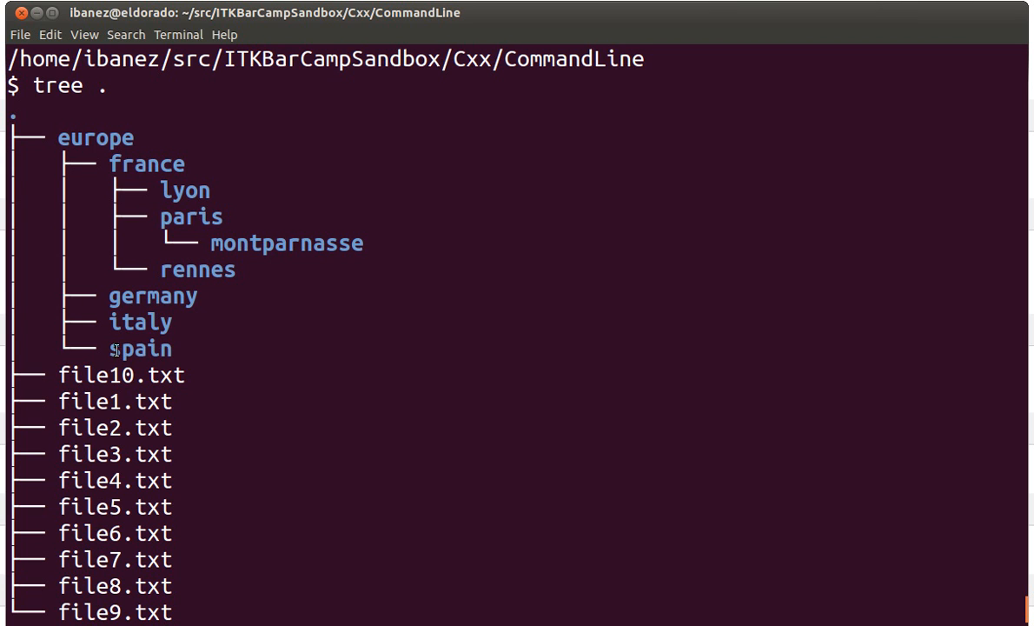
mouse_move(181, 281)
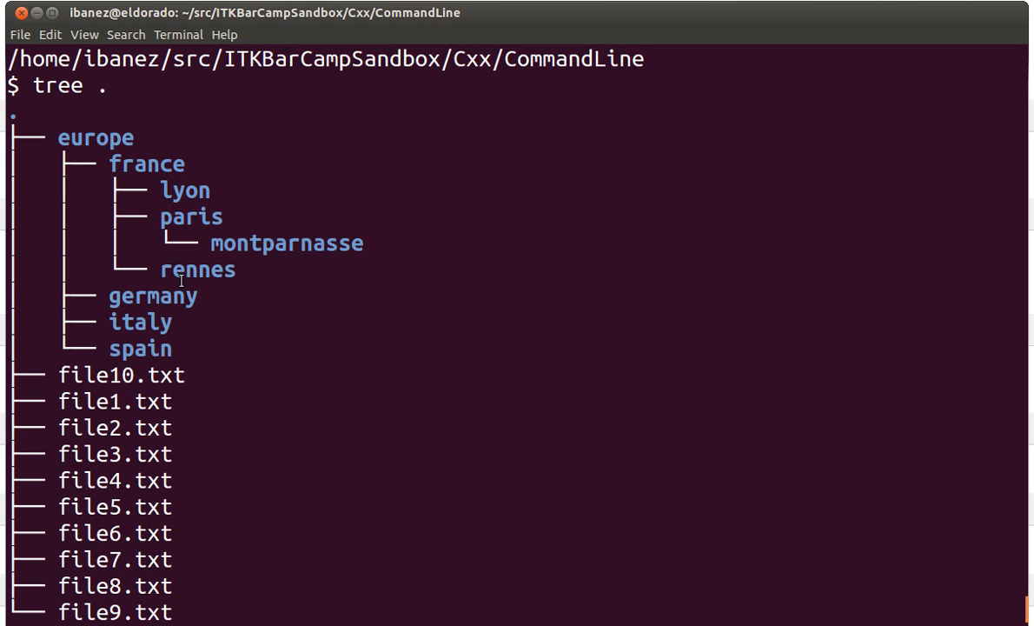
mouse_move(222, 244)
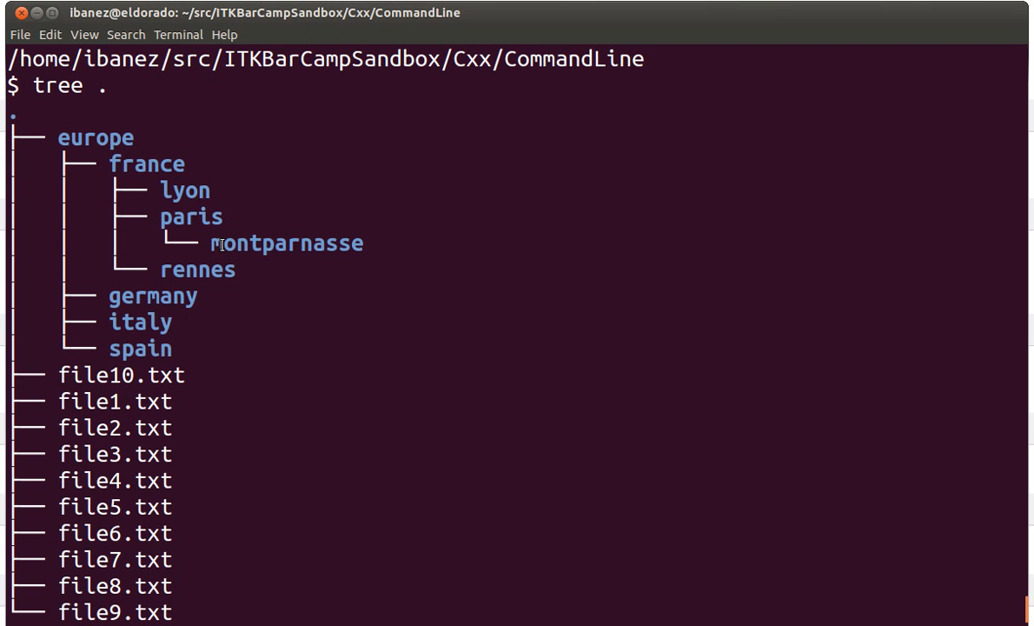
mouse_move(372, 264)
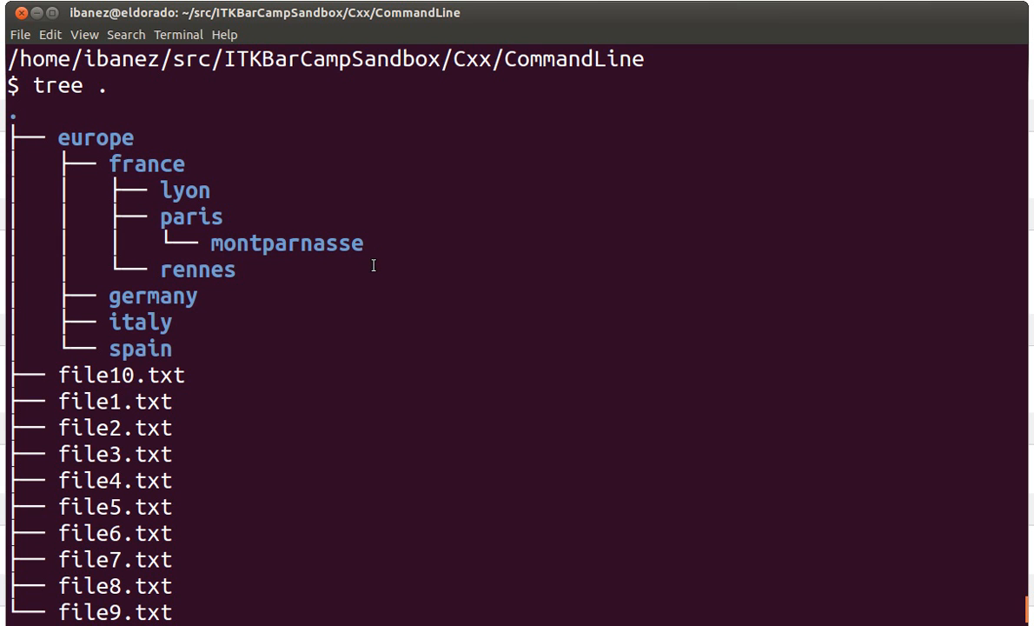
Scroll through the tree output and start a recursive listing of europe/.
scroll("down", 3)
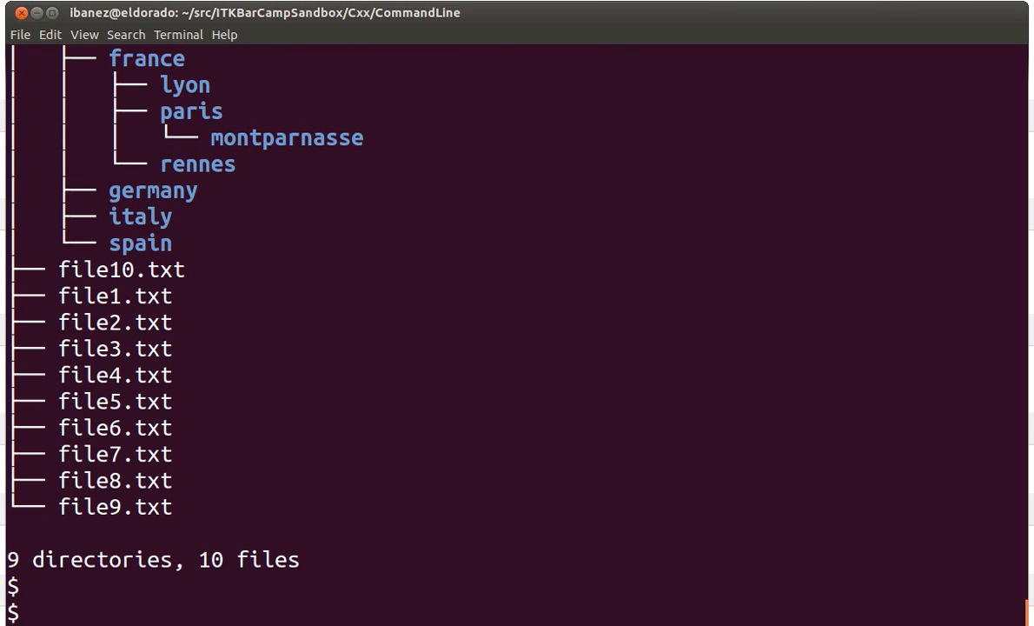
type("ls -R europe/")
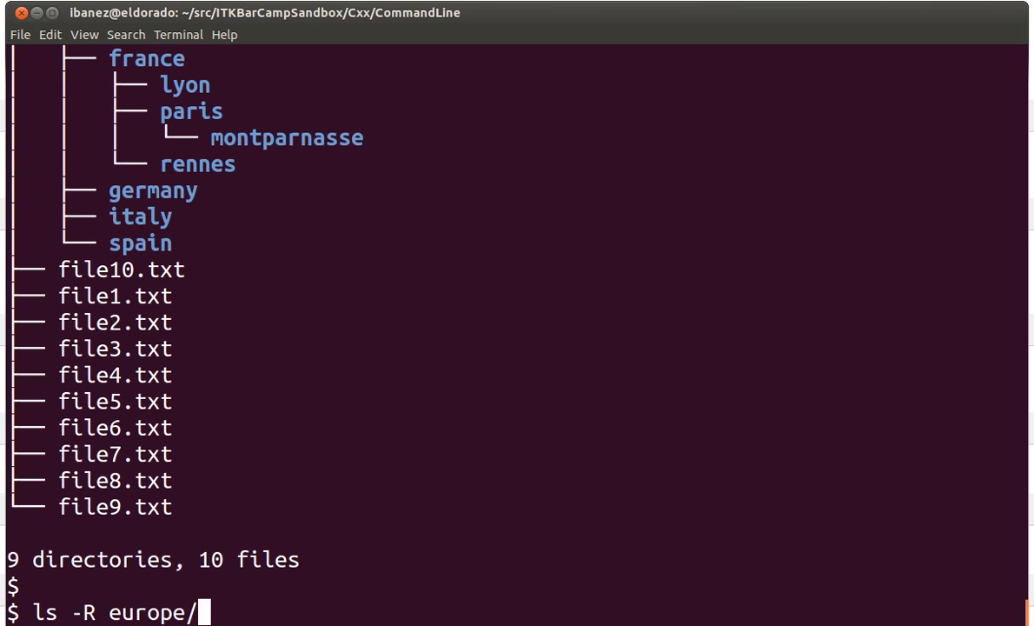
List europe/portugel to confirm it does not exist, then create it with mkdir.
type("por")
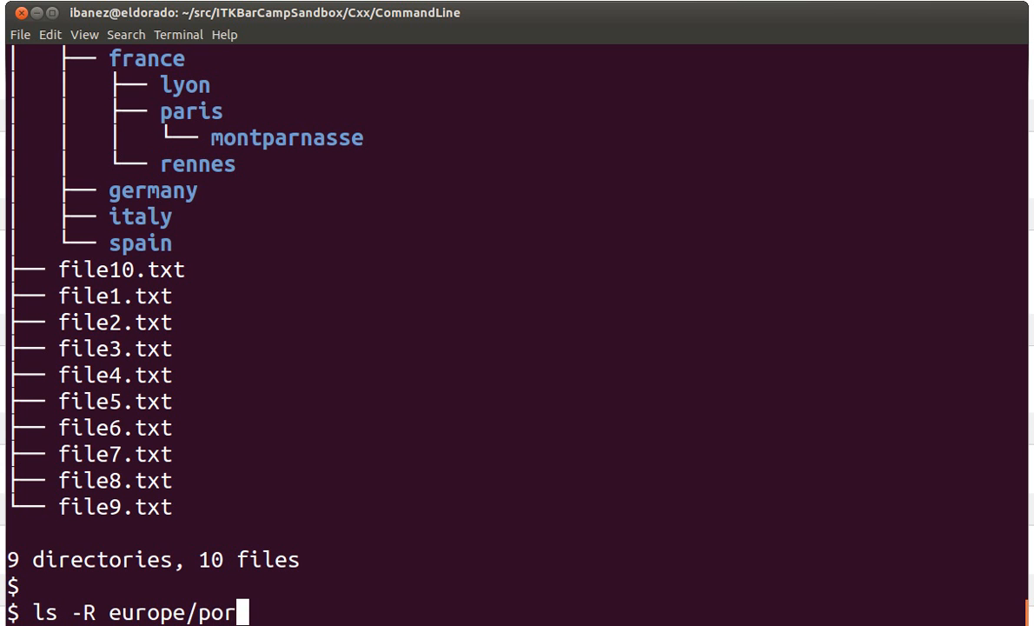
type("ge")
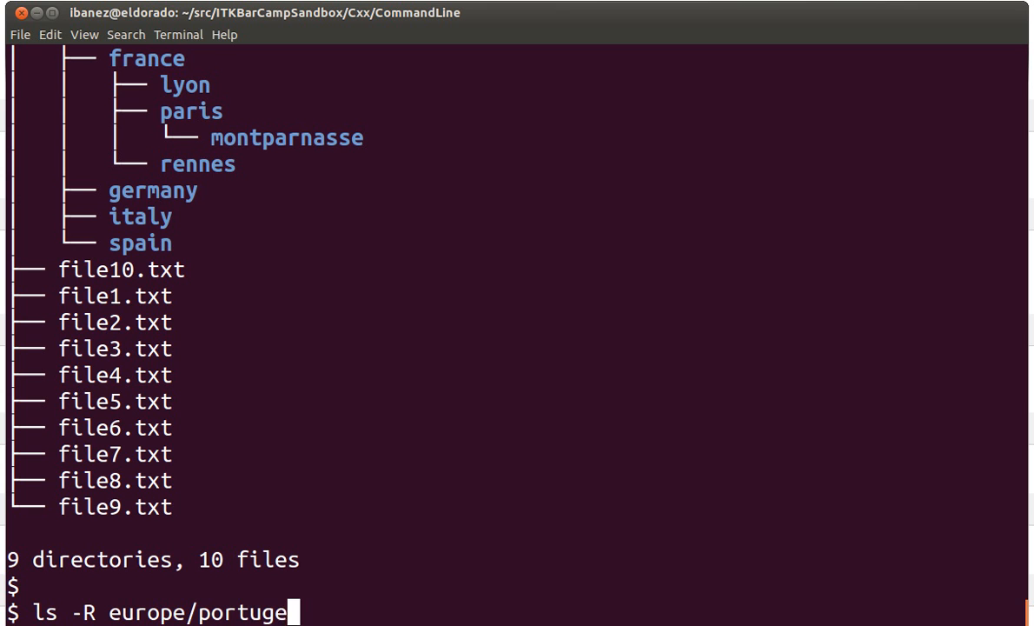
type("l")
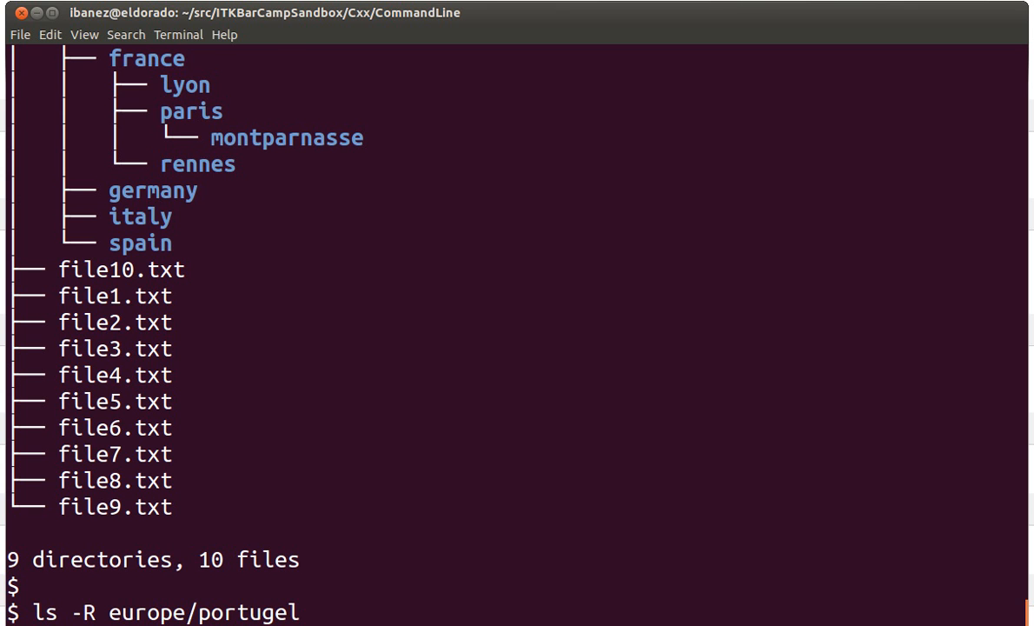
key("Return")
type("mkdir europe/portugel")
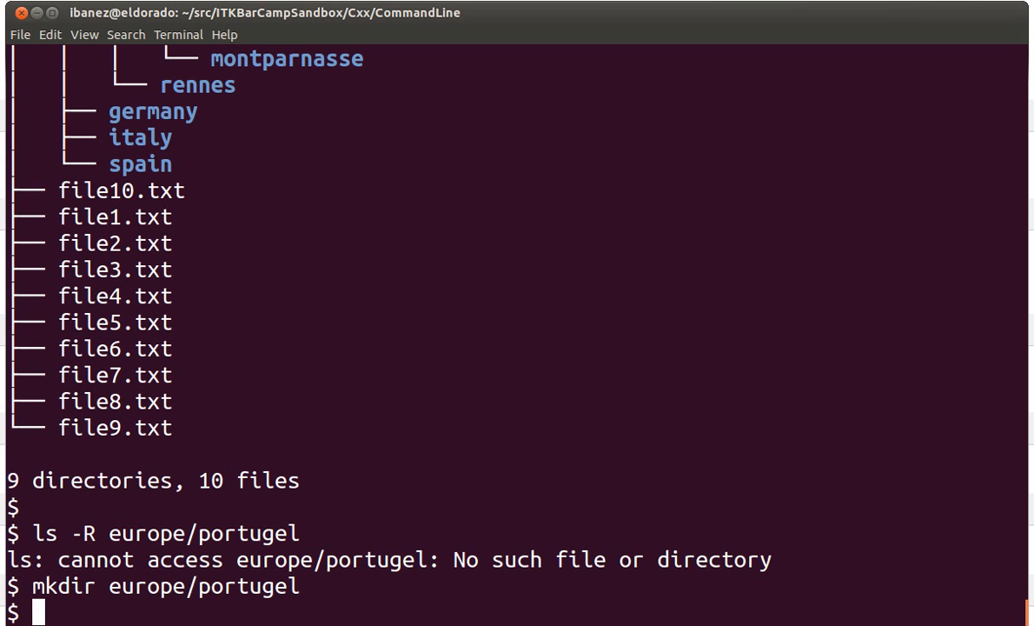
type("r")
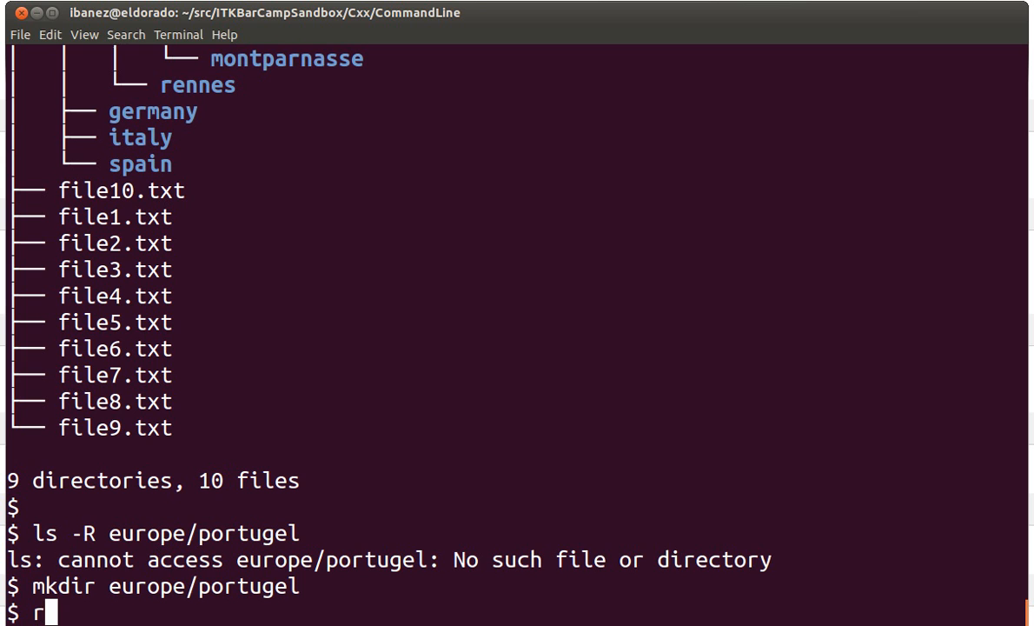
Remove the empty misspelled europe/portugel directory with rmdir.
type("mdir")
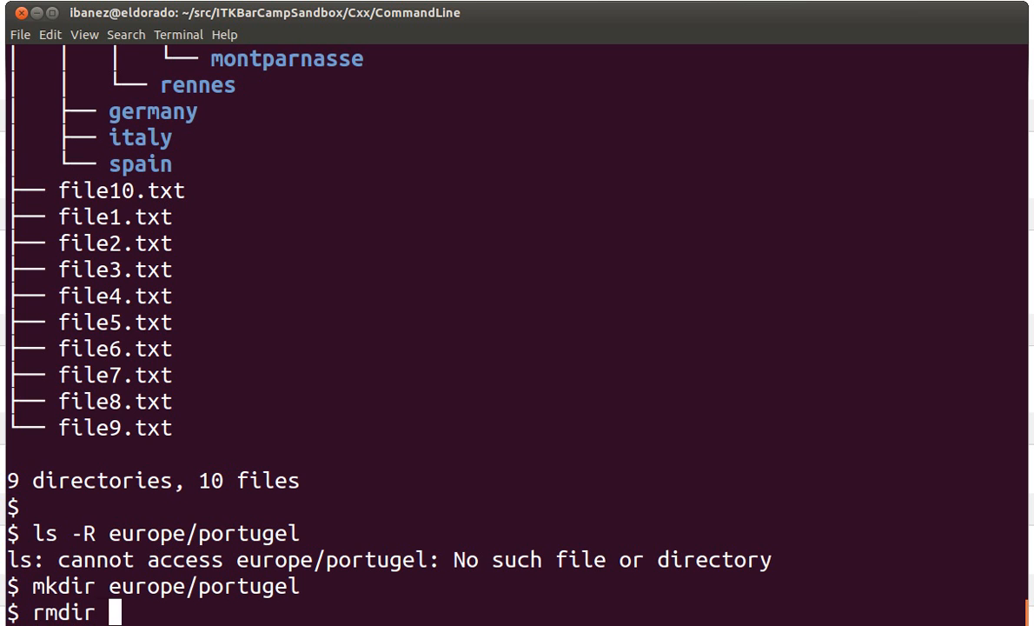
type("europe/portugel/")
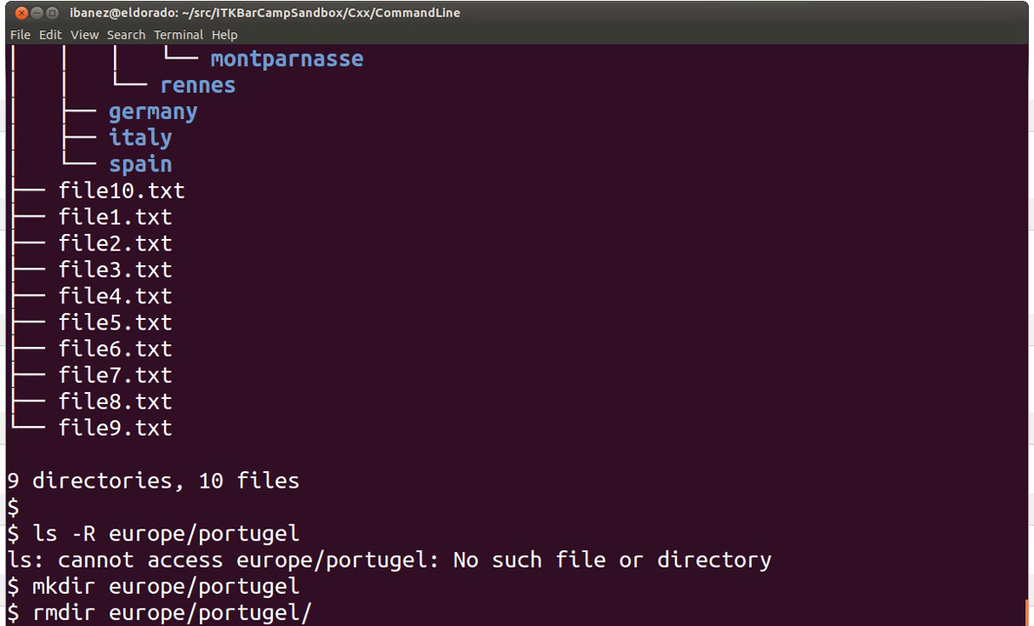
mouse_move(316, 612)
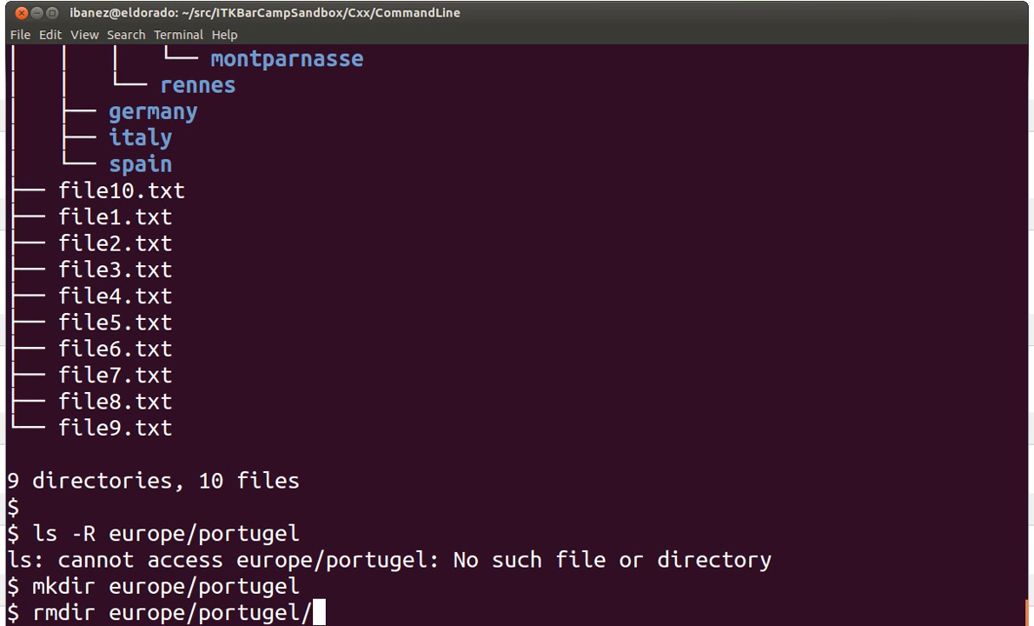
key("Return")
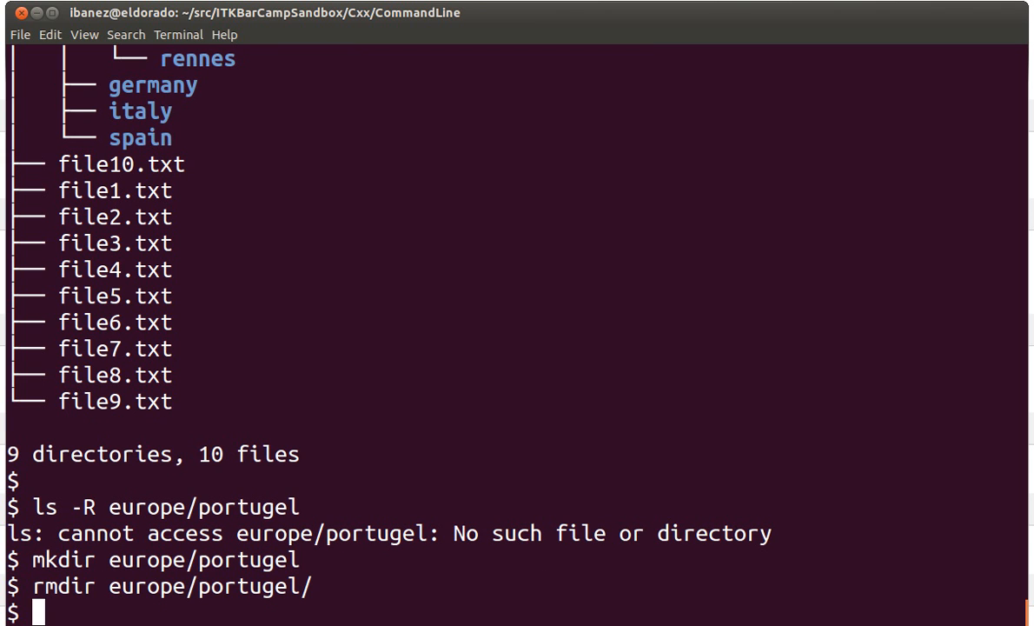
Create the europe/portugal directory and list the tree showing 10 directories, 10 files.
type("treee")
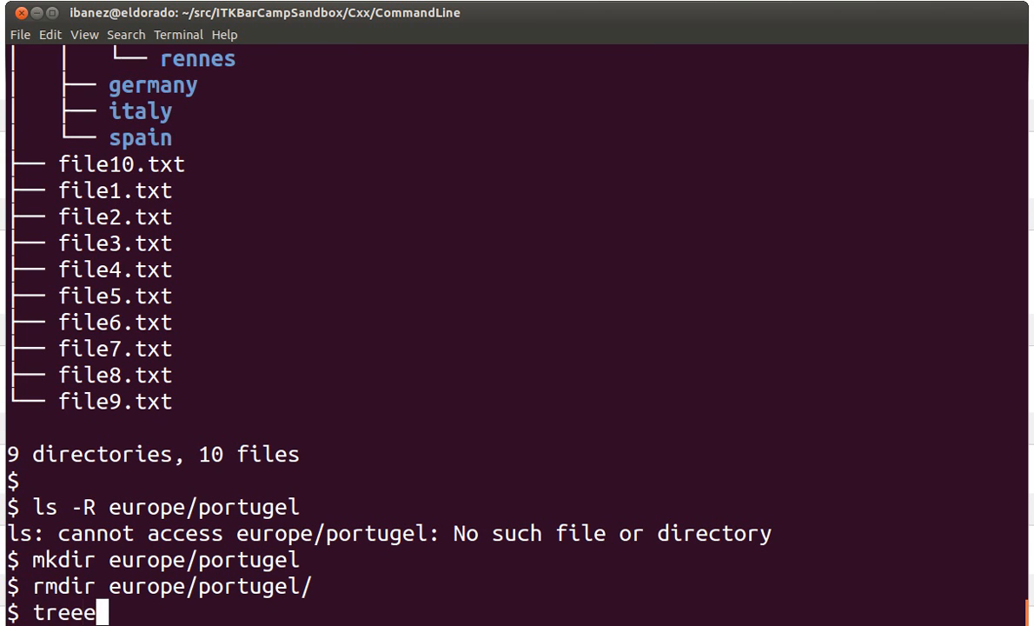
key("Return")
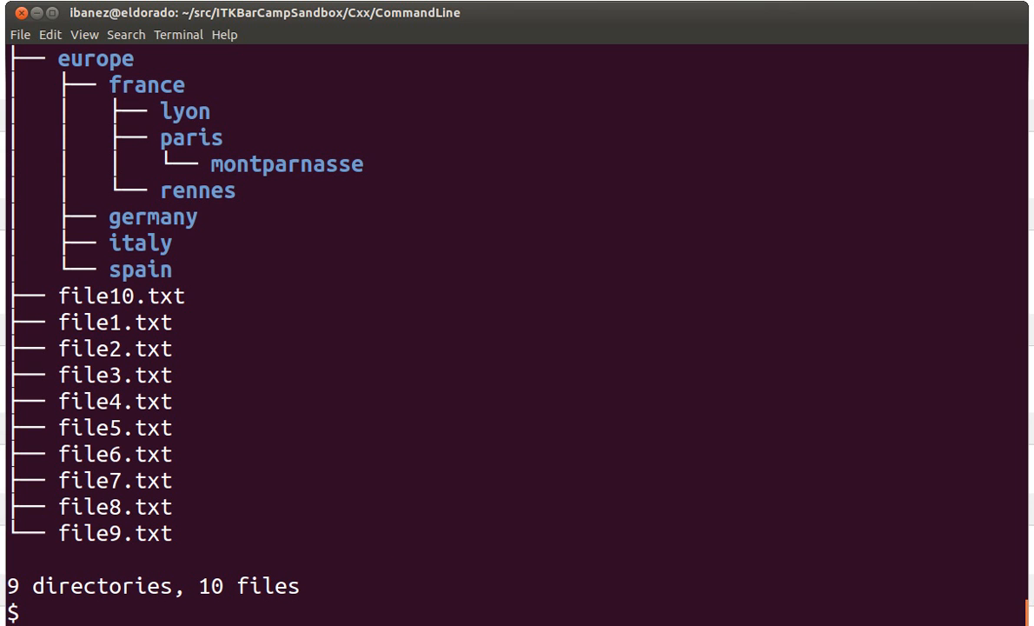
type("mkdir europe/portugel")
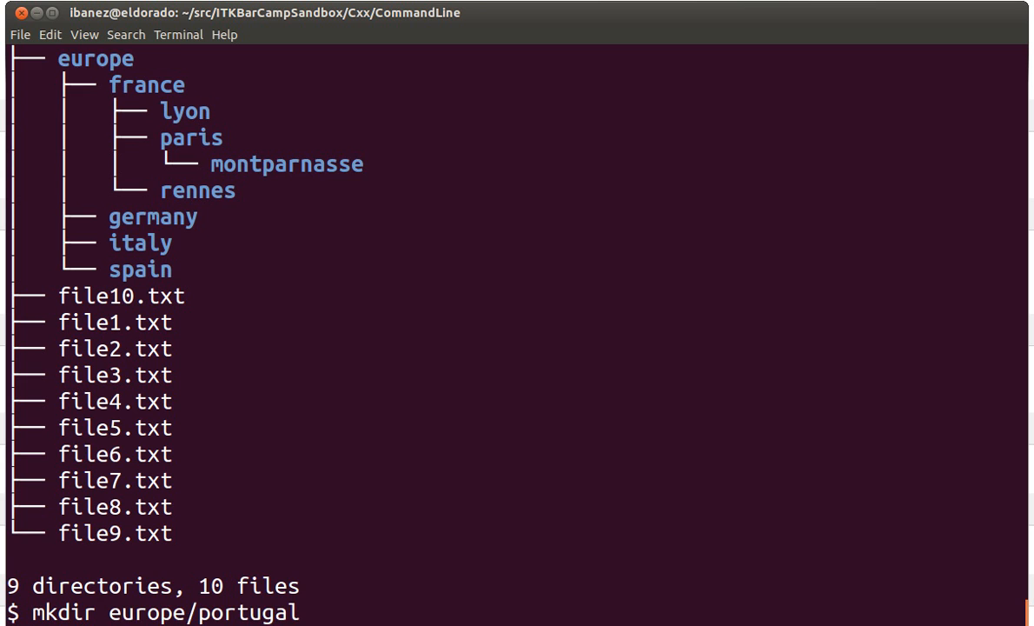
key("Return")
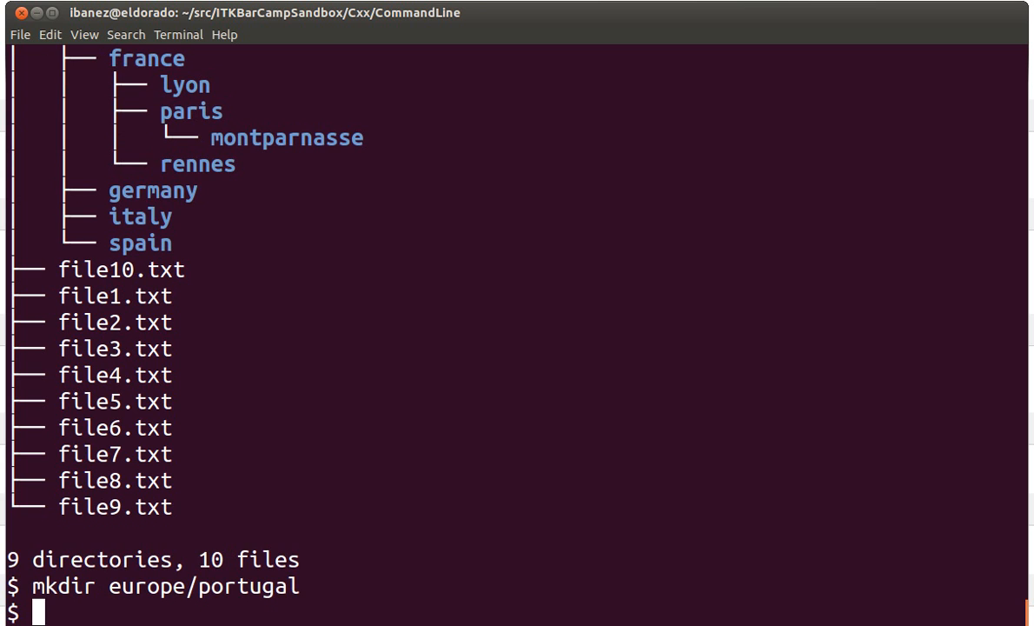
key("Return")
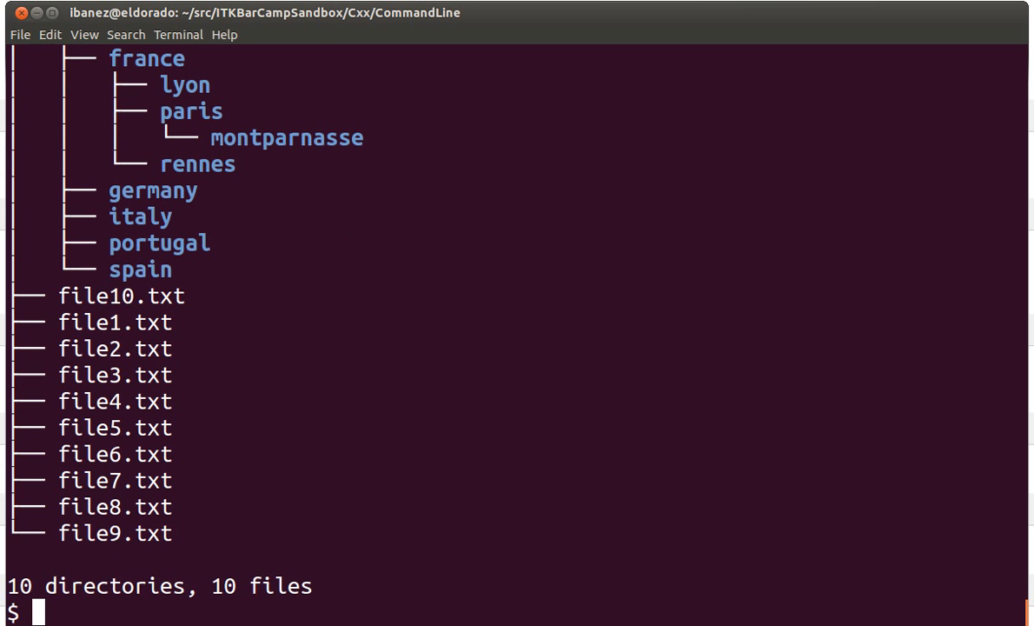
mouse_move(219, 246)
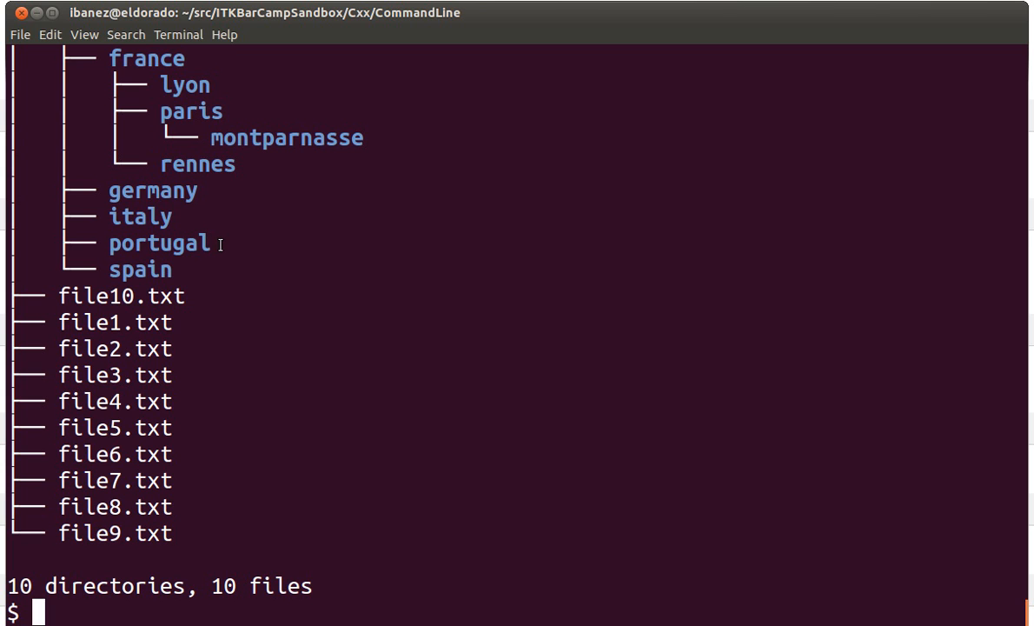
type("tree .")
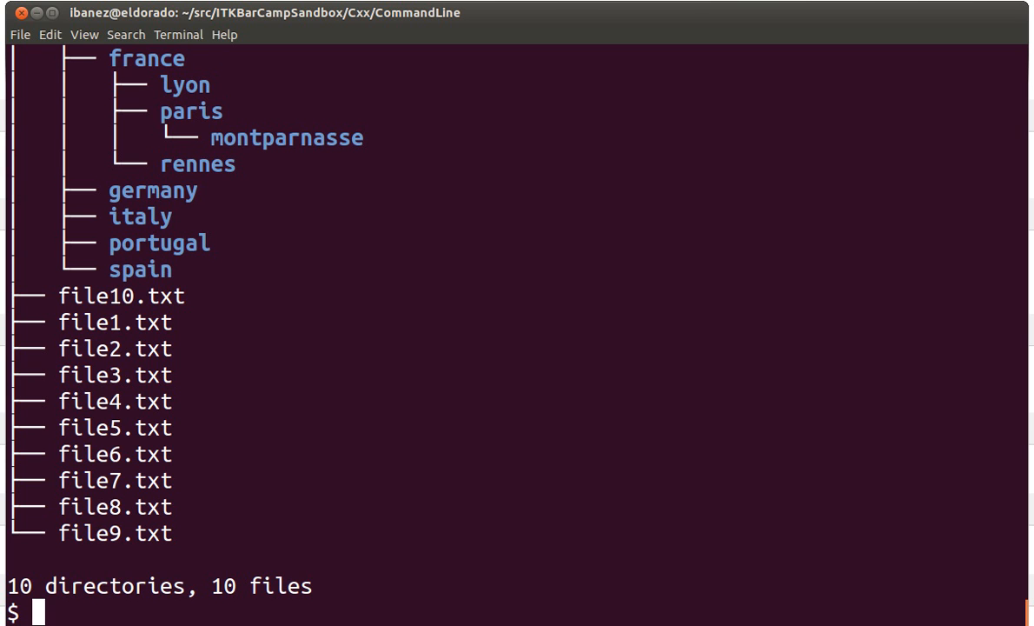
Copy file9.txt into europe/portugal so the tree reports 11 files.
type("cp")
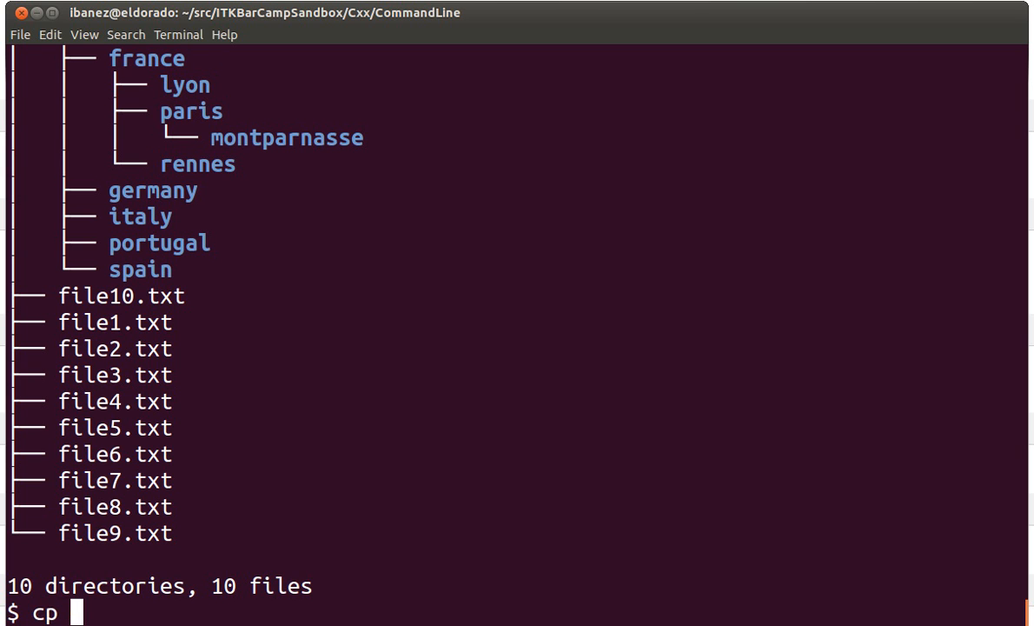
type("file9.txt")
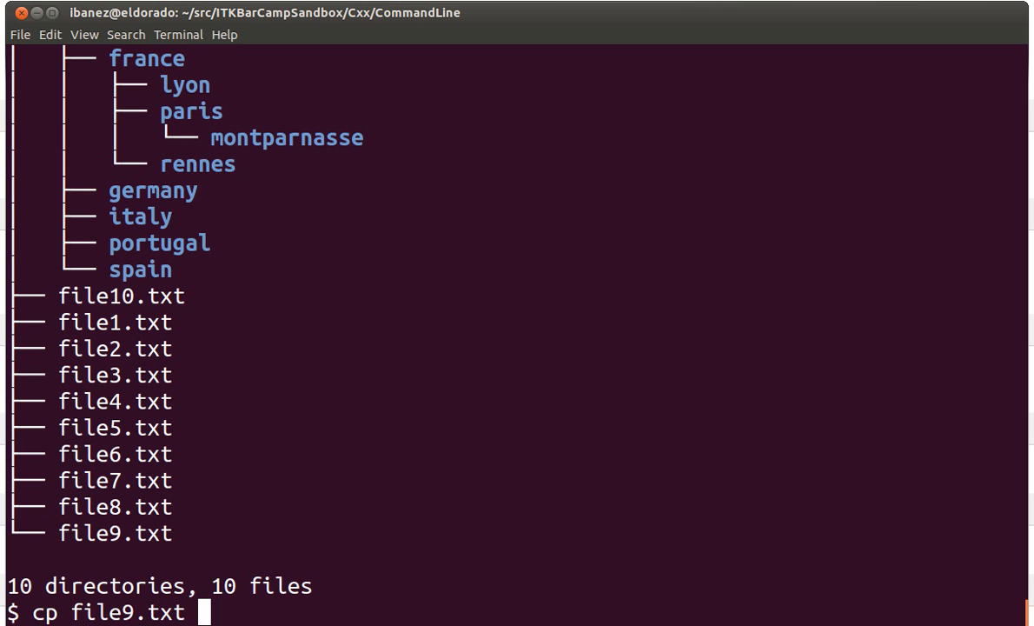
type("europe/portugal/")
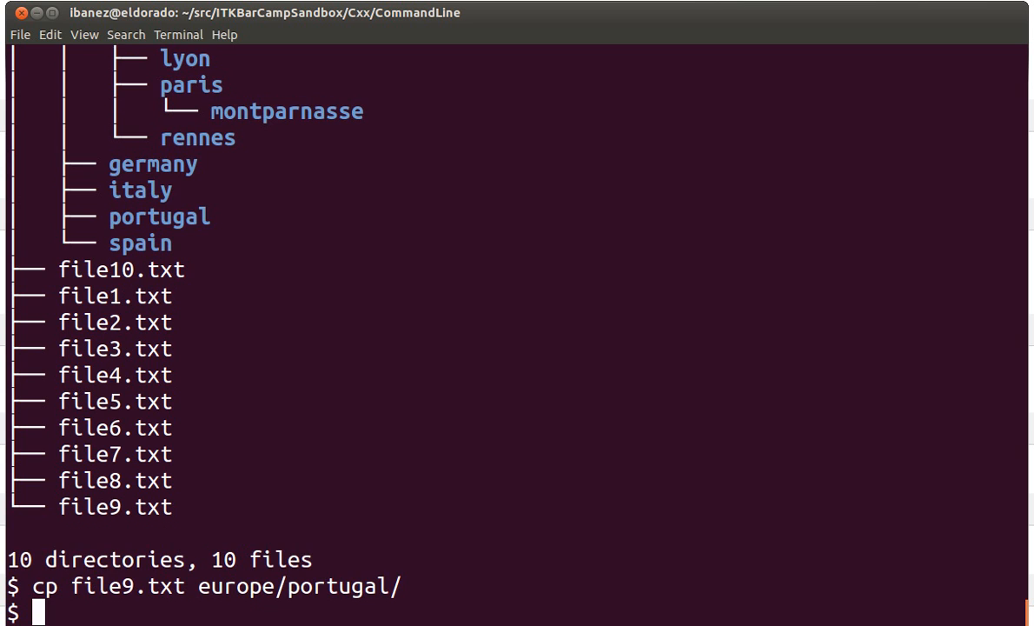
key("Return")
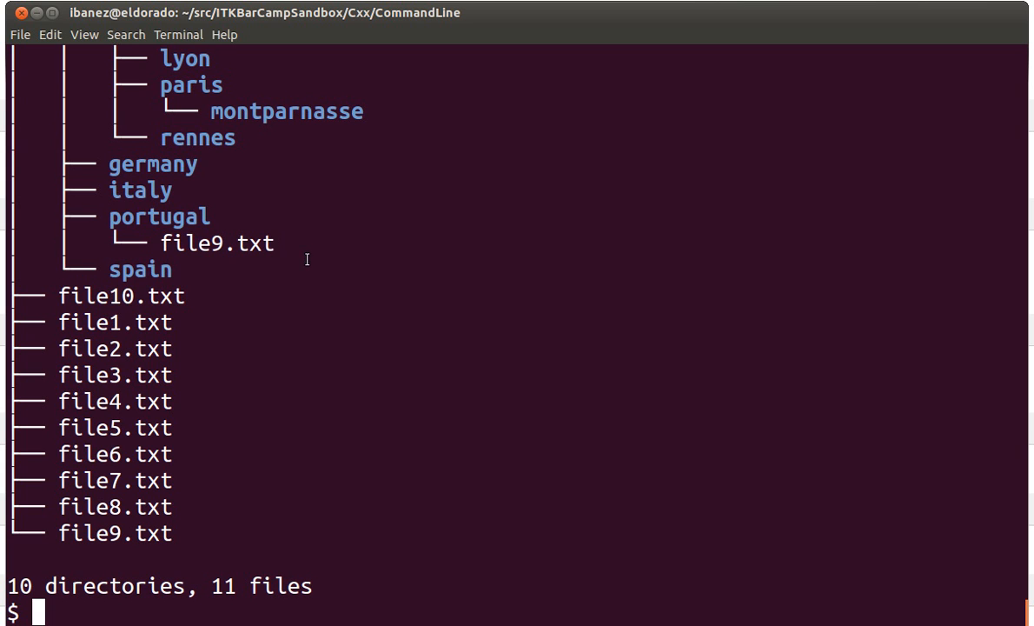
type("ls -")
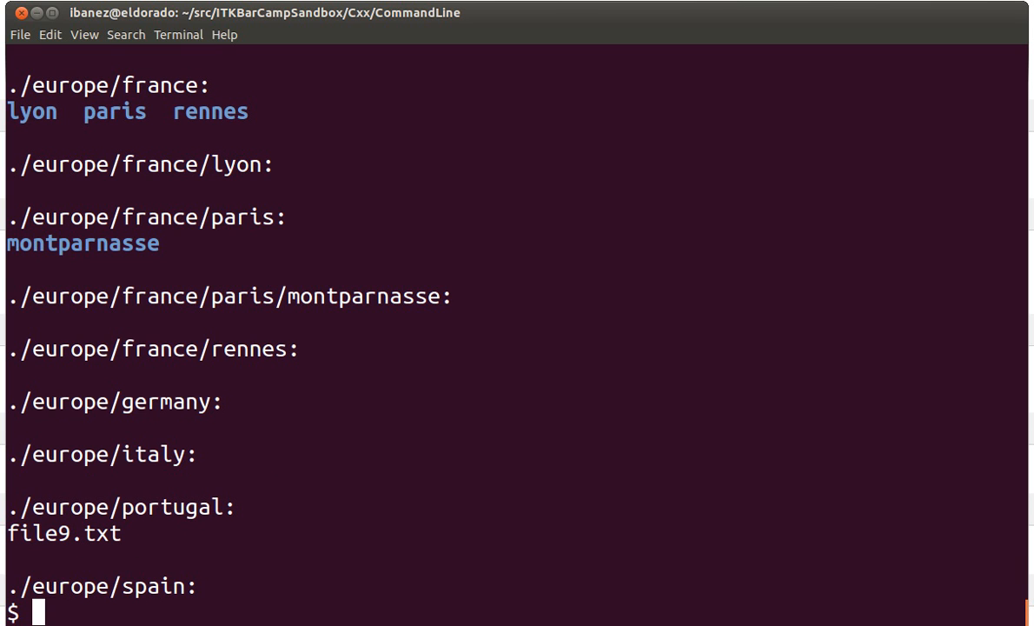
Delete europe/portugal/file9.txt after rmdir refuses the non-empty folder.
type("rmdir europe/portugal/")
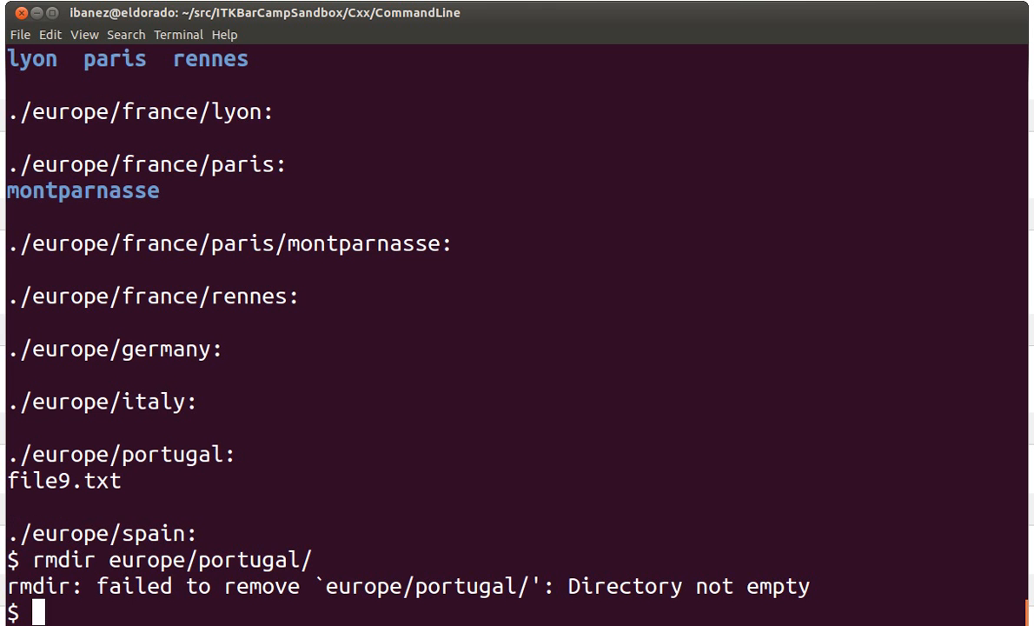
mouse_move(273, 462)
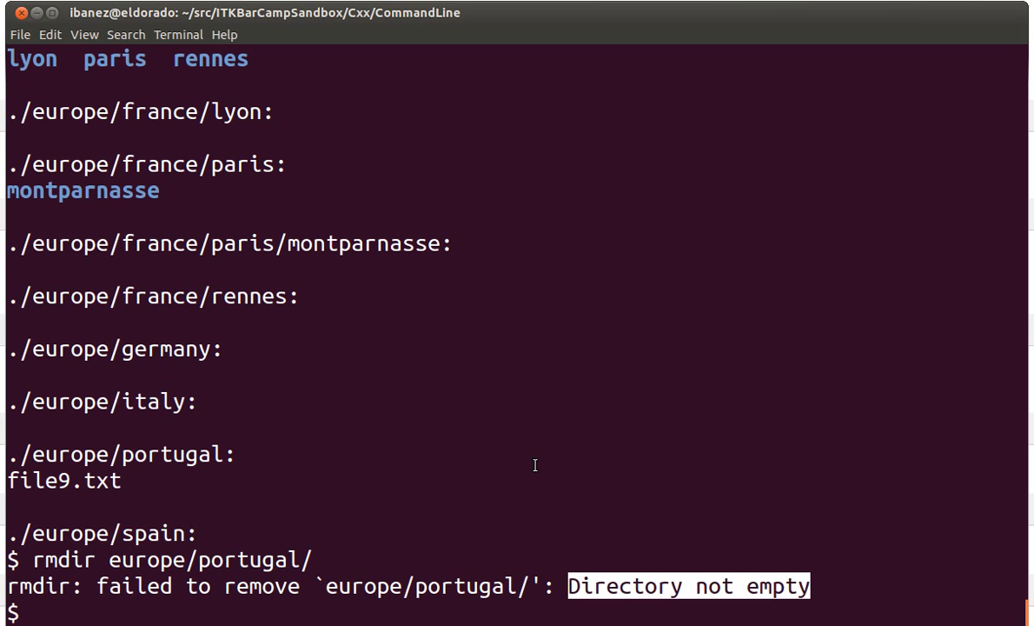
type("rm  ep")
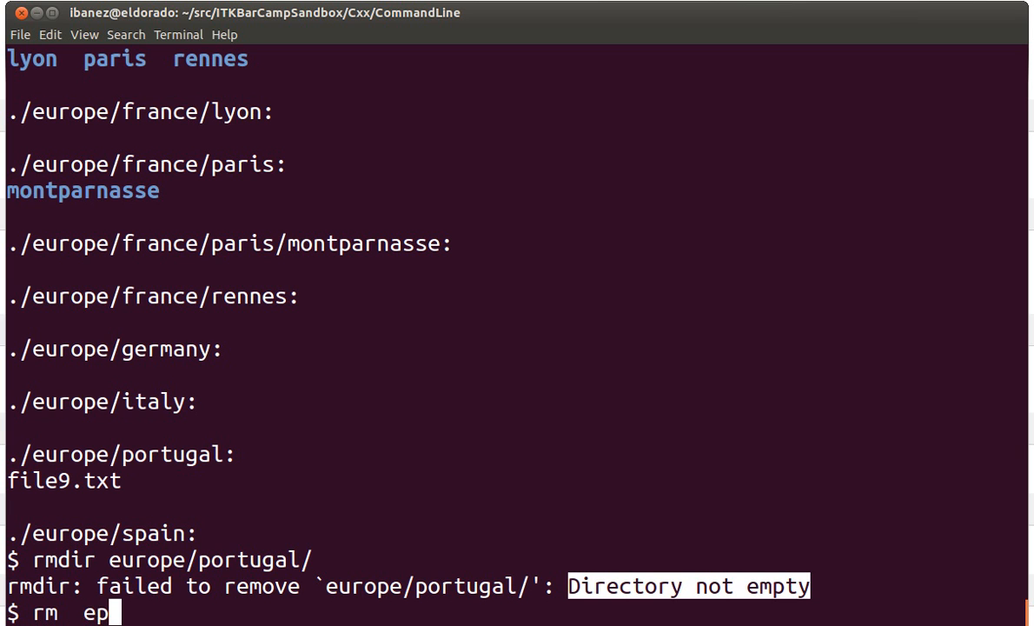
type("urope/po")
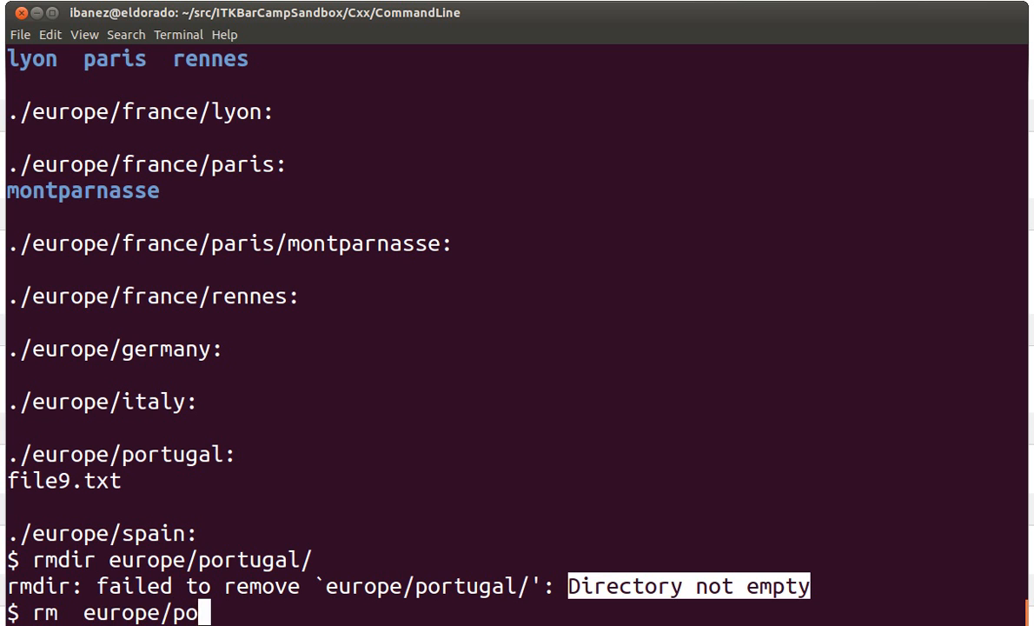
type("rtugal/file9.txt")
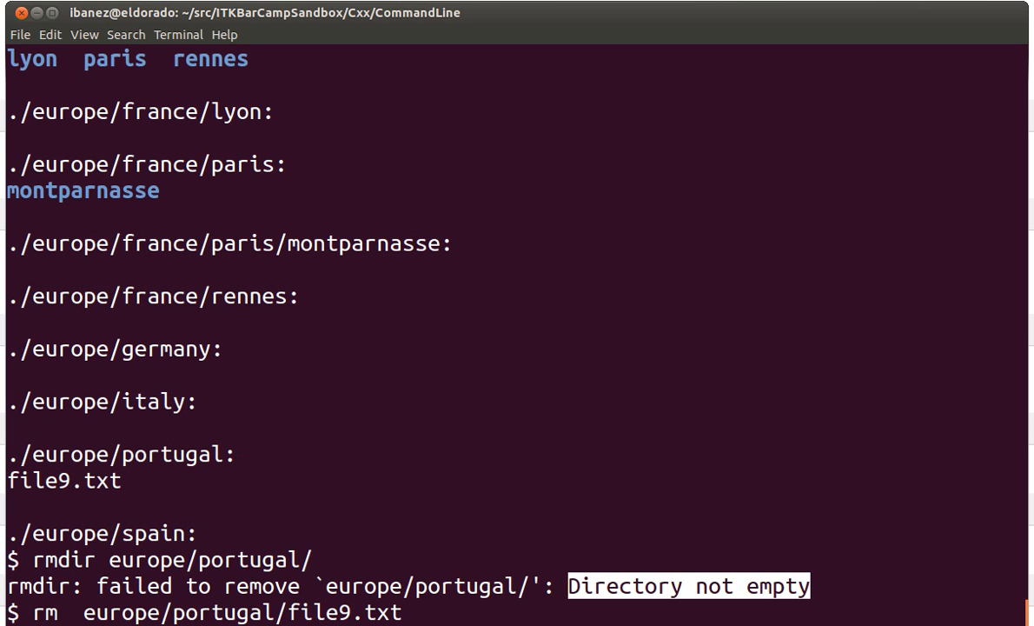
key("Return")
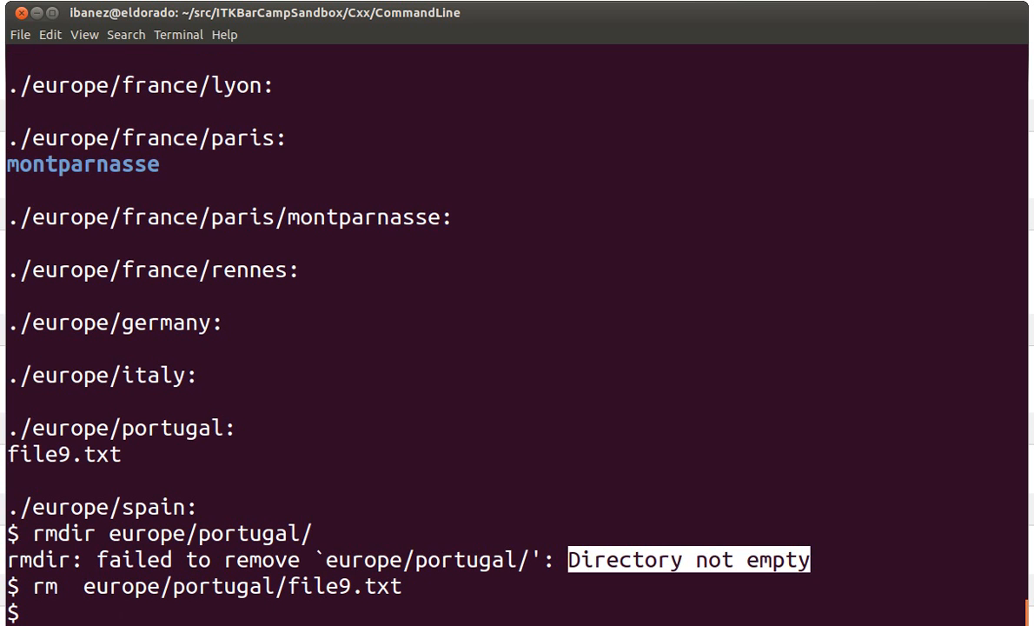
Remove the now-empty europe/portugal directory with rmdir.
type("rmdir europe/portugal/")
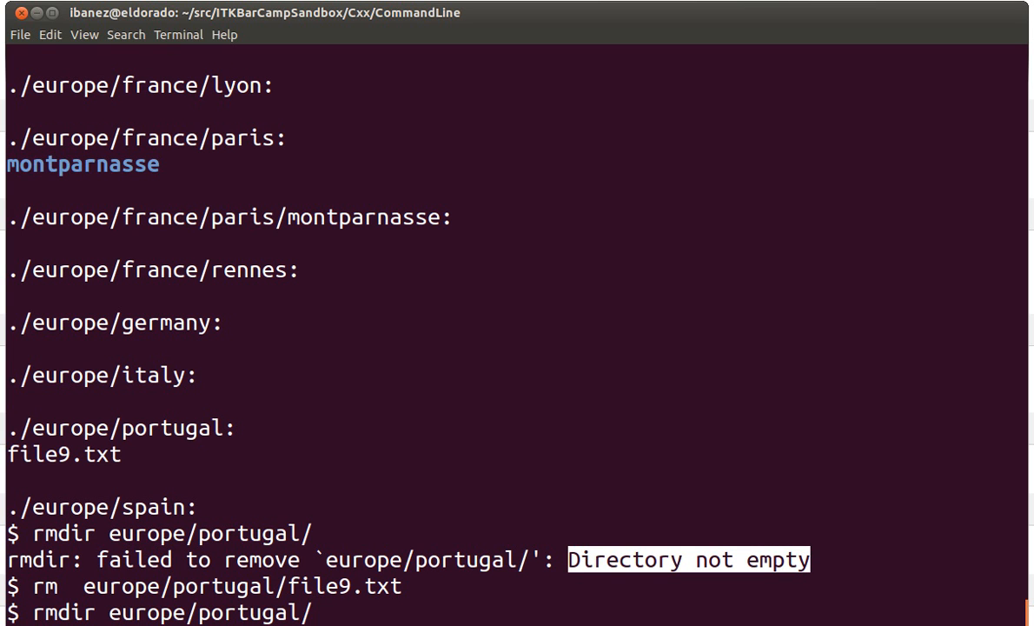
key("Return")
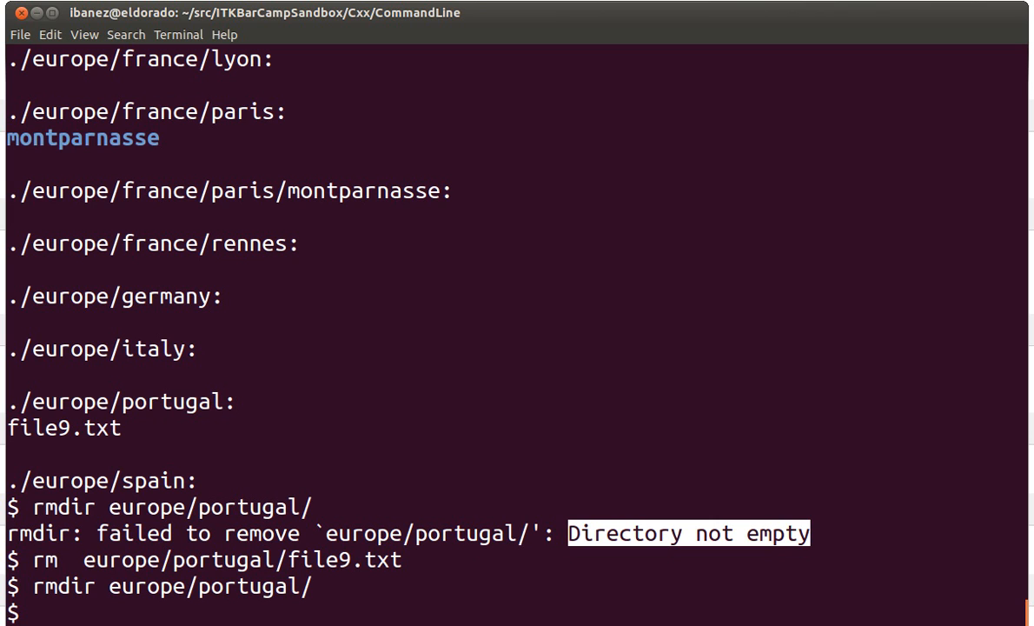
type("mkfit r")
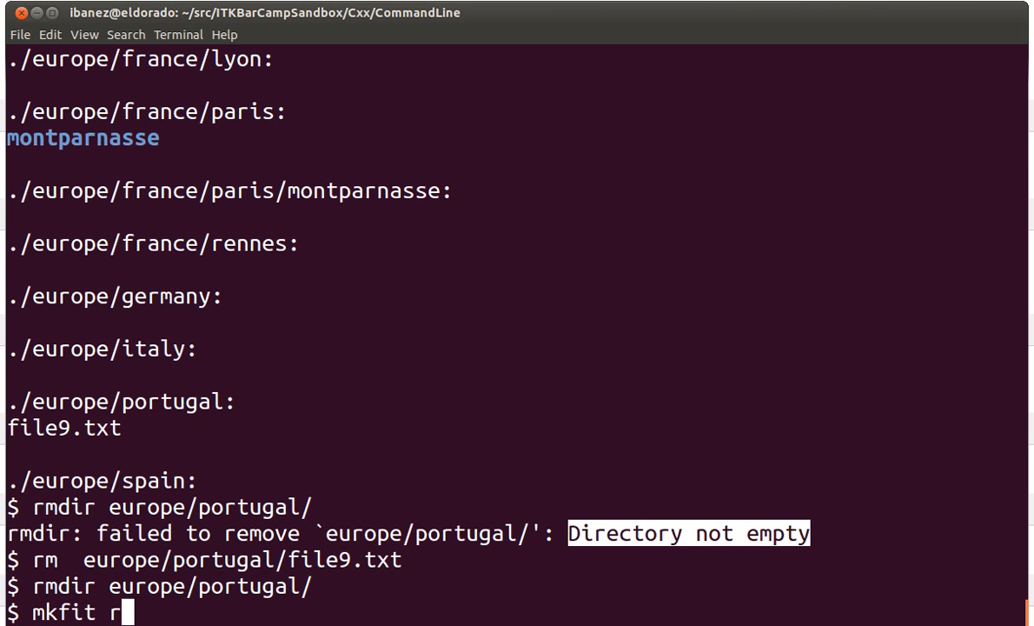
Run the mistyped mkfit command, which fails with 'command not found'.
type("europe/p")
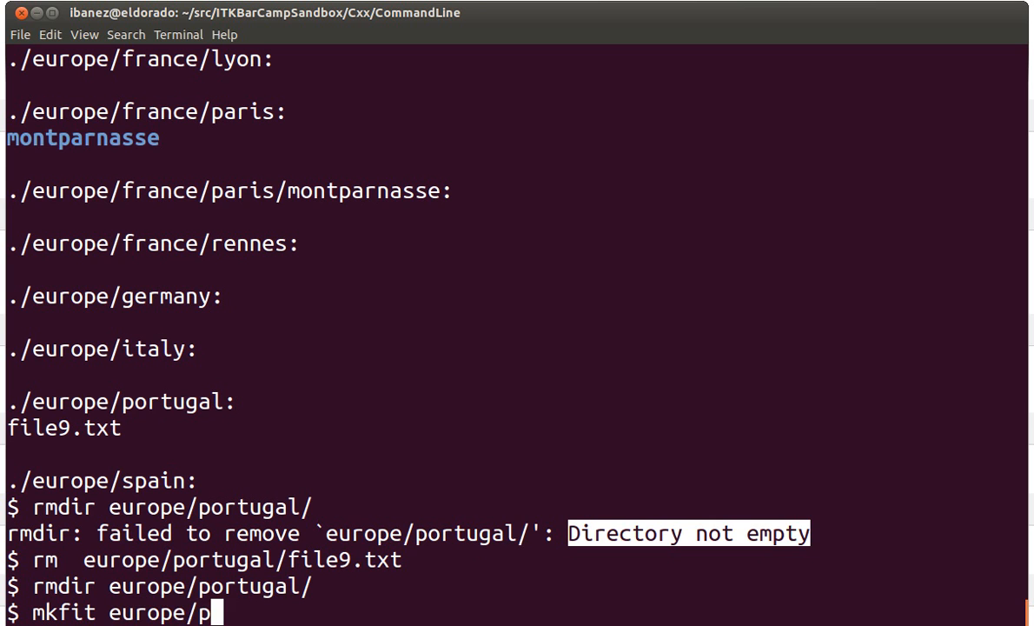
type("or")
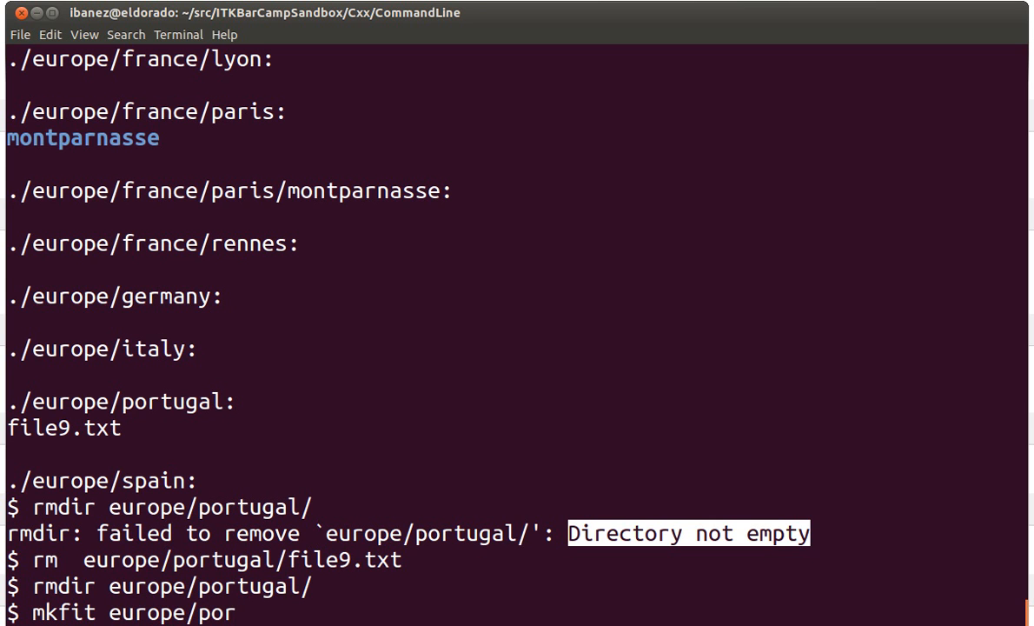
key("Return")
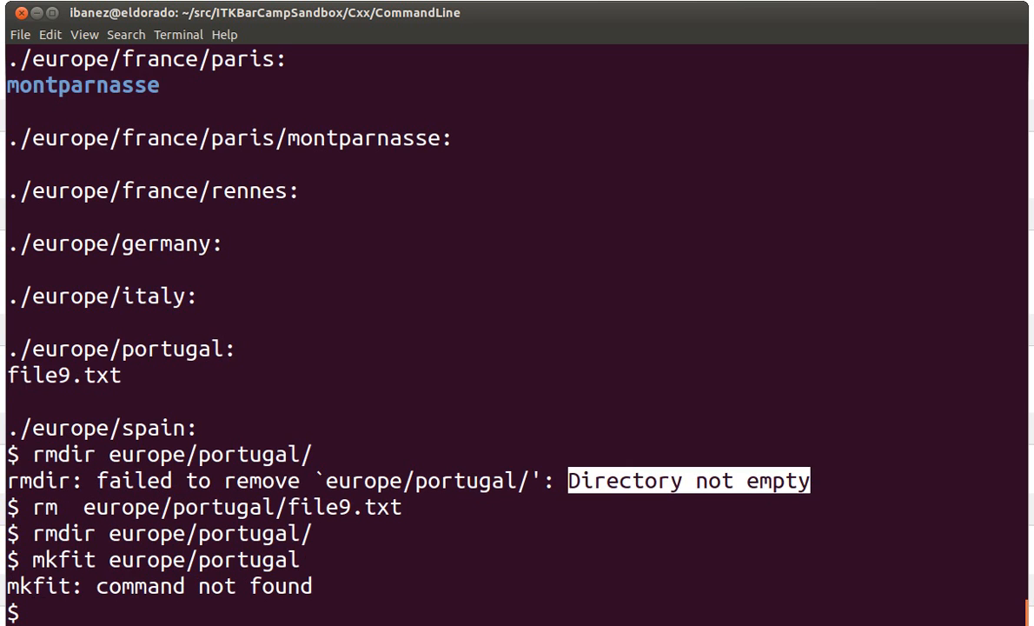
Recreate europe/portugal with mkdir and show the tree with 10 directories, 10 files.
type("mkdir e")
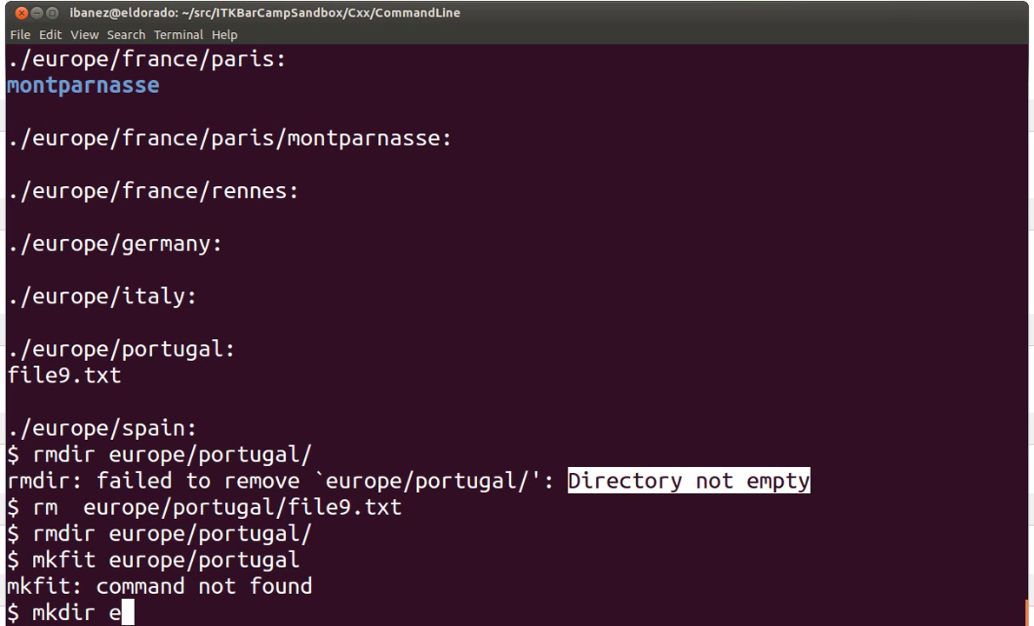
type("urope/por")
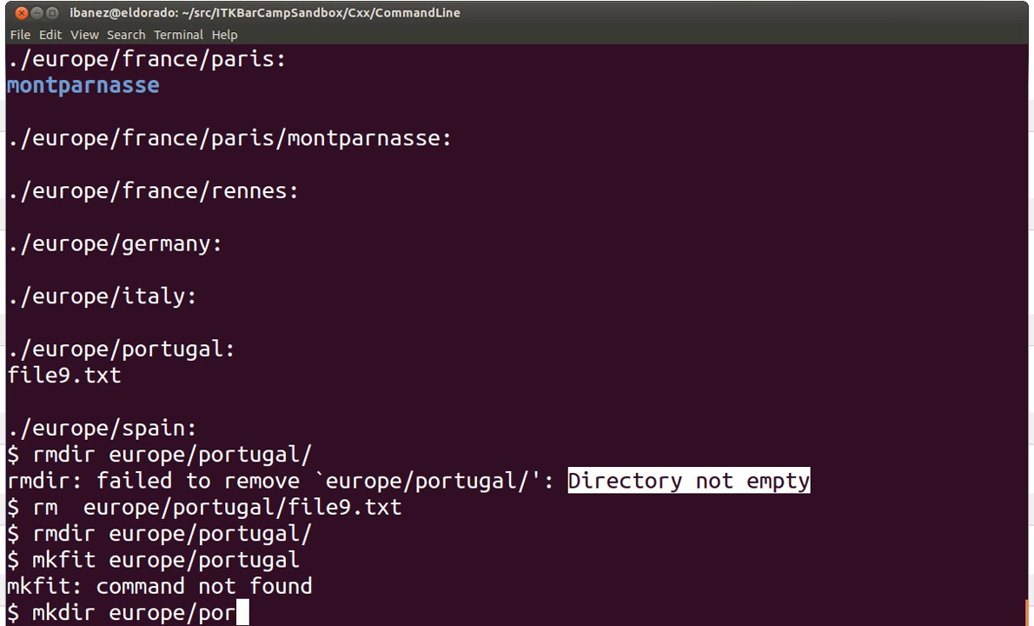
key("Return")
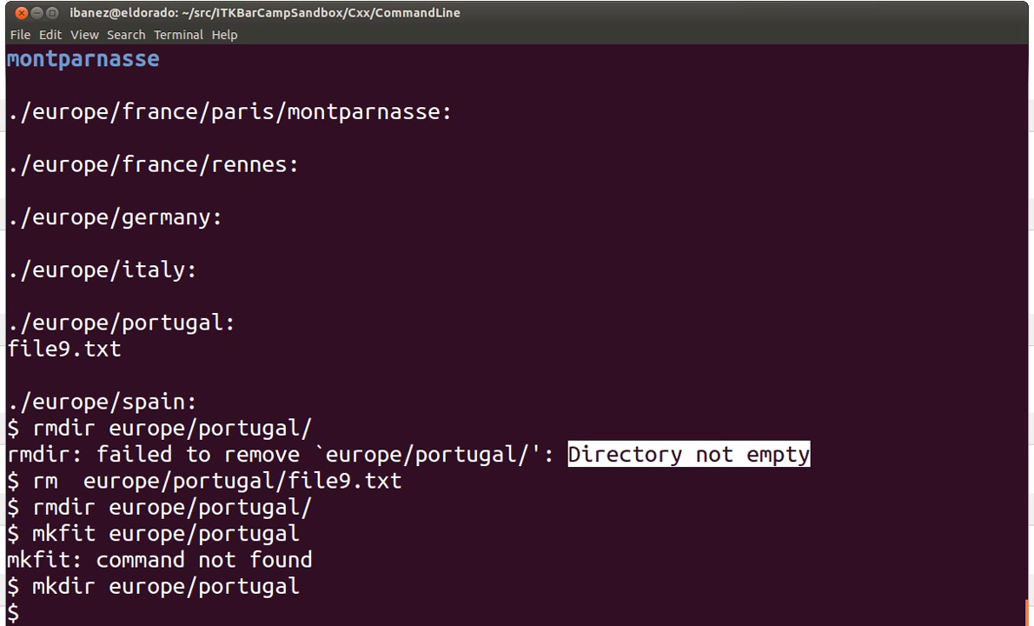
type("tree")
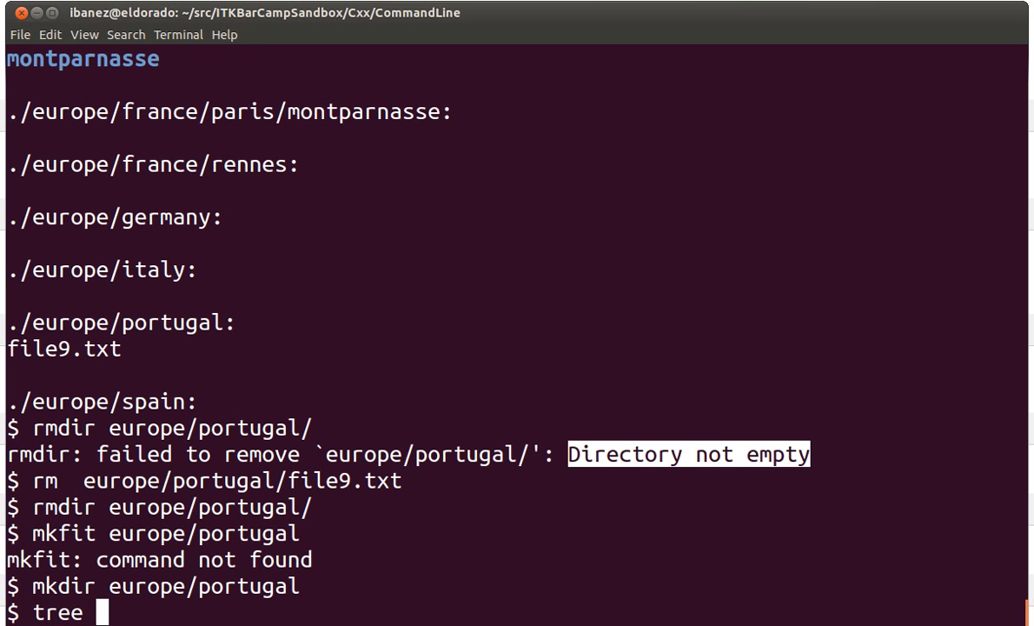
key("Return")
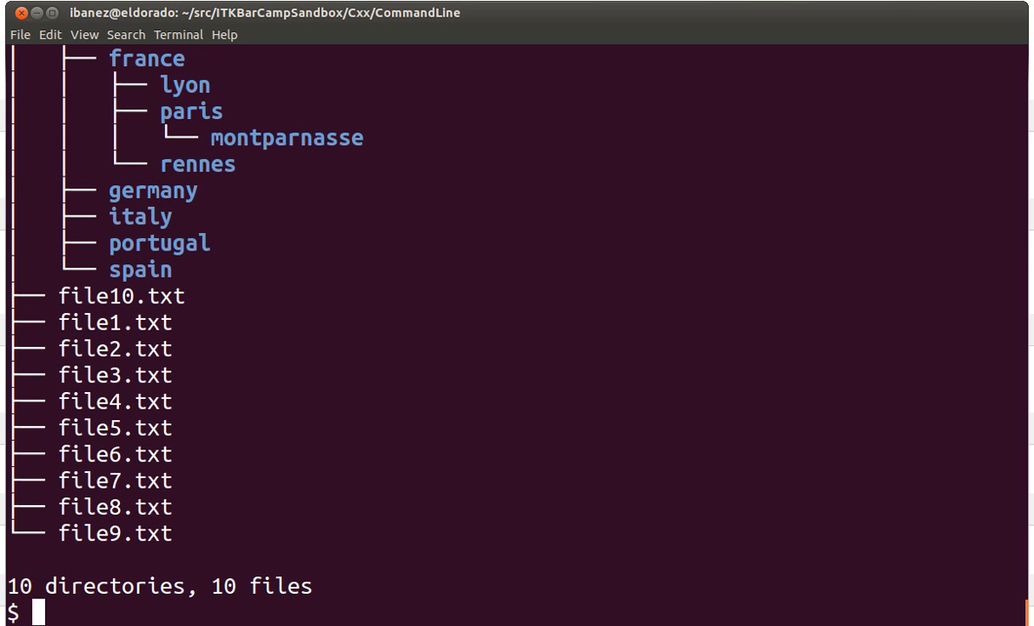
type("rm")
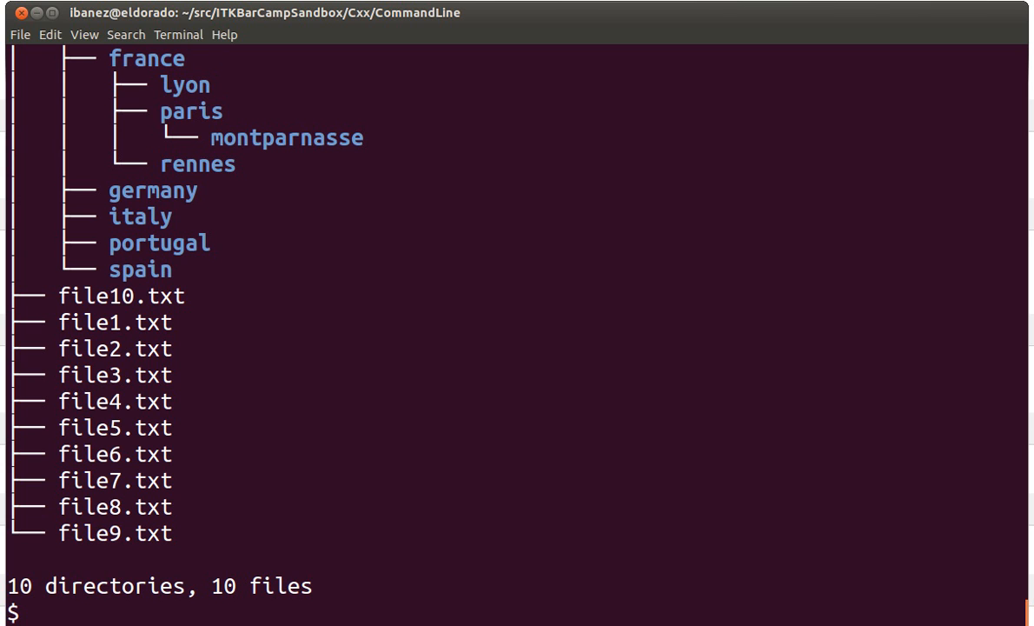
type("rm -")
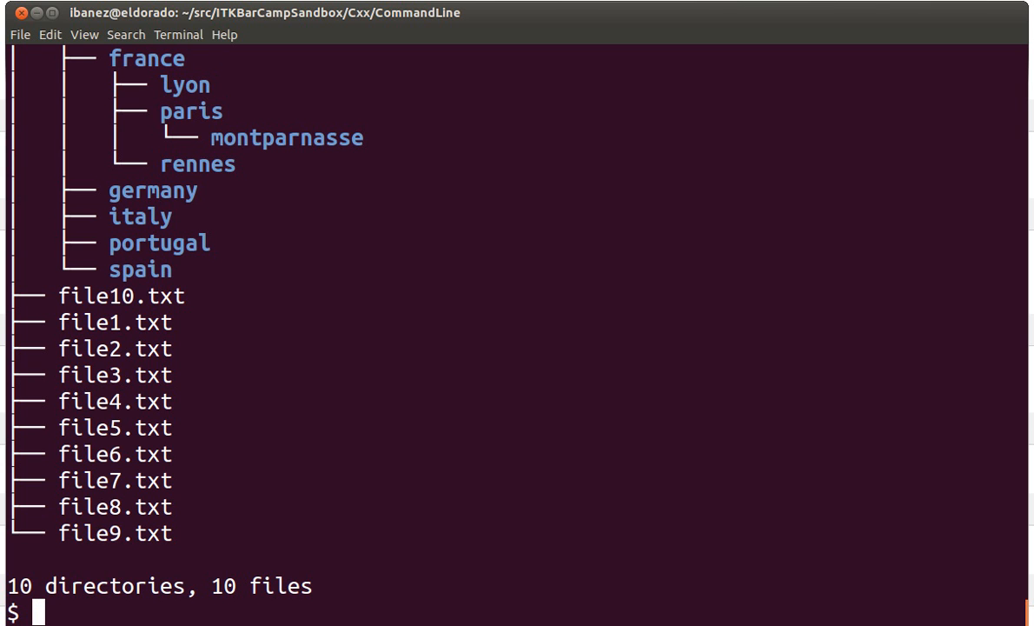
type("pwd")
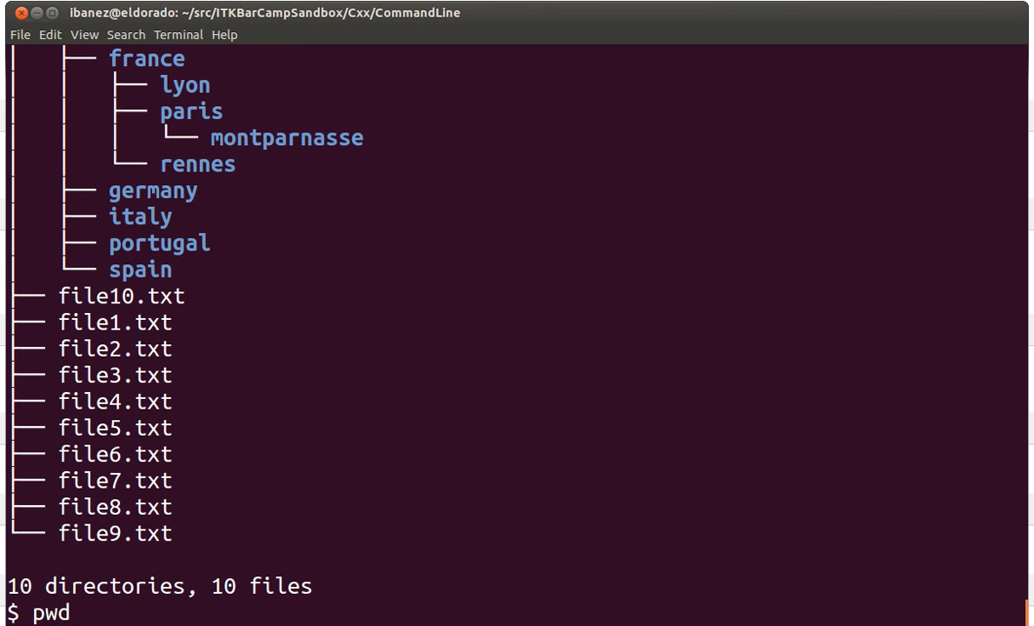
key("Return")
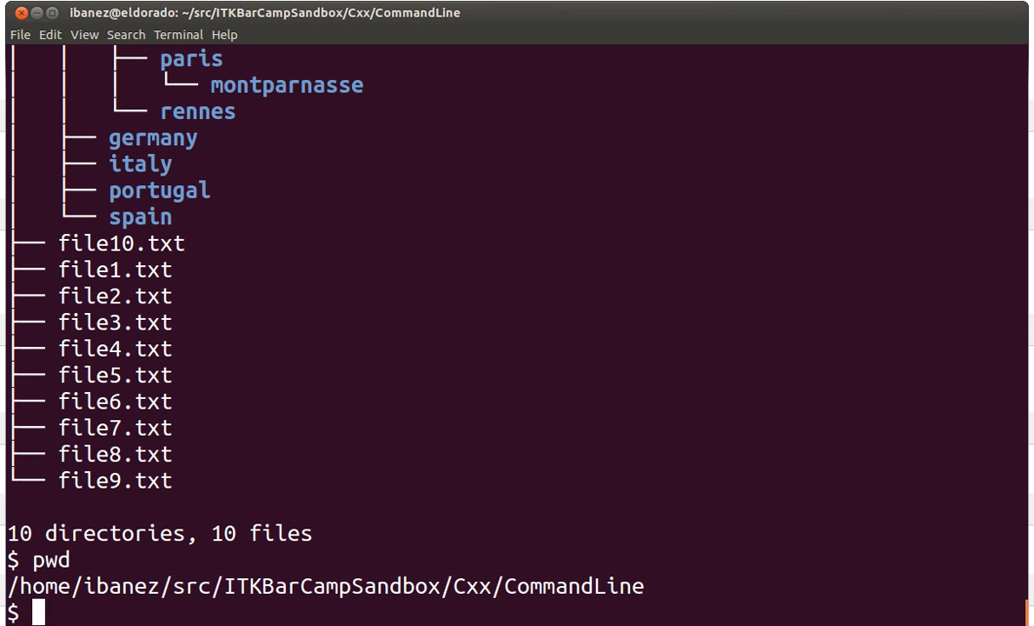
type("ls")
type("tree")
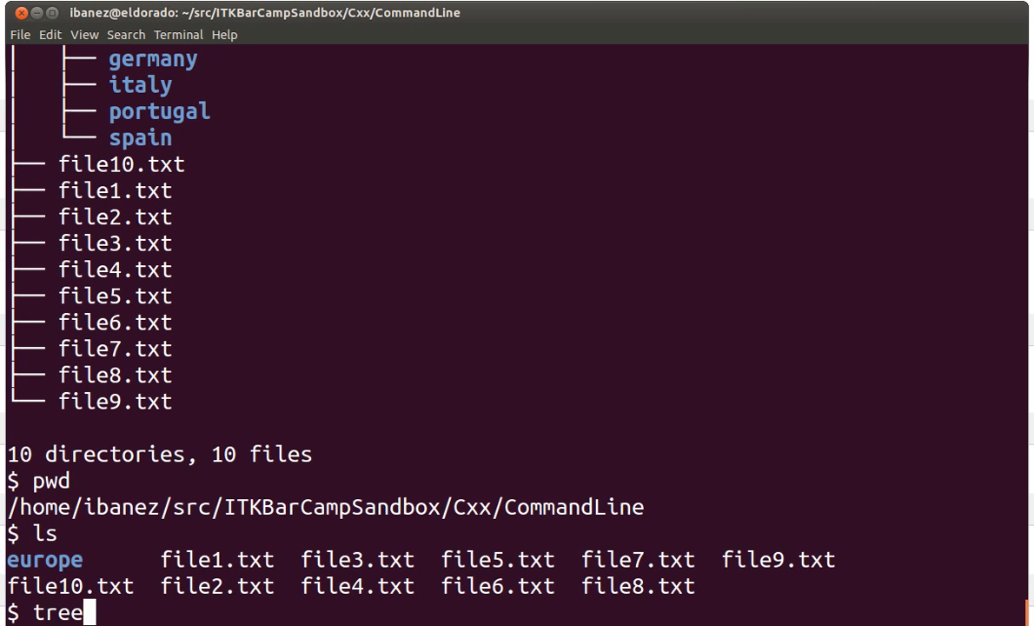
key("Return")
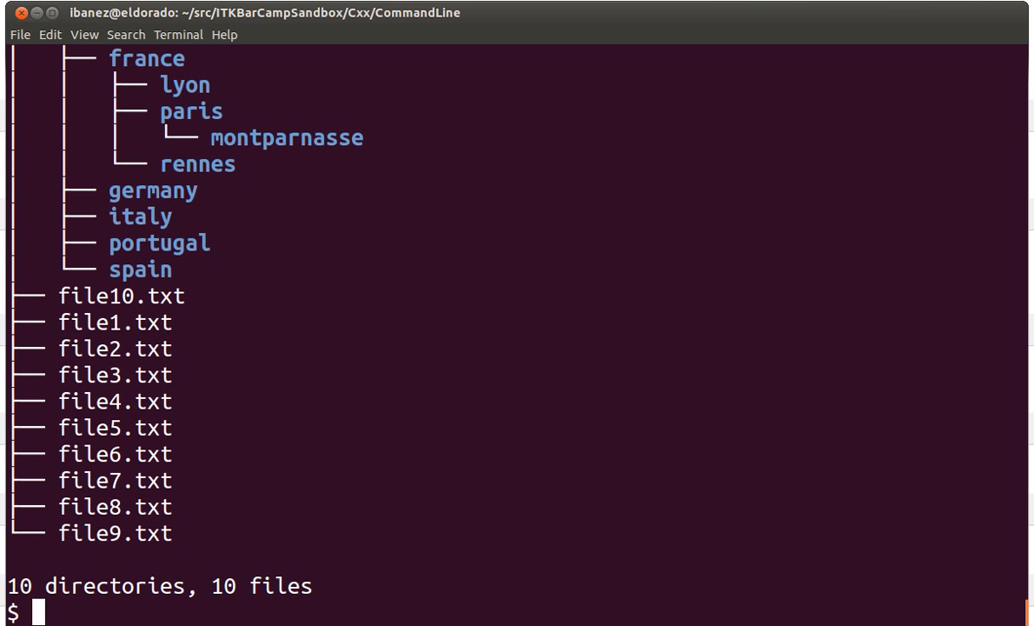
Recursively delete europe/france with rm -r and confirm 5 directories remain in the tree.
type("rm")
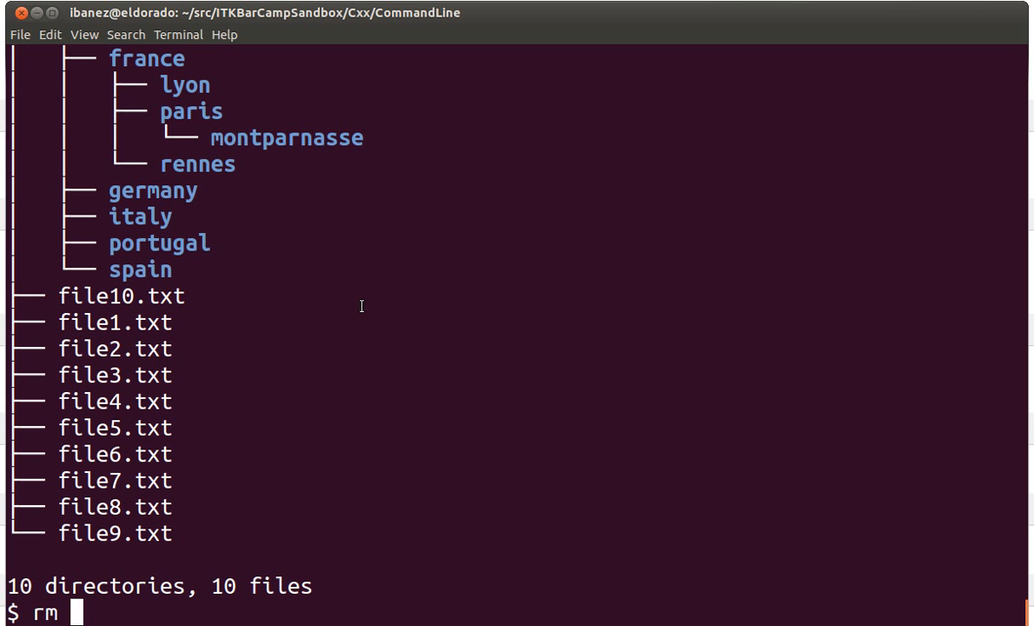
type("-")
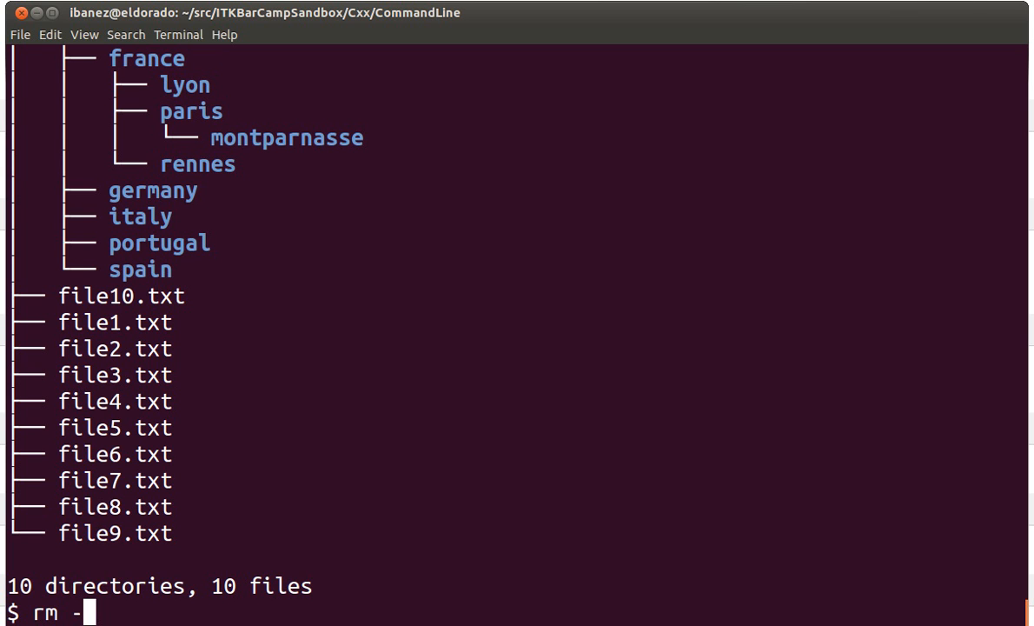
type("r")
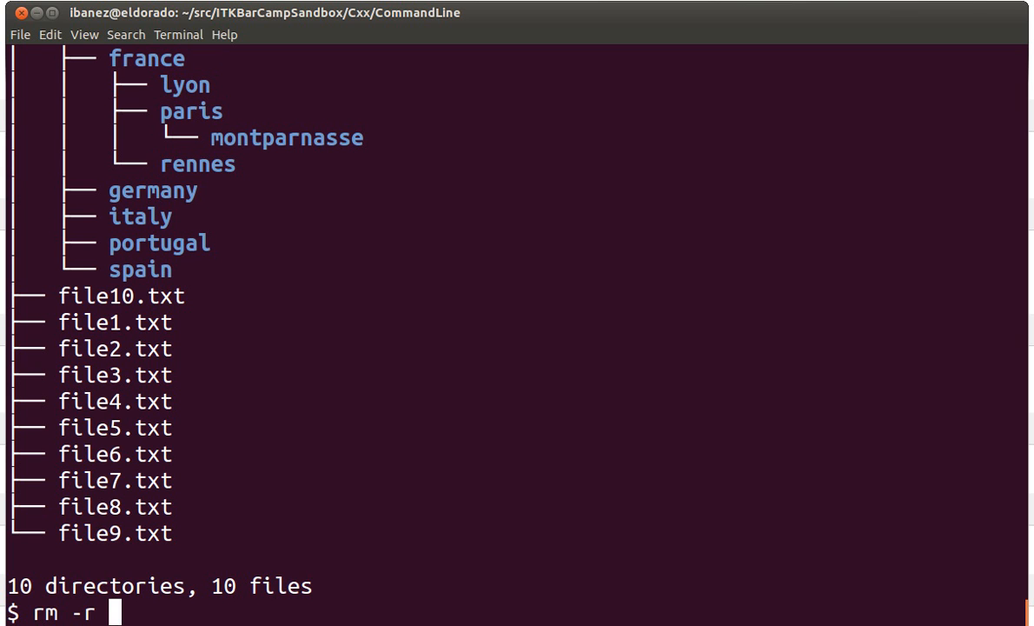
type("europe/france/")
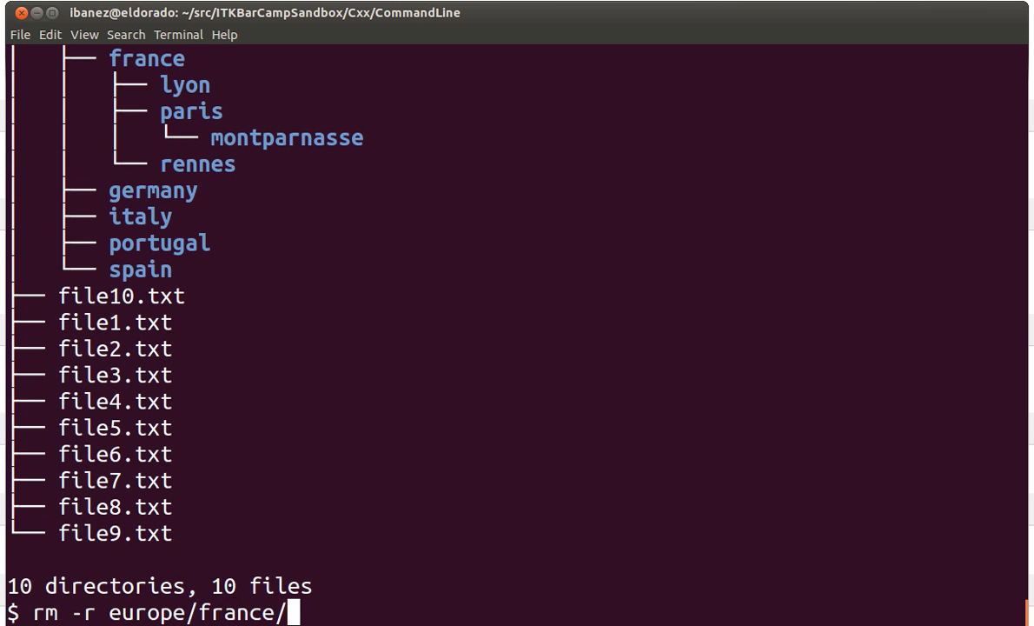
key("Return")
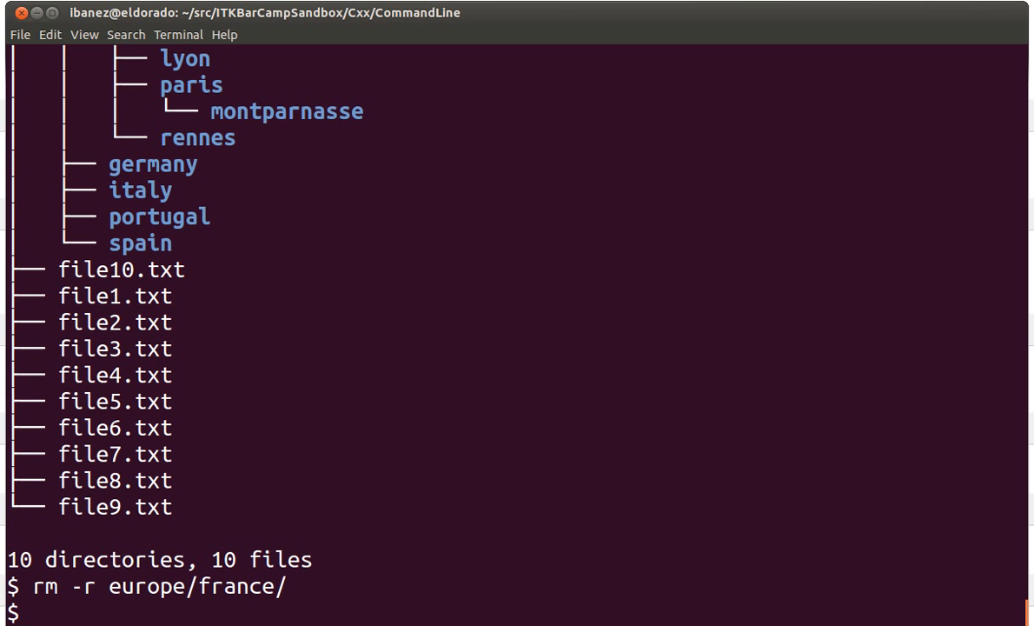
type("tree")
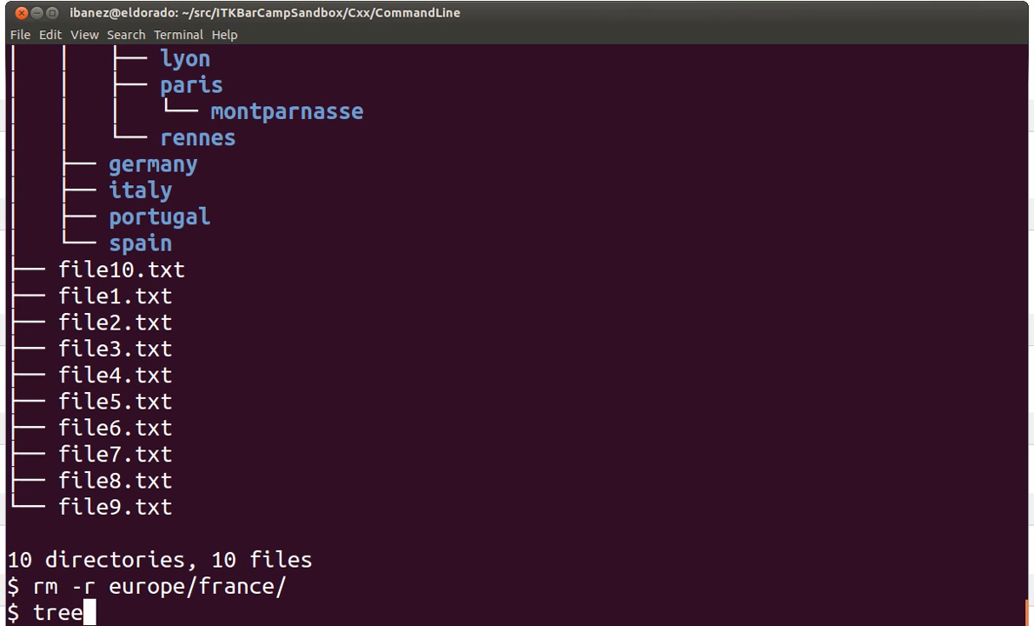
key("Return")
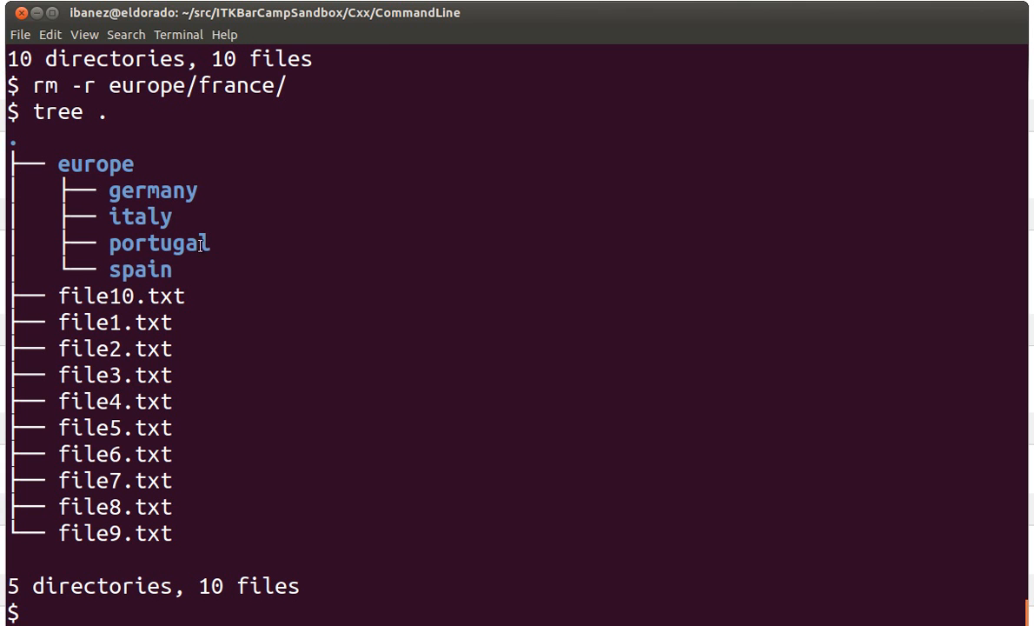
mouse_move(142, 219)
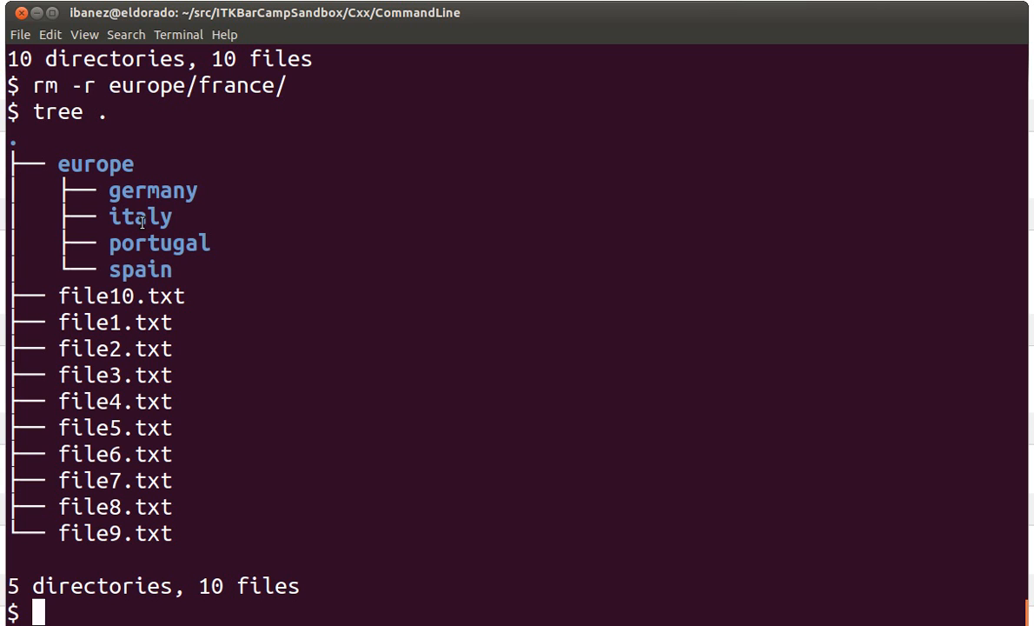
mouse_move(157, 276)
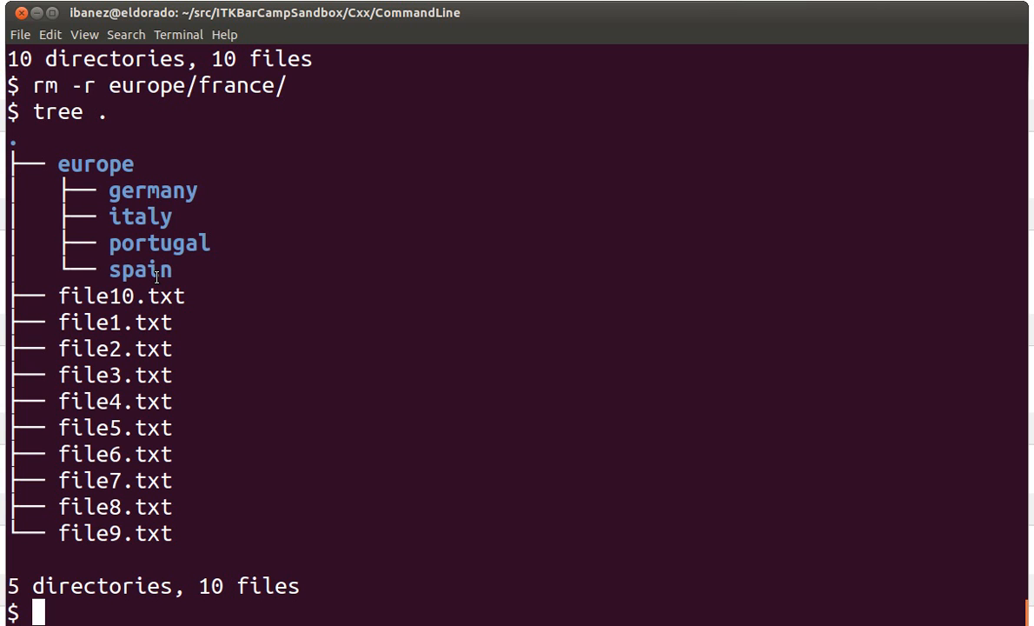
Create the misspelled europe/franci directory and show the tree with 6 directories.
type("mkdir")
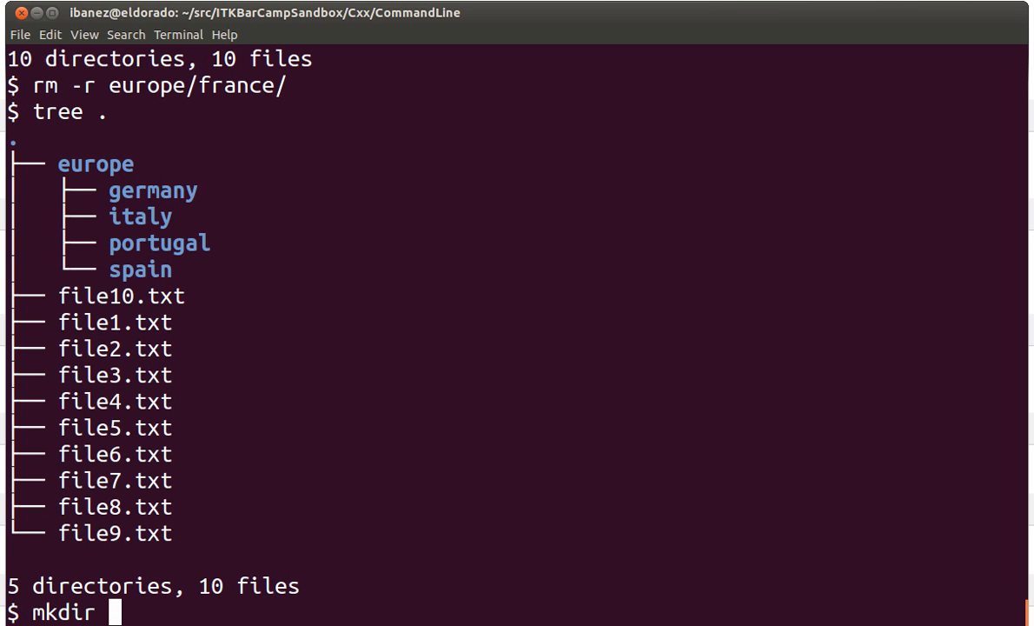
type("europe/")
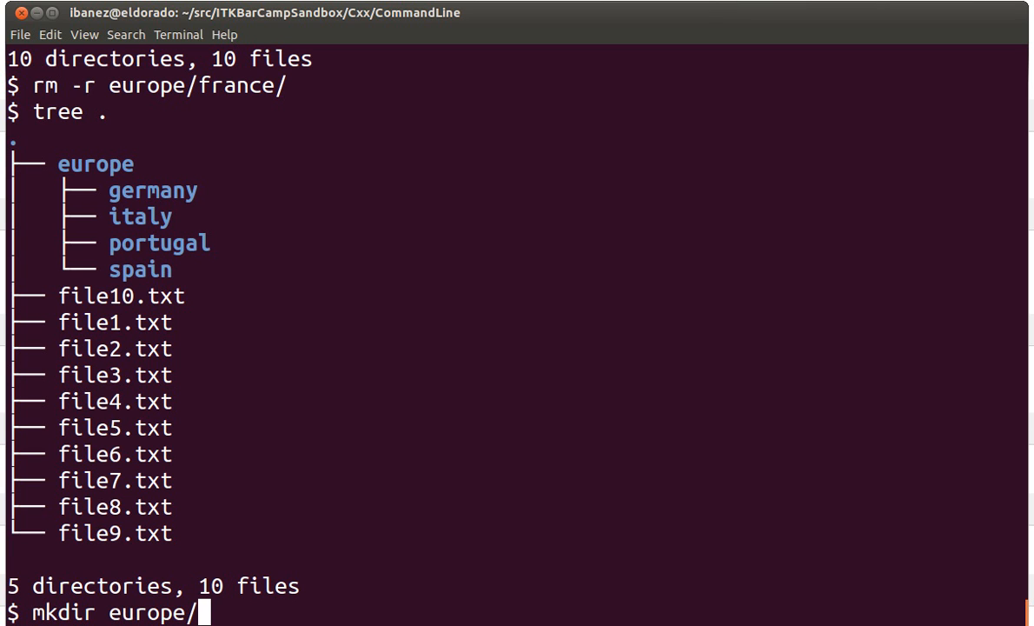
type("fra")
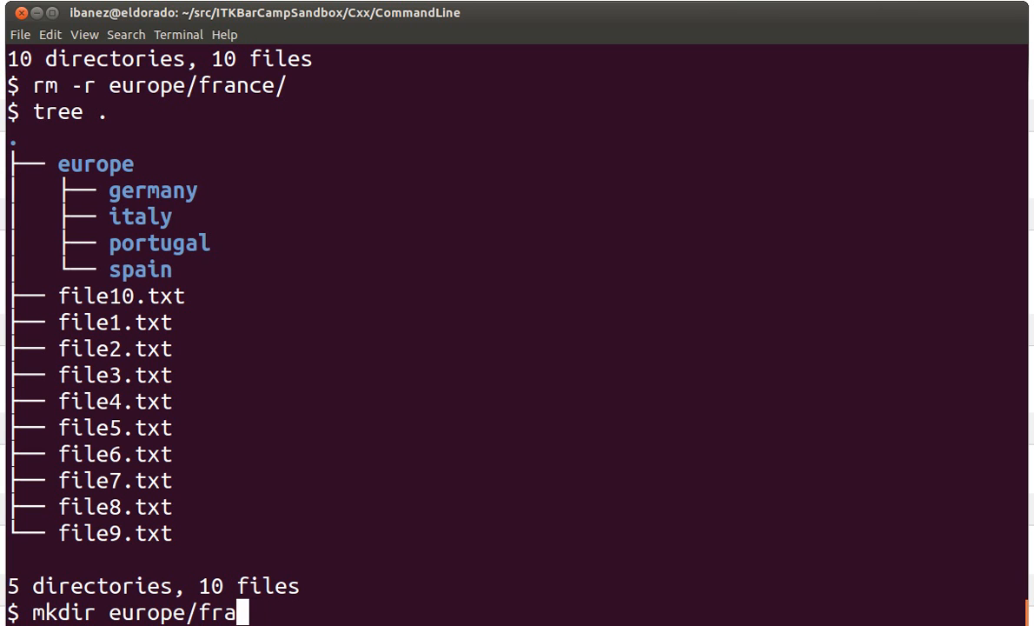
type("c")
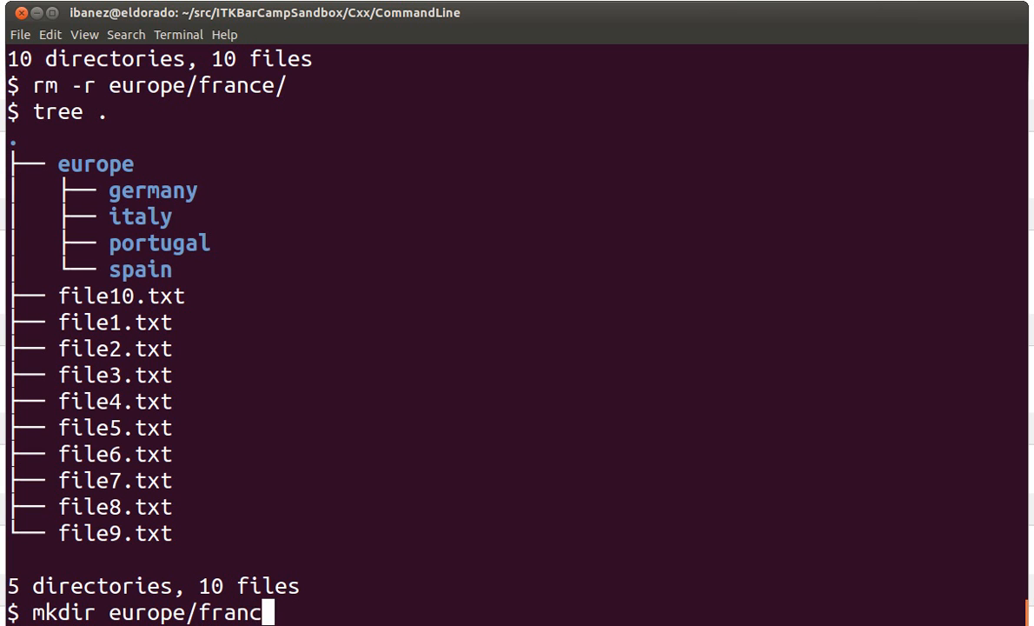
type("i")
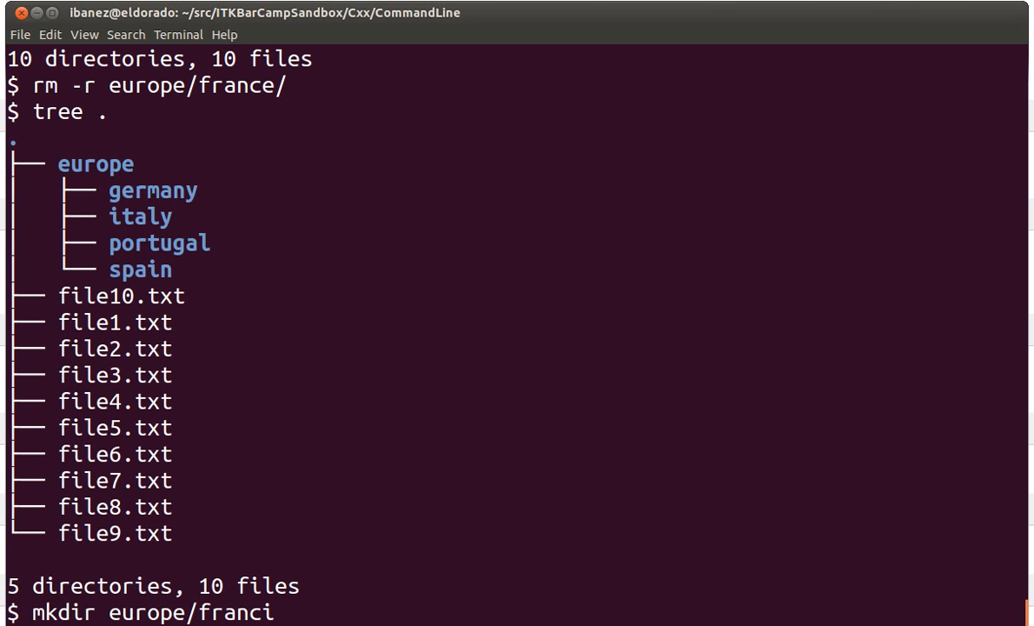
type("tr")
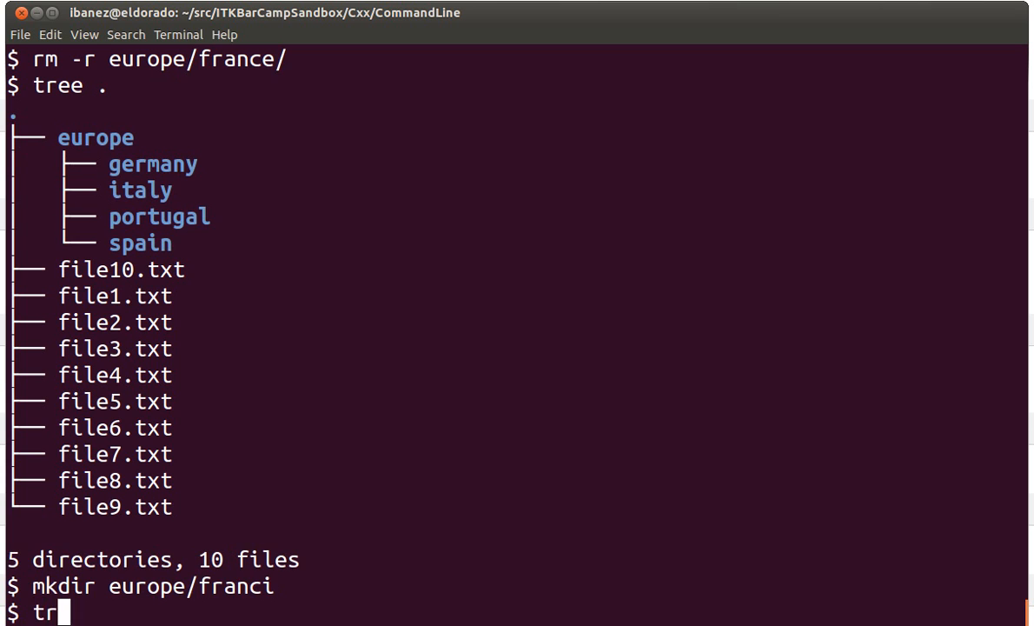
key("Return")
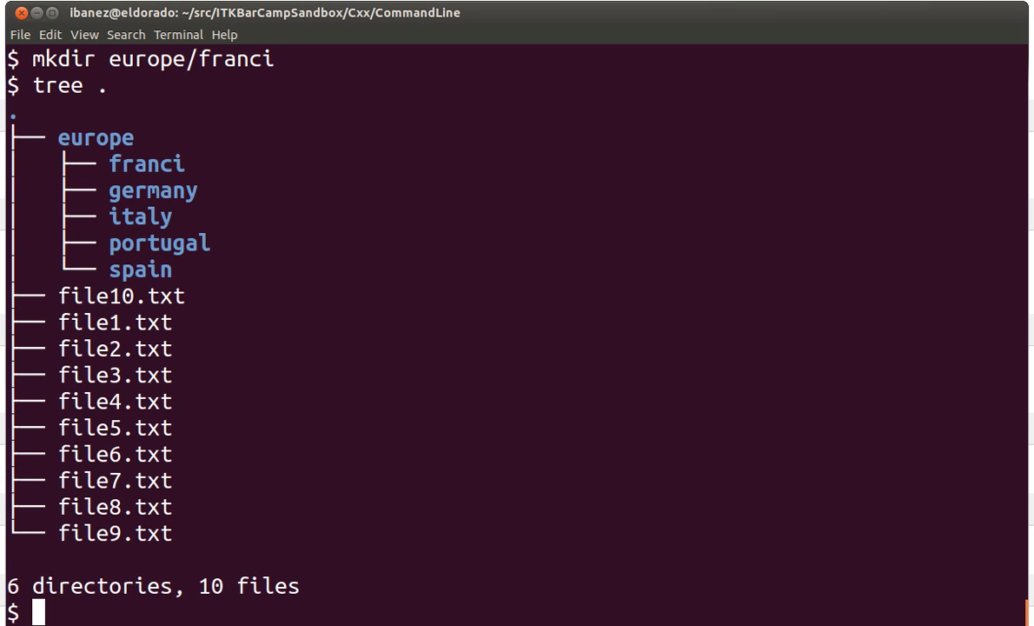
type("mv")
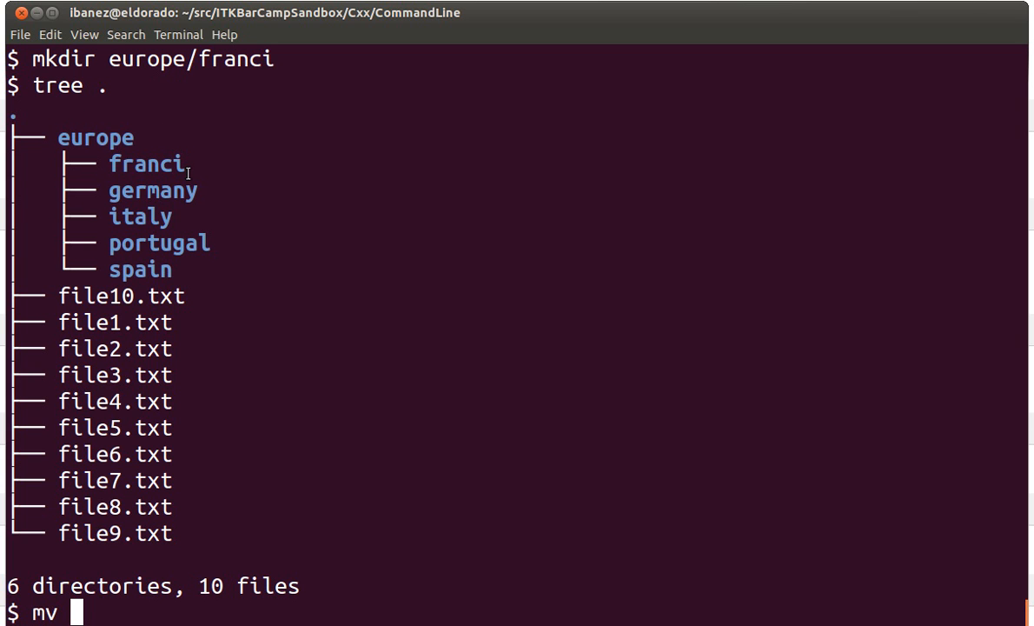
Rename europe/franci to europe/france with mv.
type("europe/franci/")
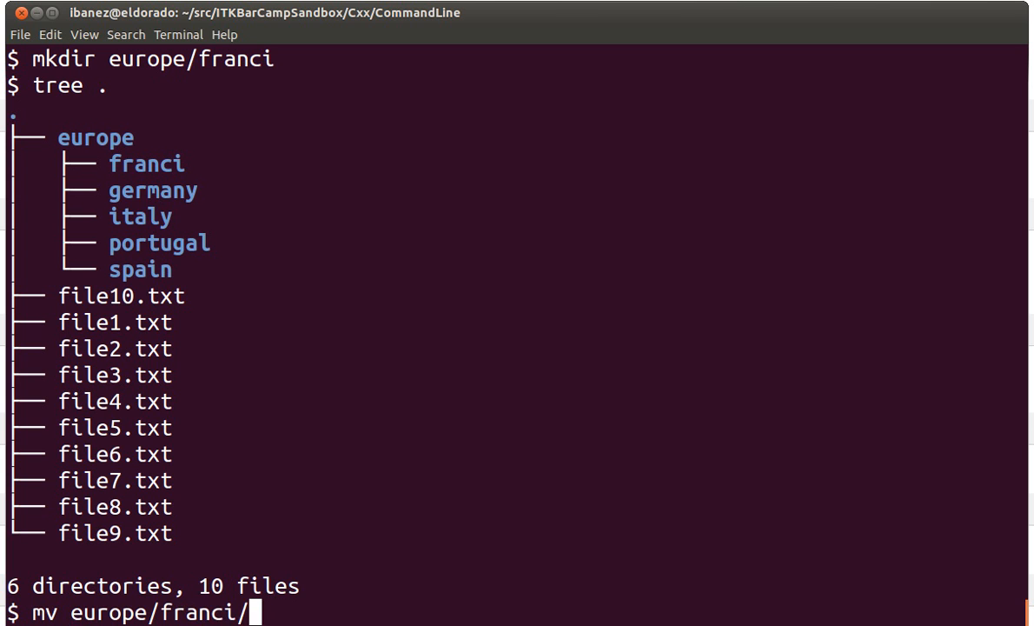
type("europe/france")
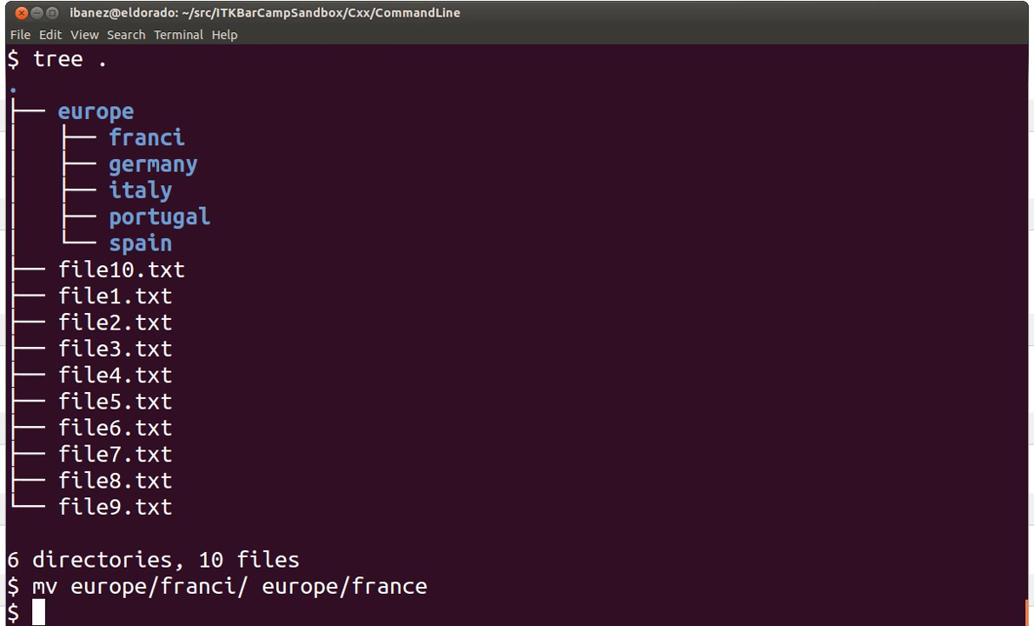
key("Return")
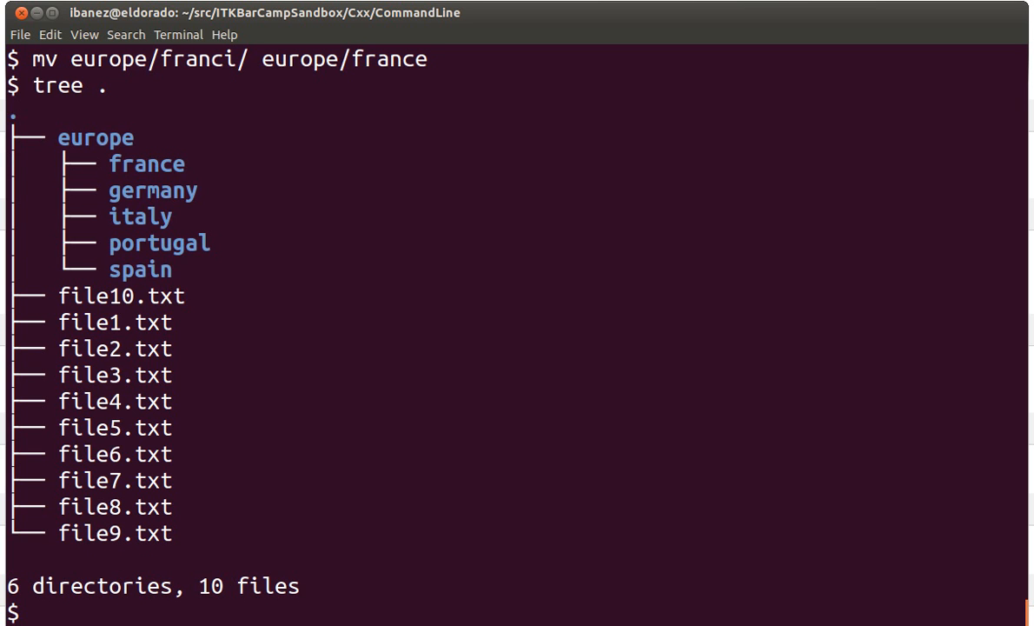